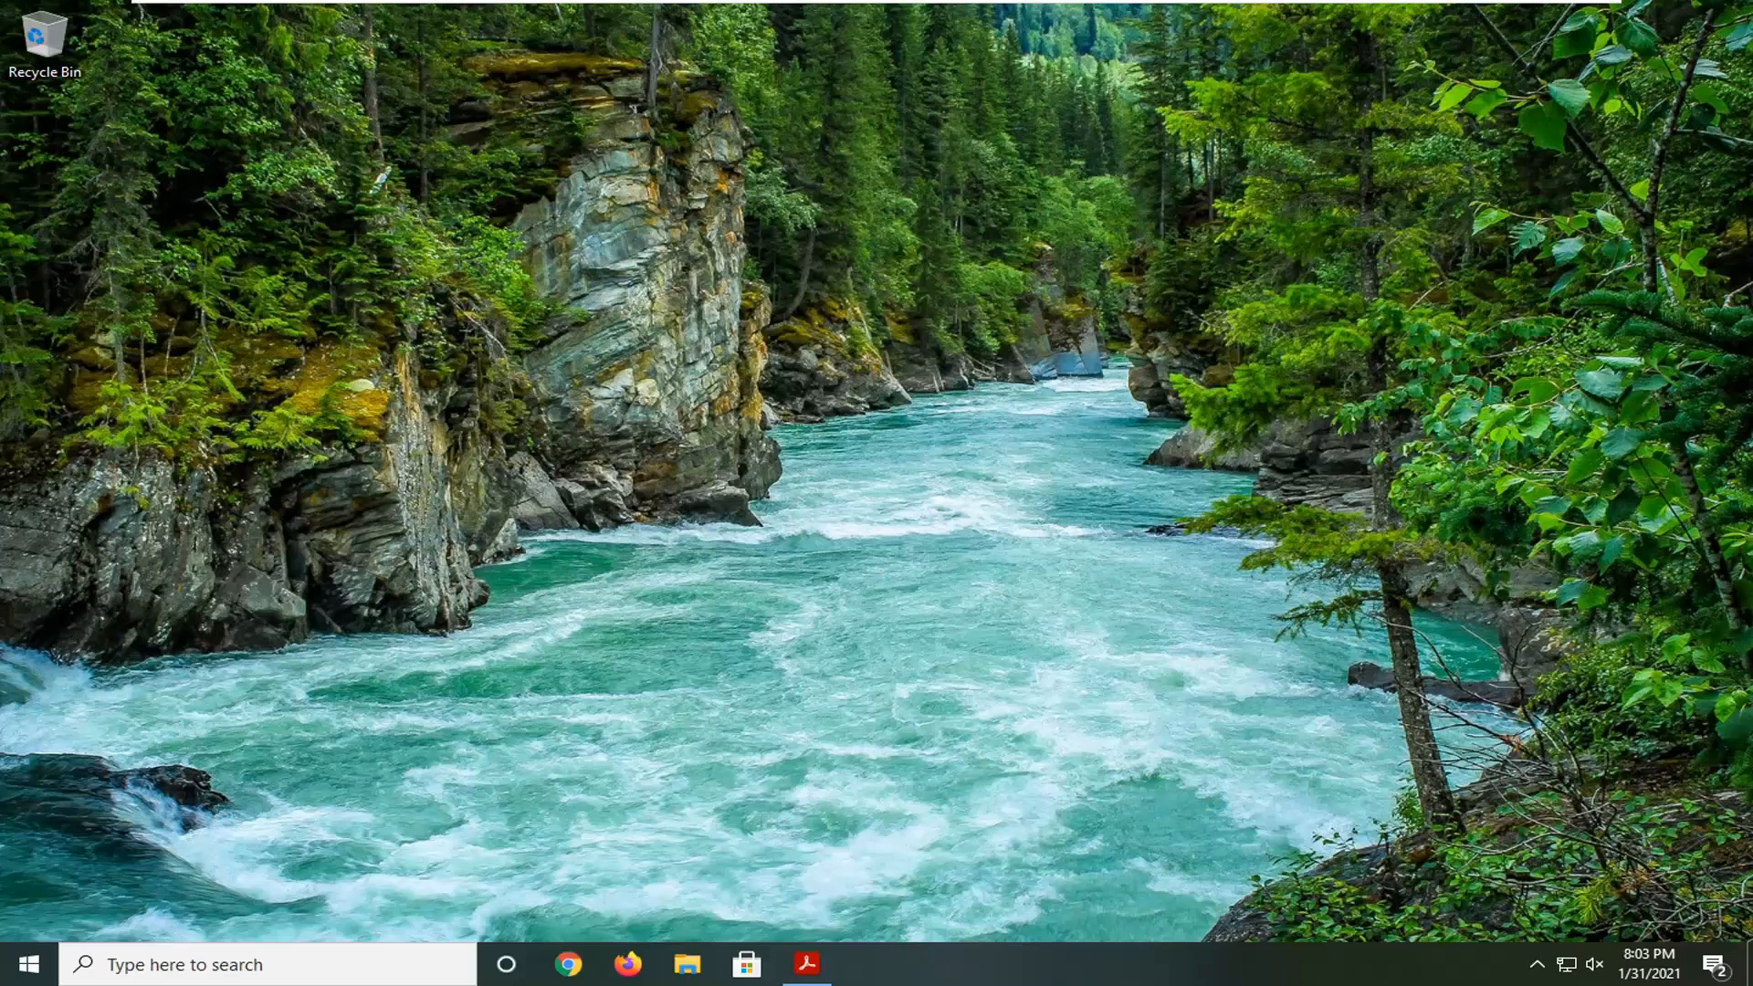
pyautogui.moveTo(59, 948)
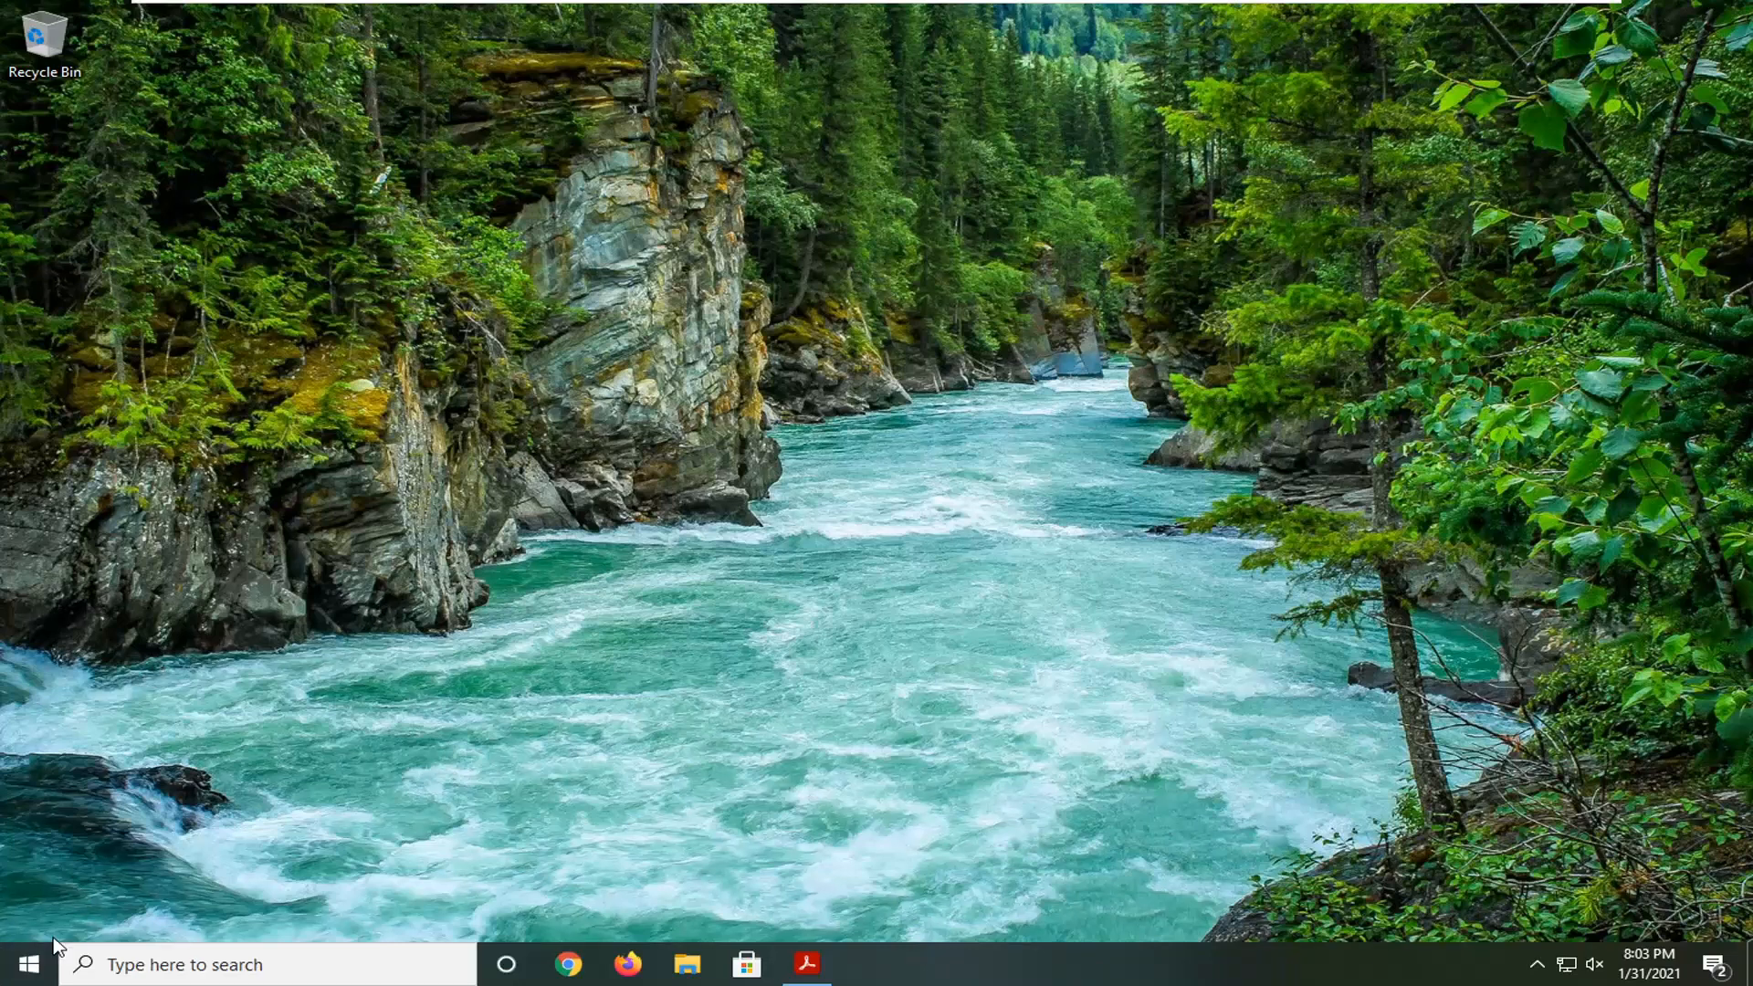
# - Launch Windows Settings from the Start menu
pyautogui.click(22, 964)
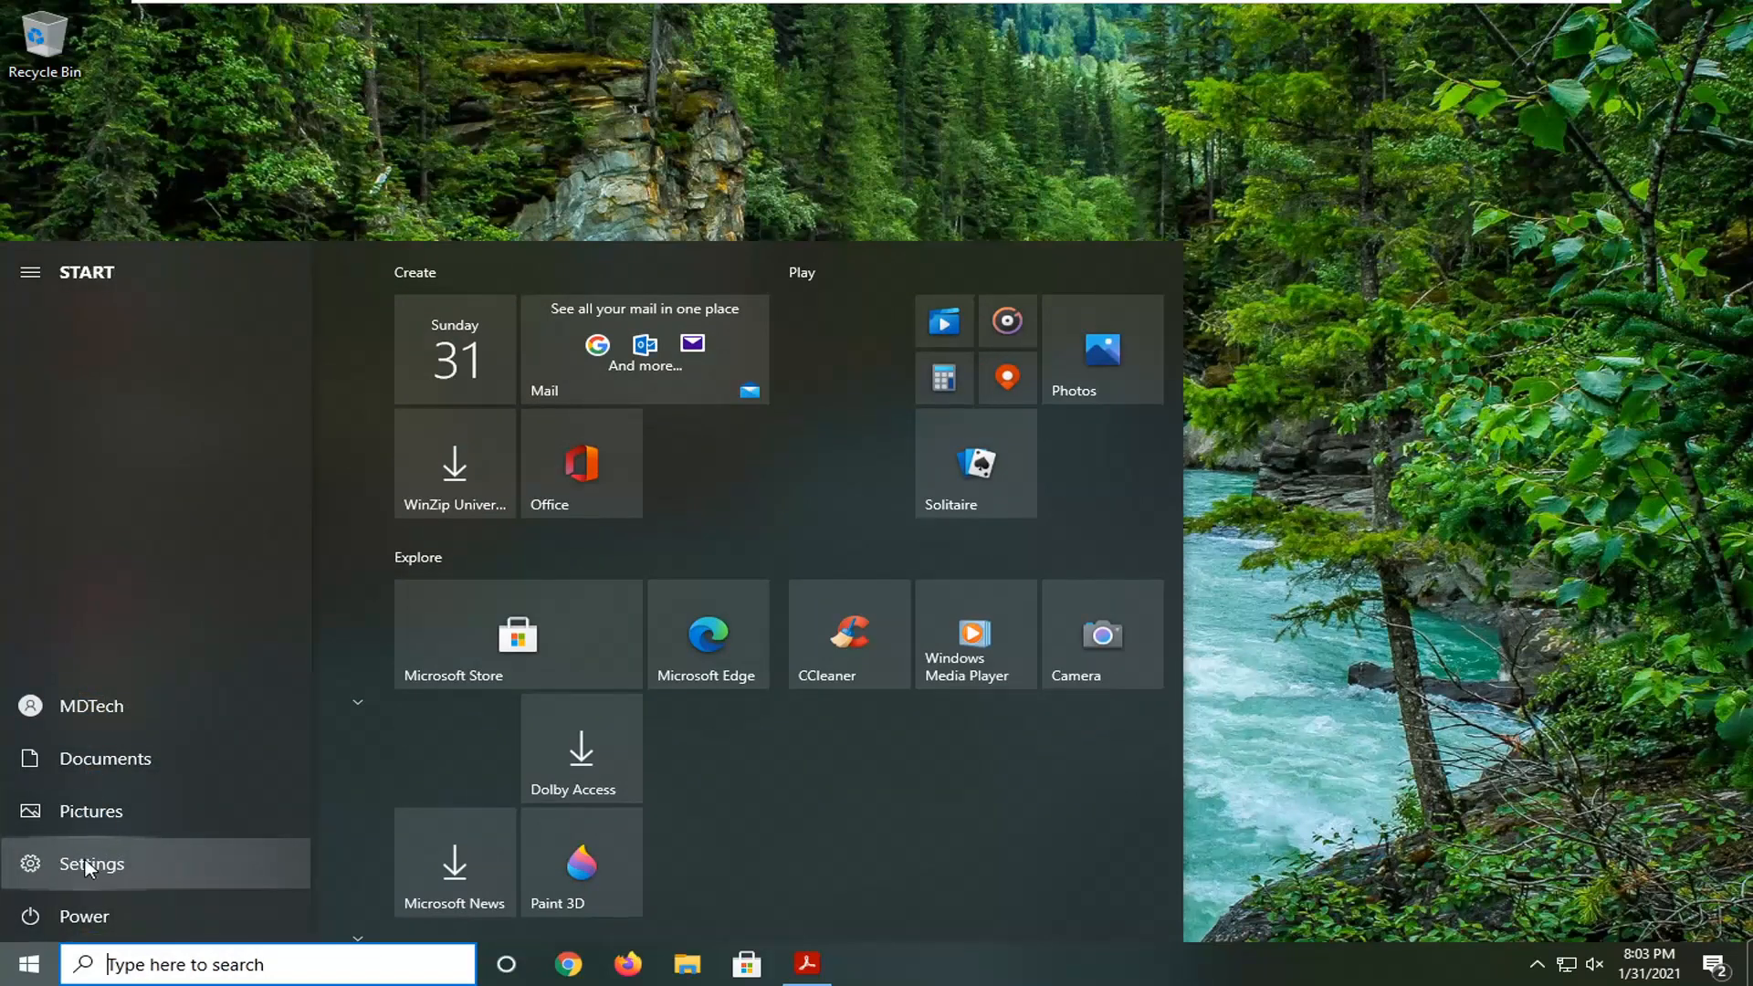
pyautogui.click(91, 863)
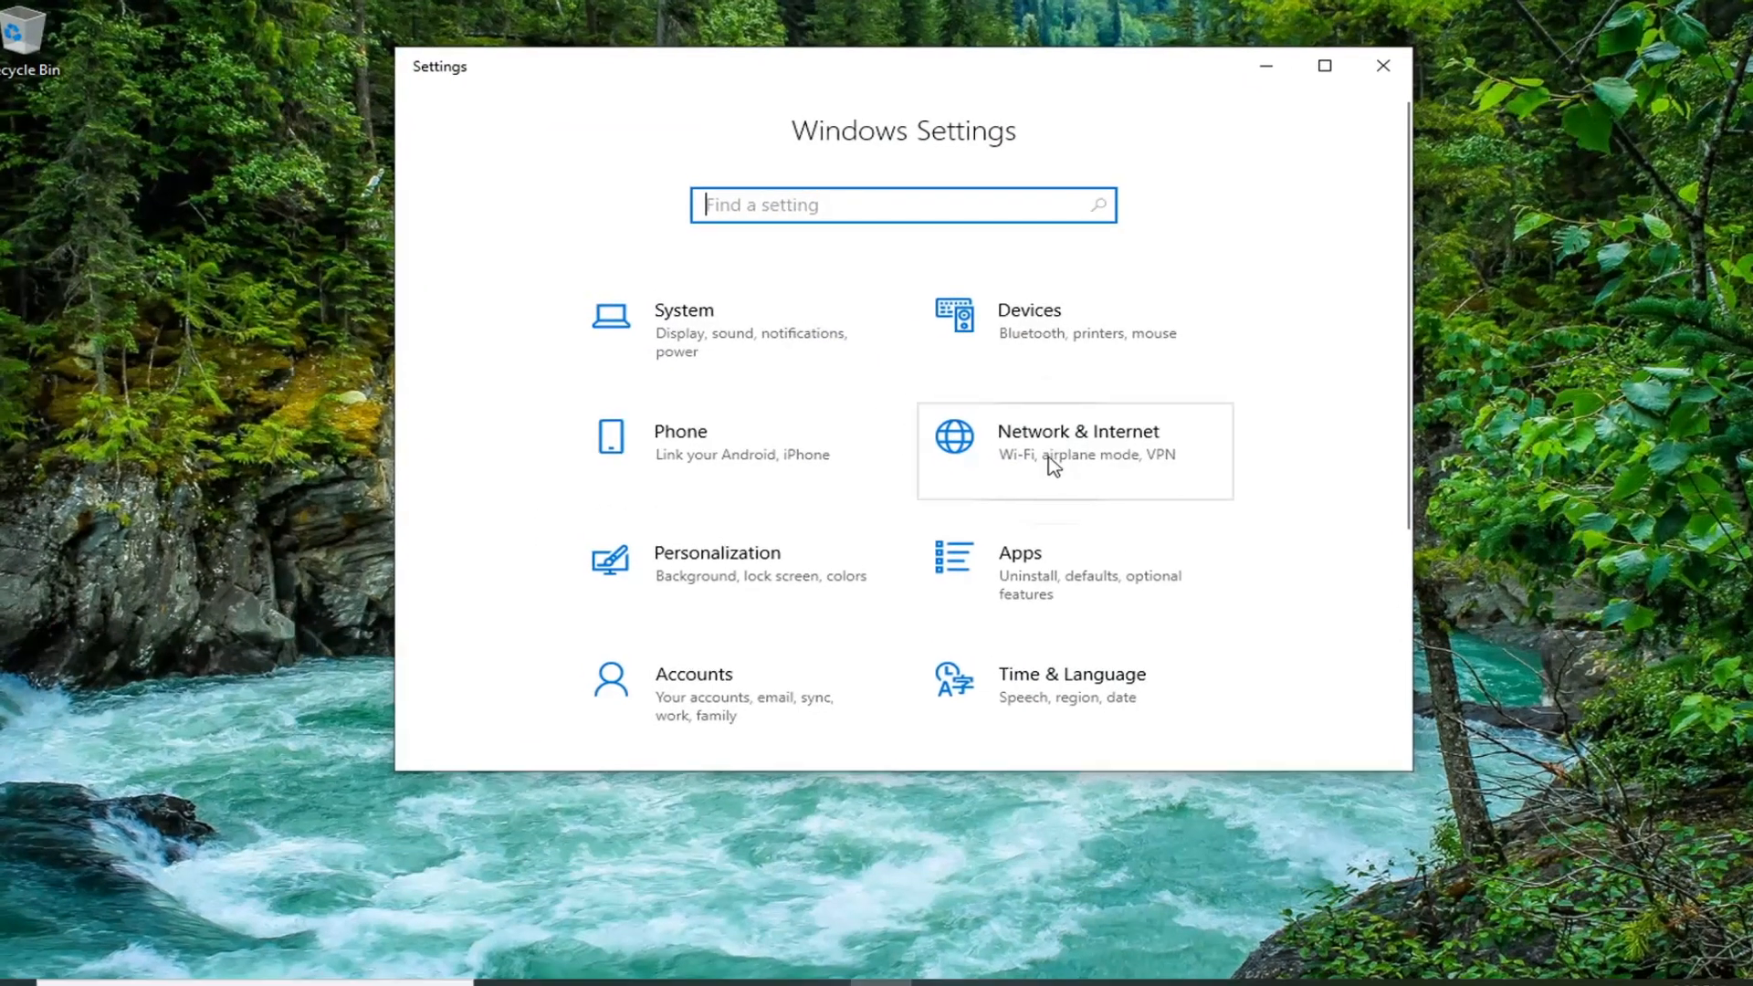
# - Show the Network & Internet status page scrolled to Advanced network settings
pyautogui.click(1076, 442)
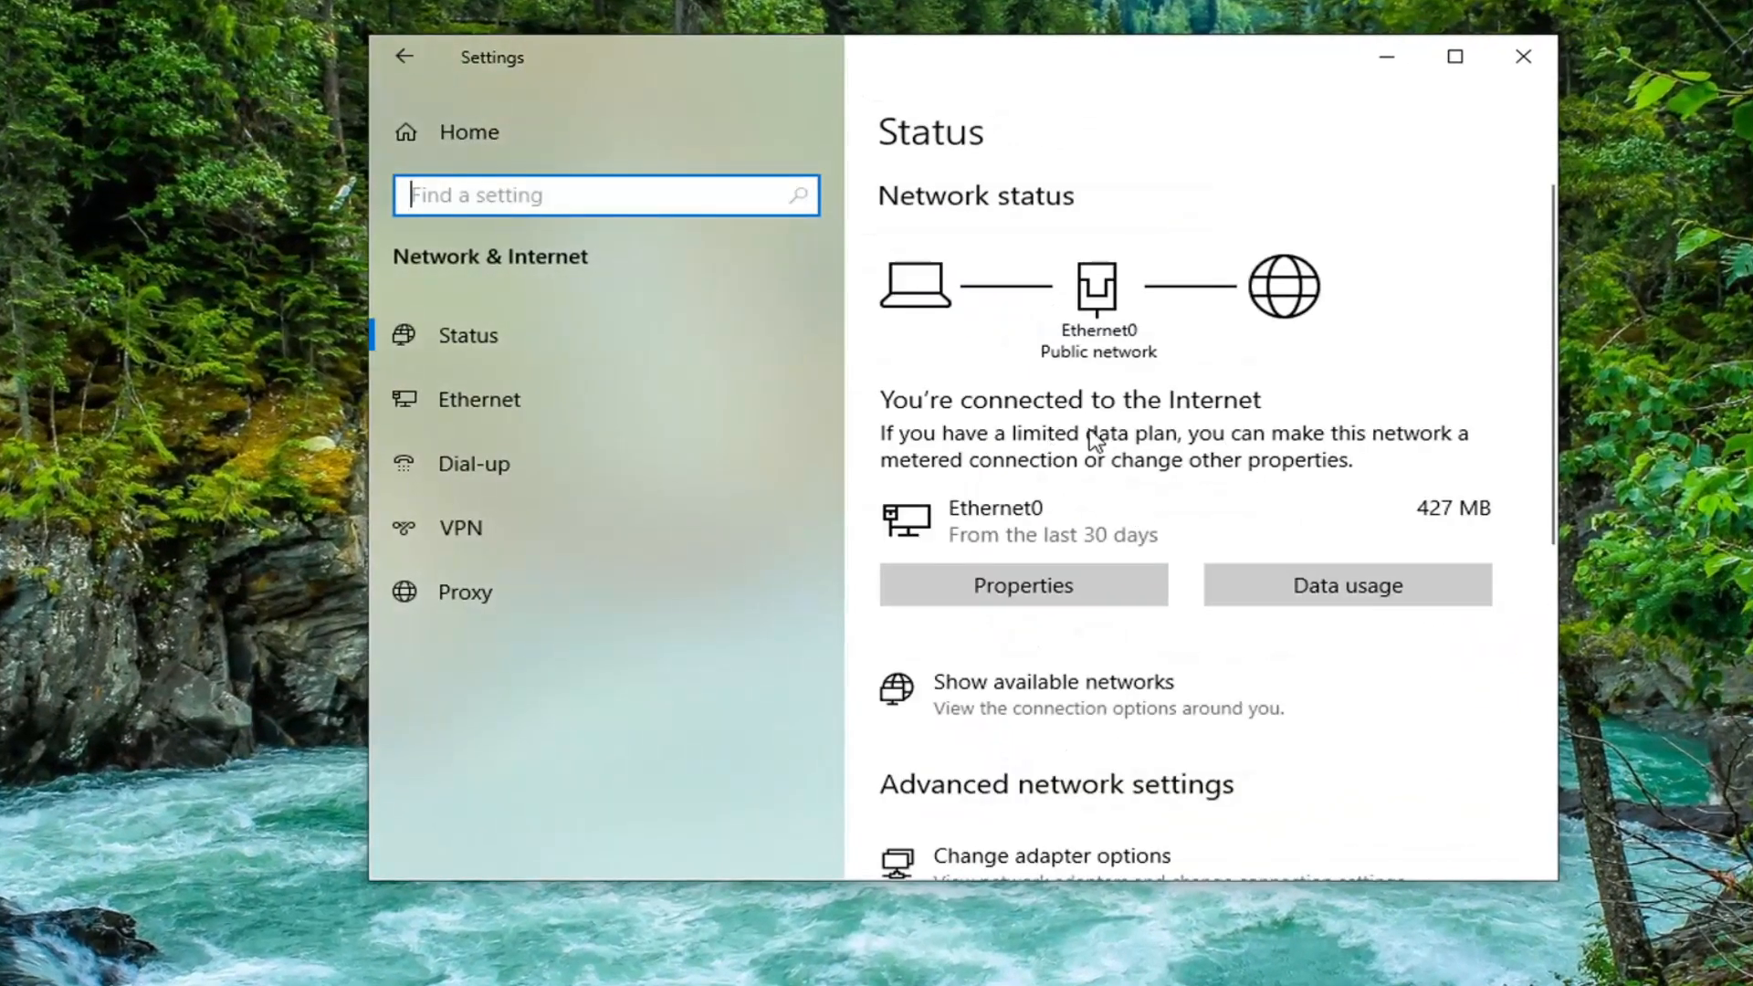
pyautogui.scroll(-3)
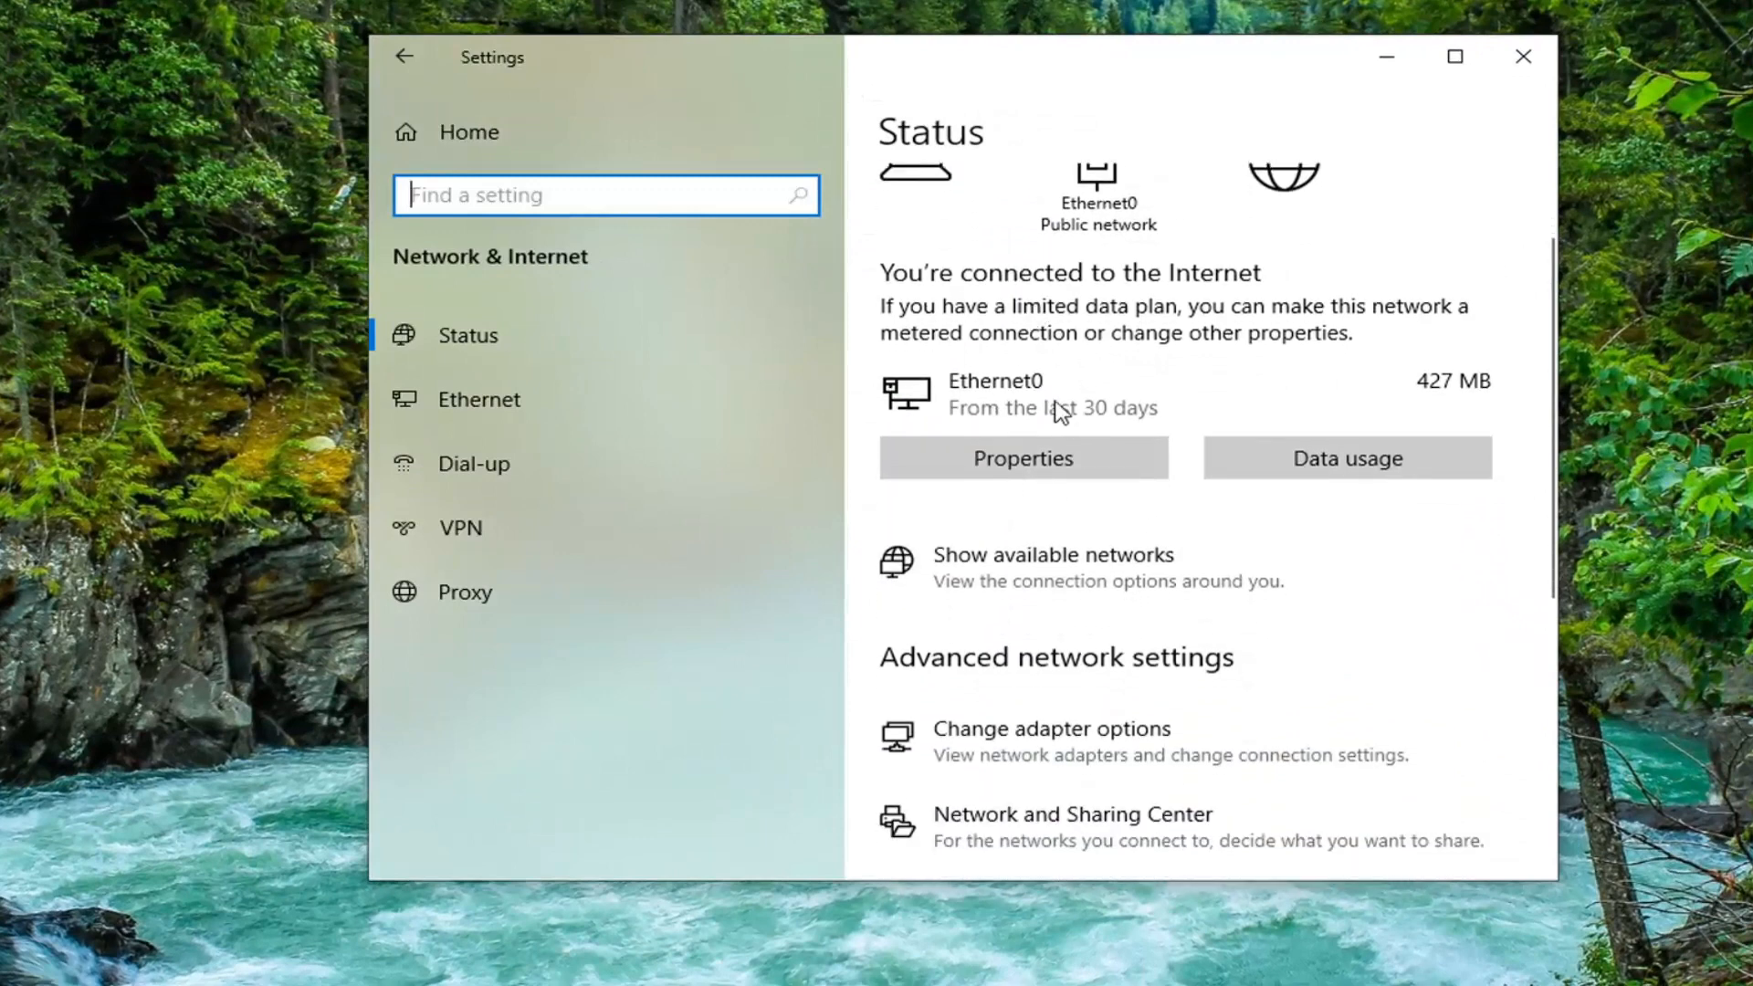
pyautogui.scroll(-3)
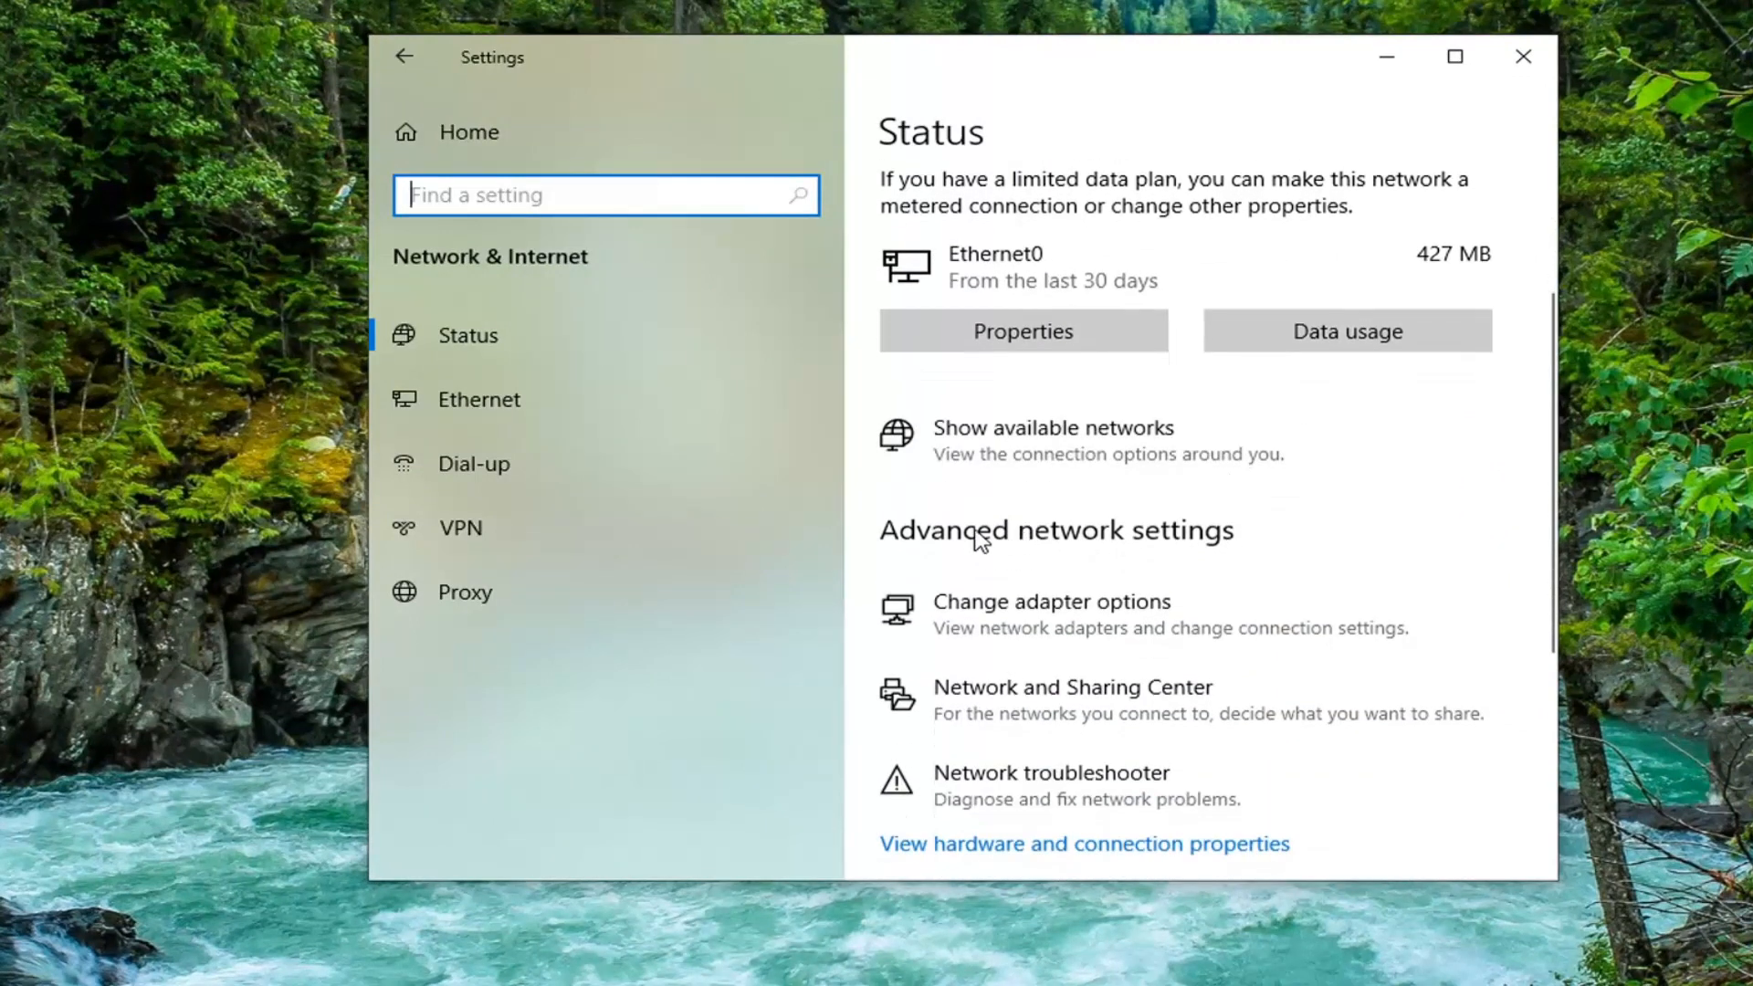
pyautogui.moveTo(1073, 548)
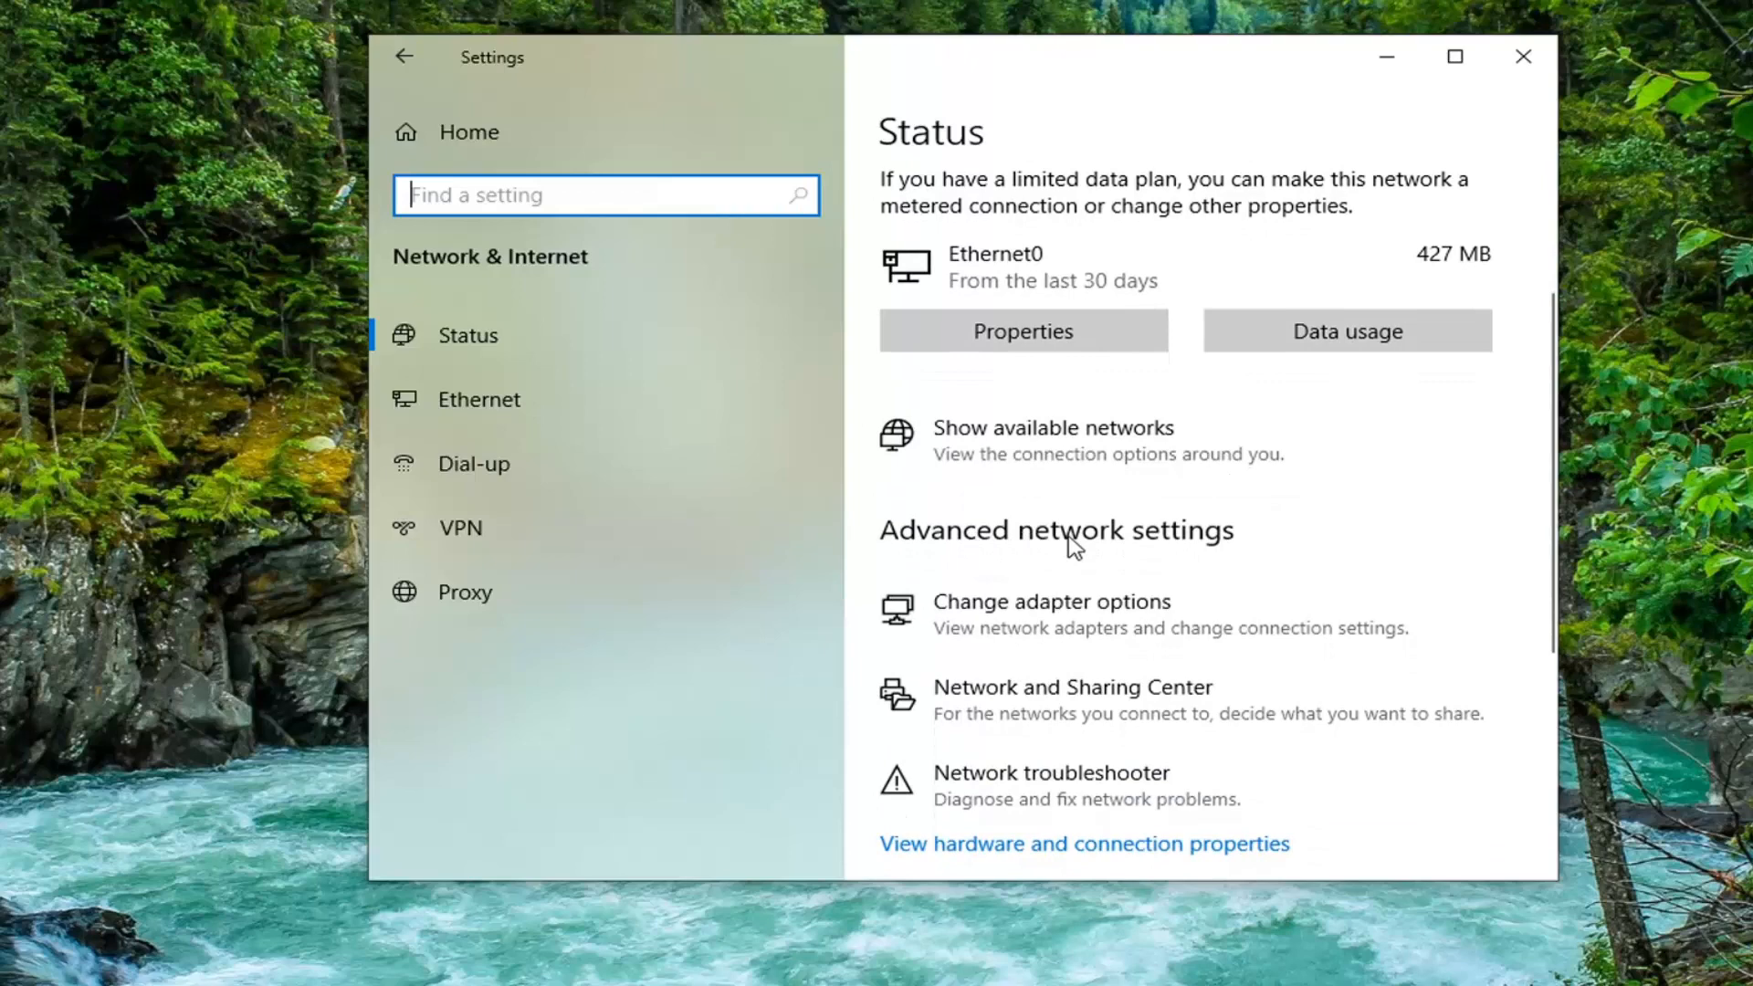
pyautogui.moveTo(1074, 634)
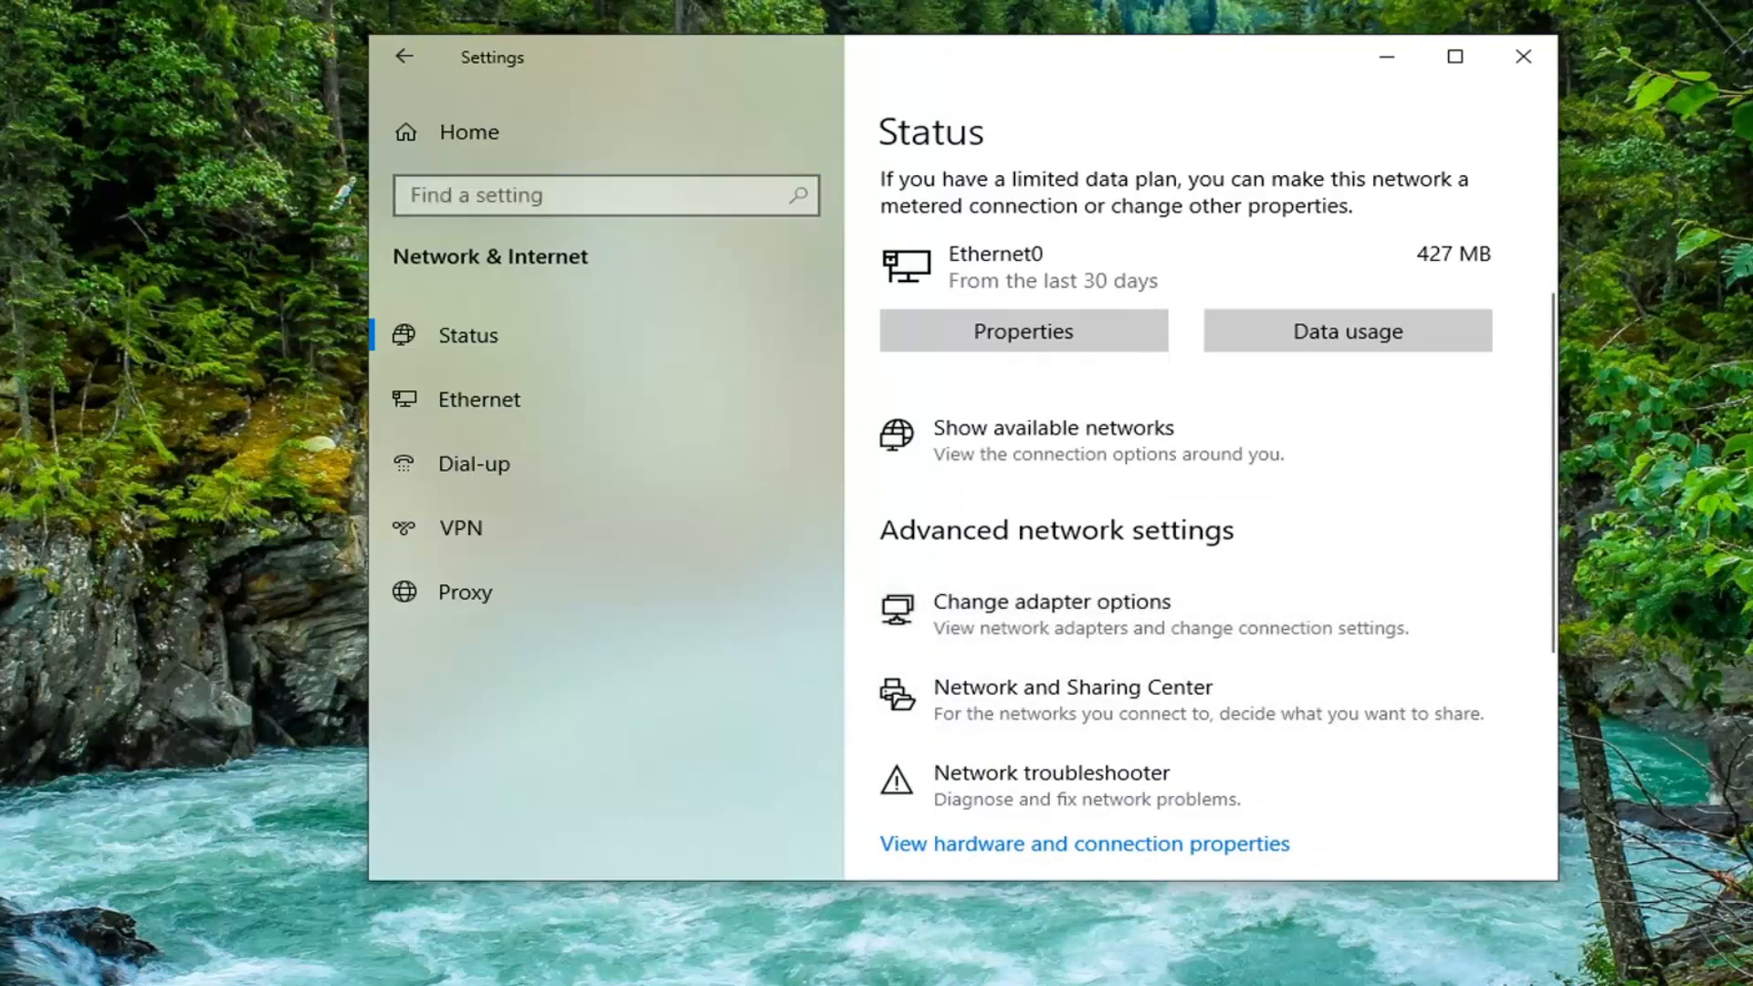
# - Bring up Ethernet0's properties from Network Connections via adapter options
pyautogui.click(1050, 601)
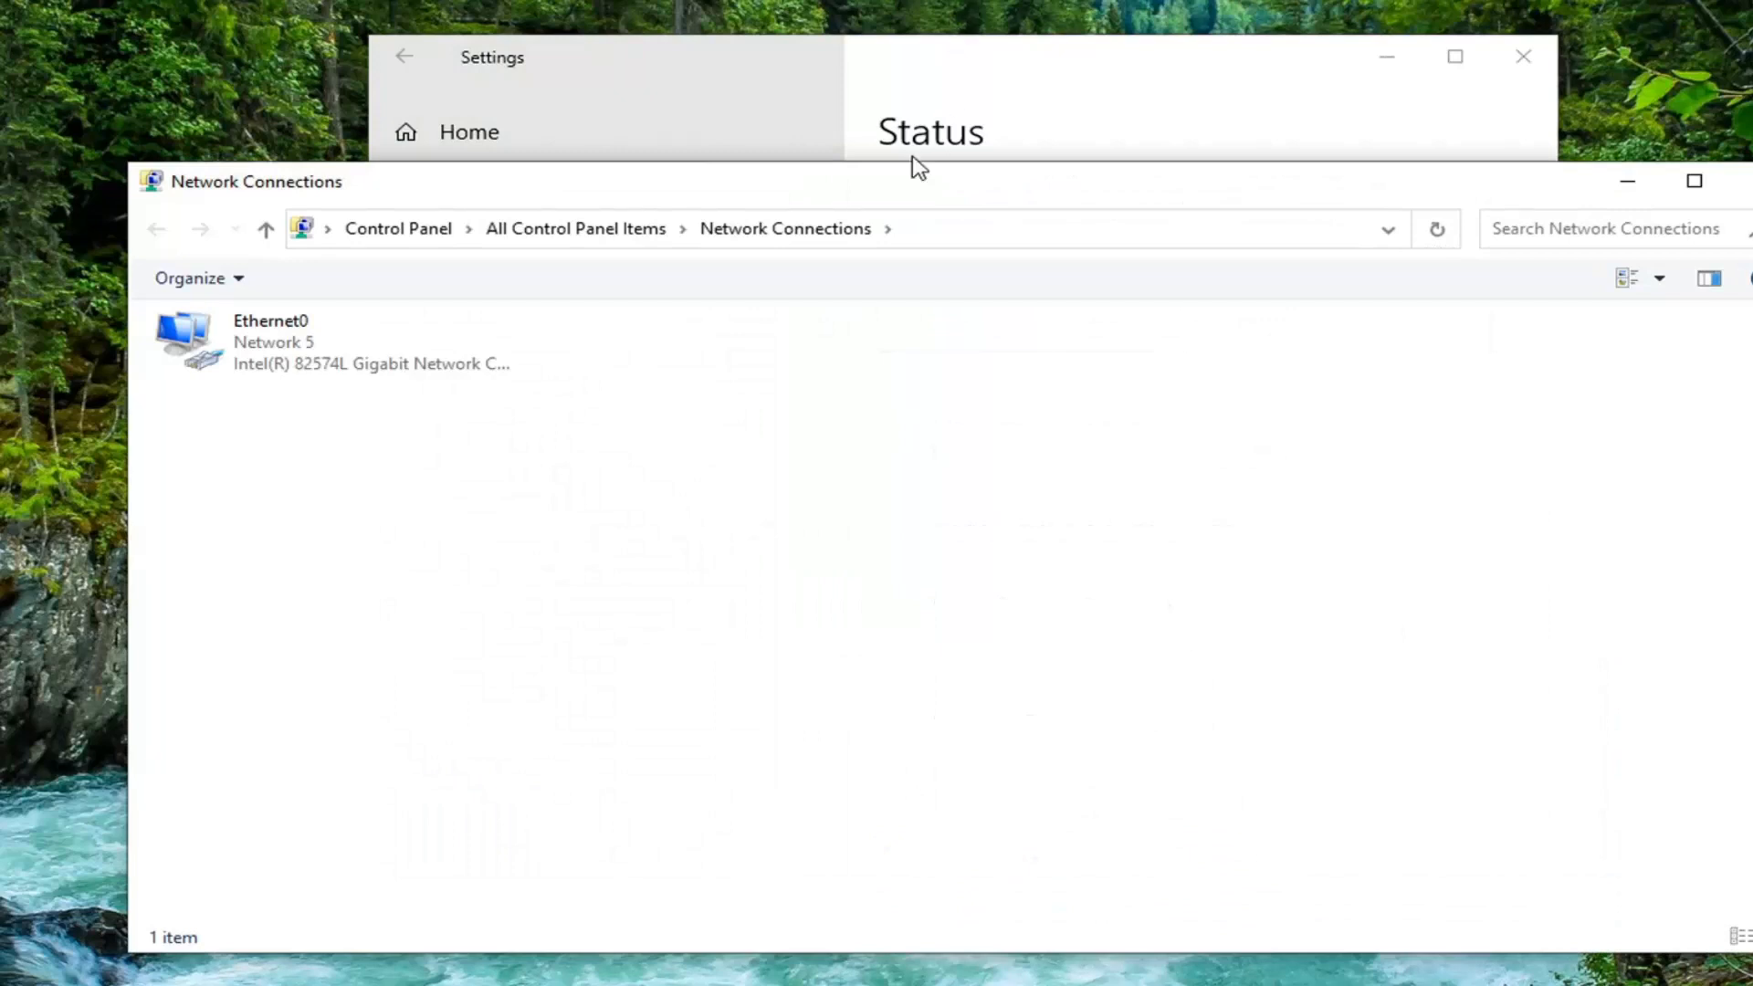
pyautogui.click(325, 341)
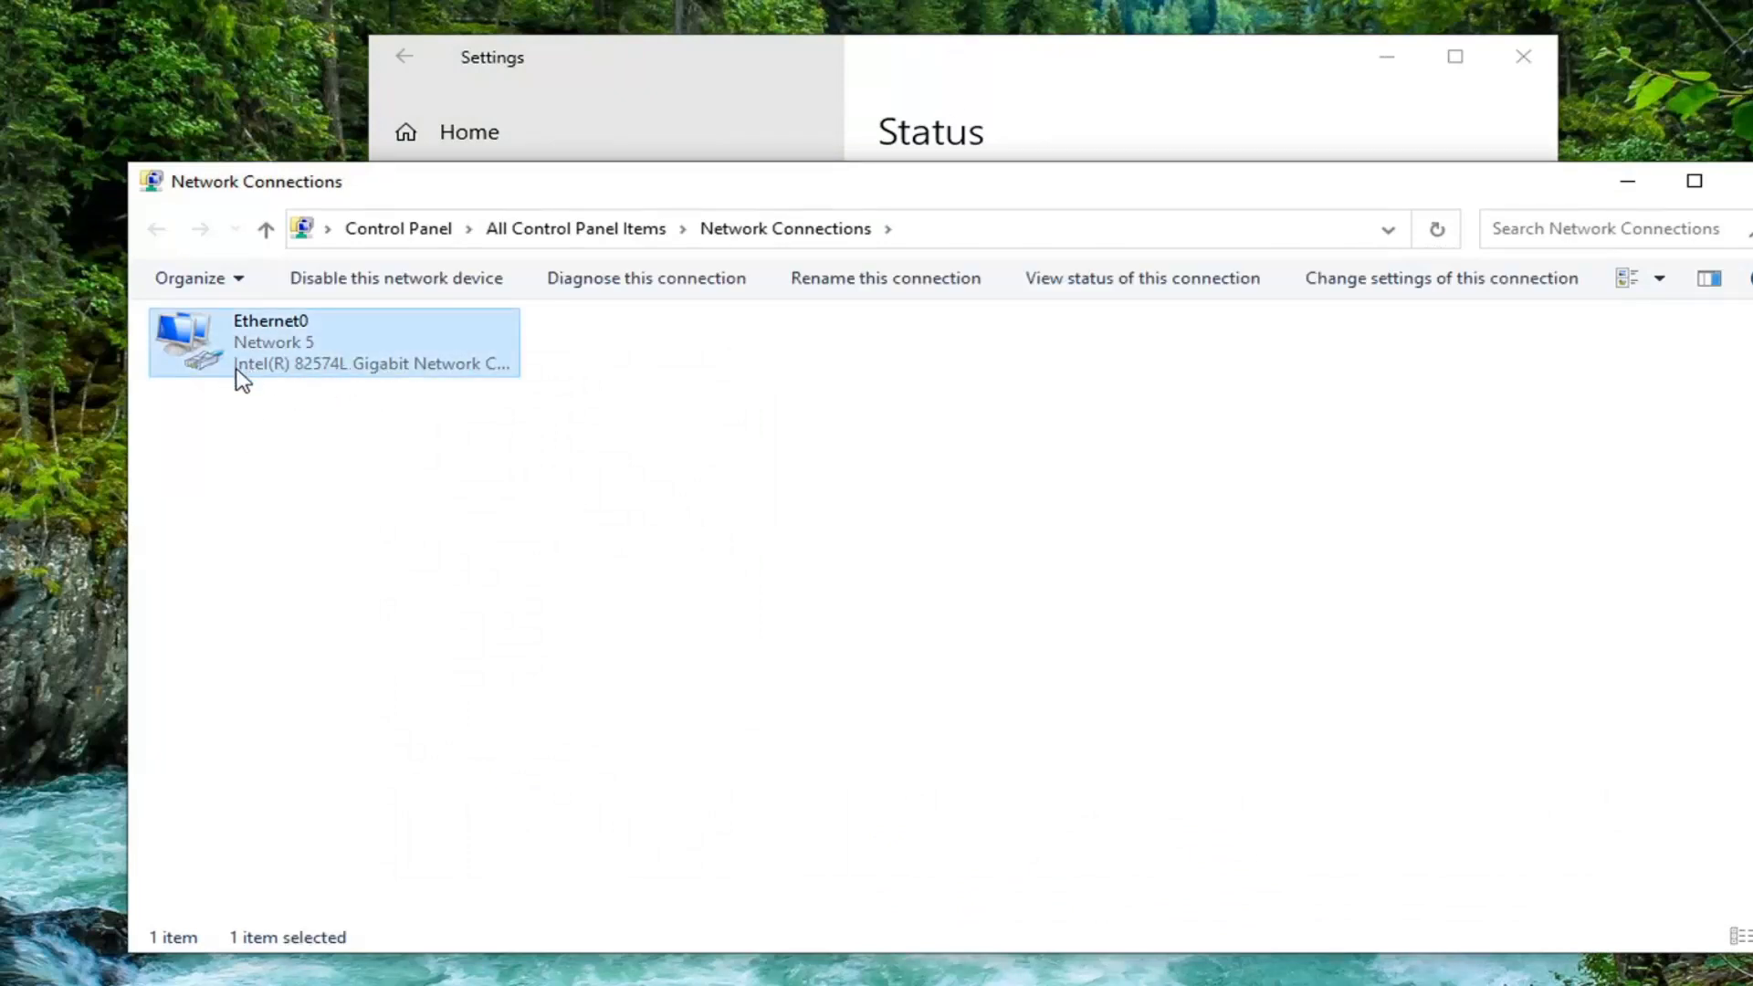
pyautogui.moveTo(247, 373)
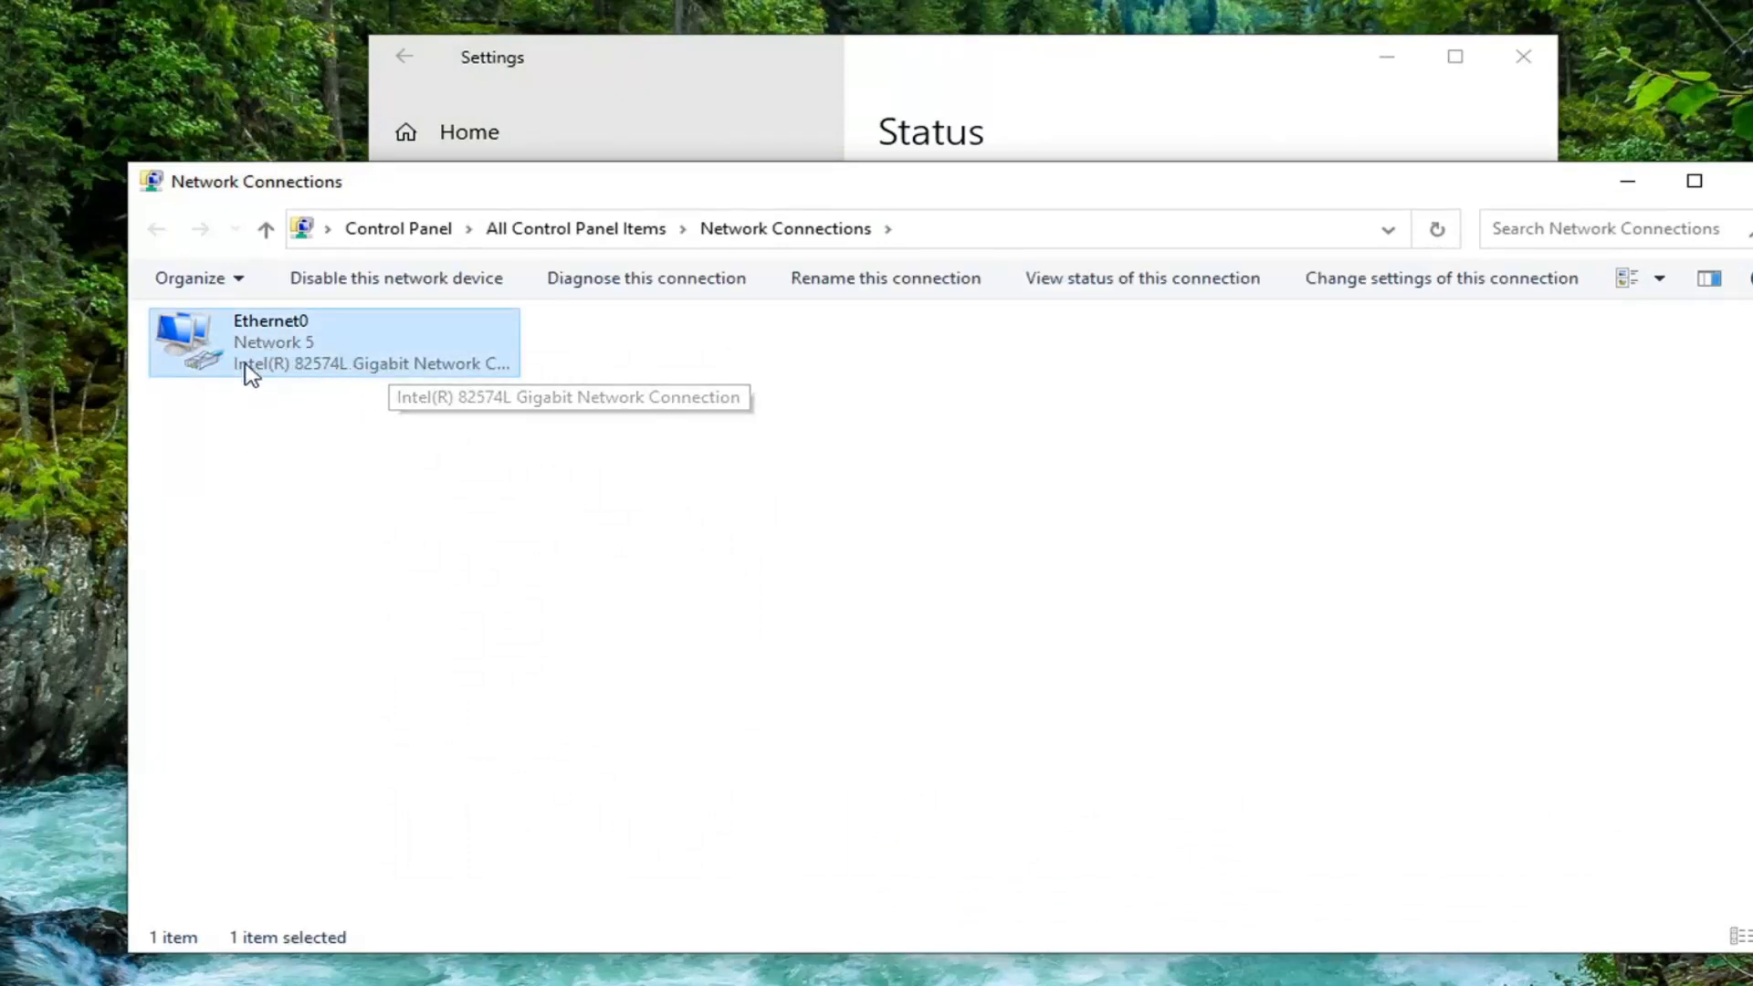
pyautogui.moveTo(322, 400)
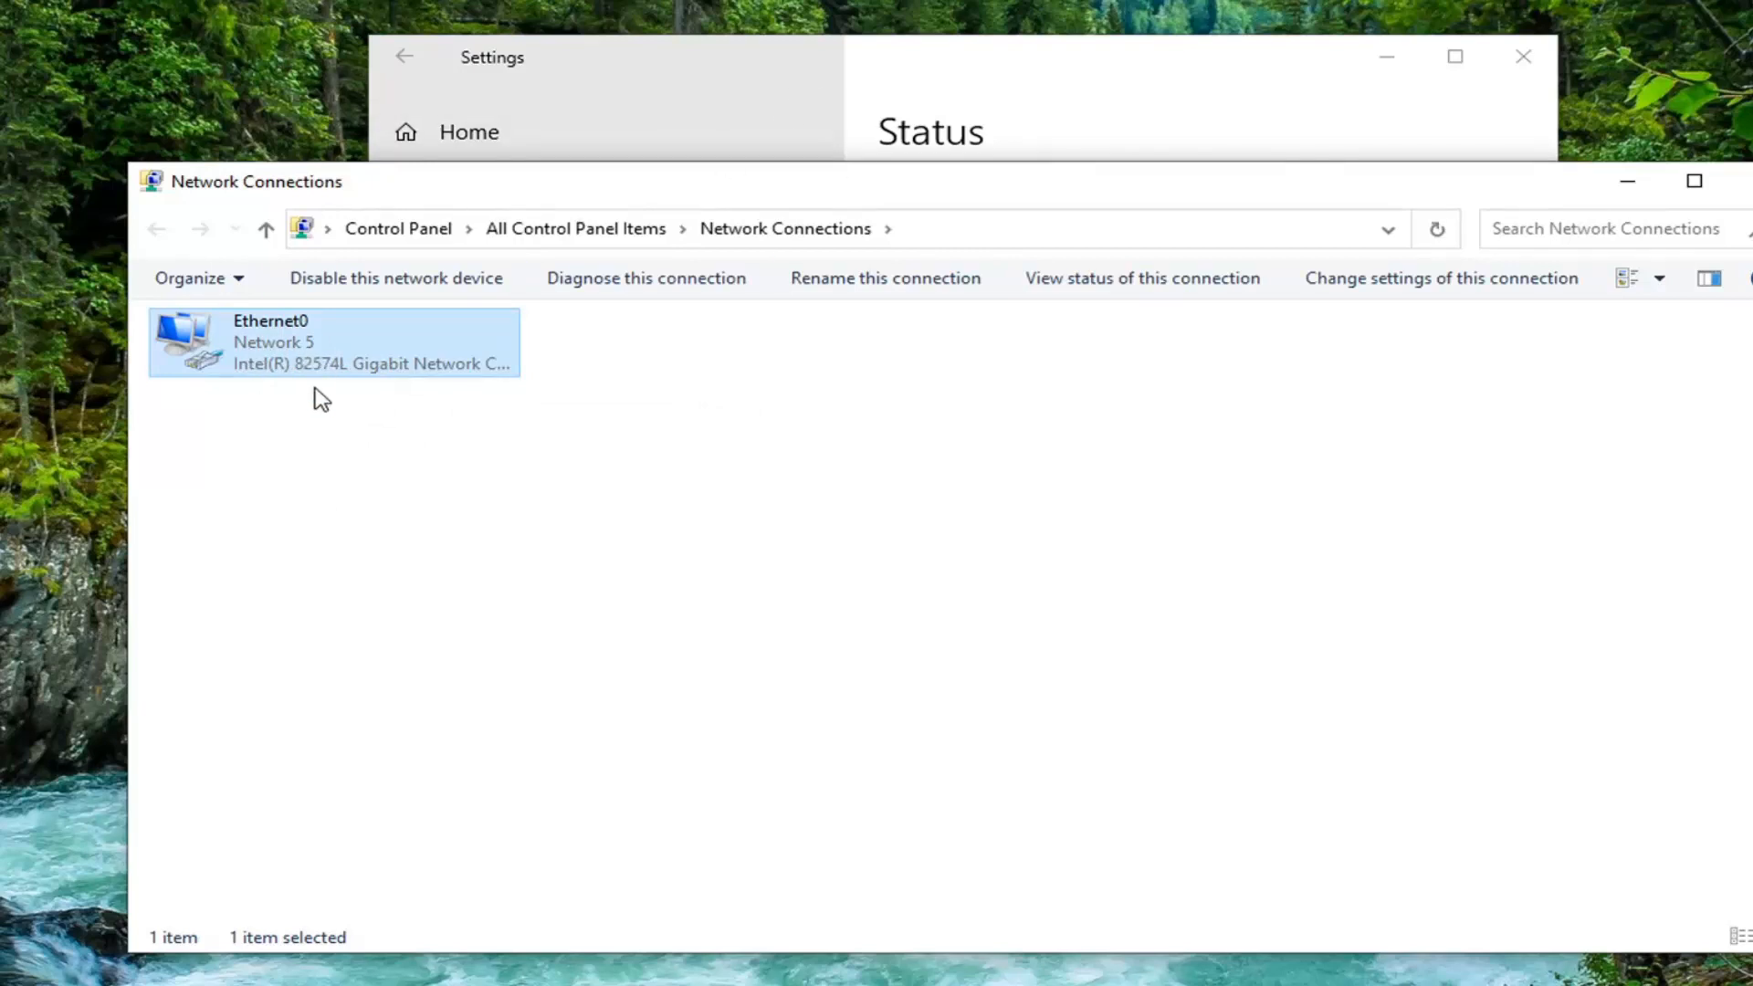
pyautogui.rightClick(325, 342)
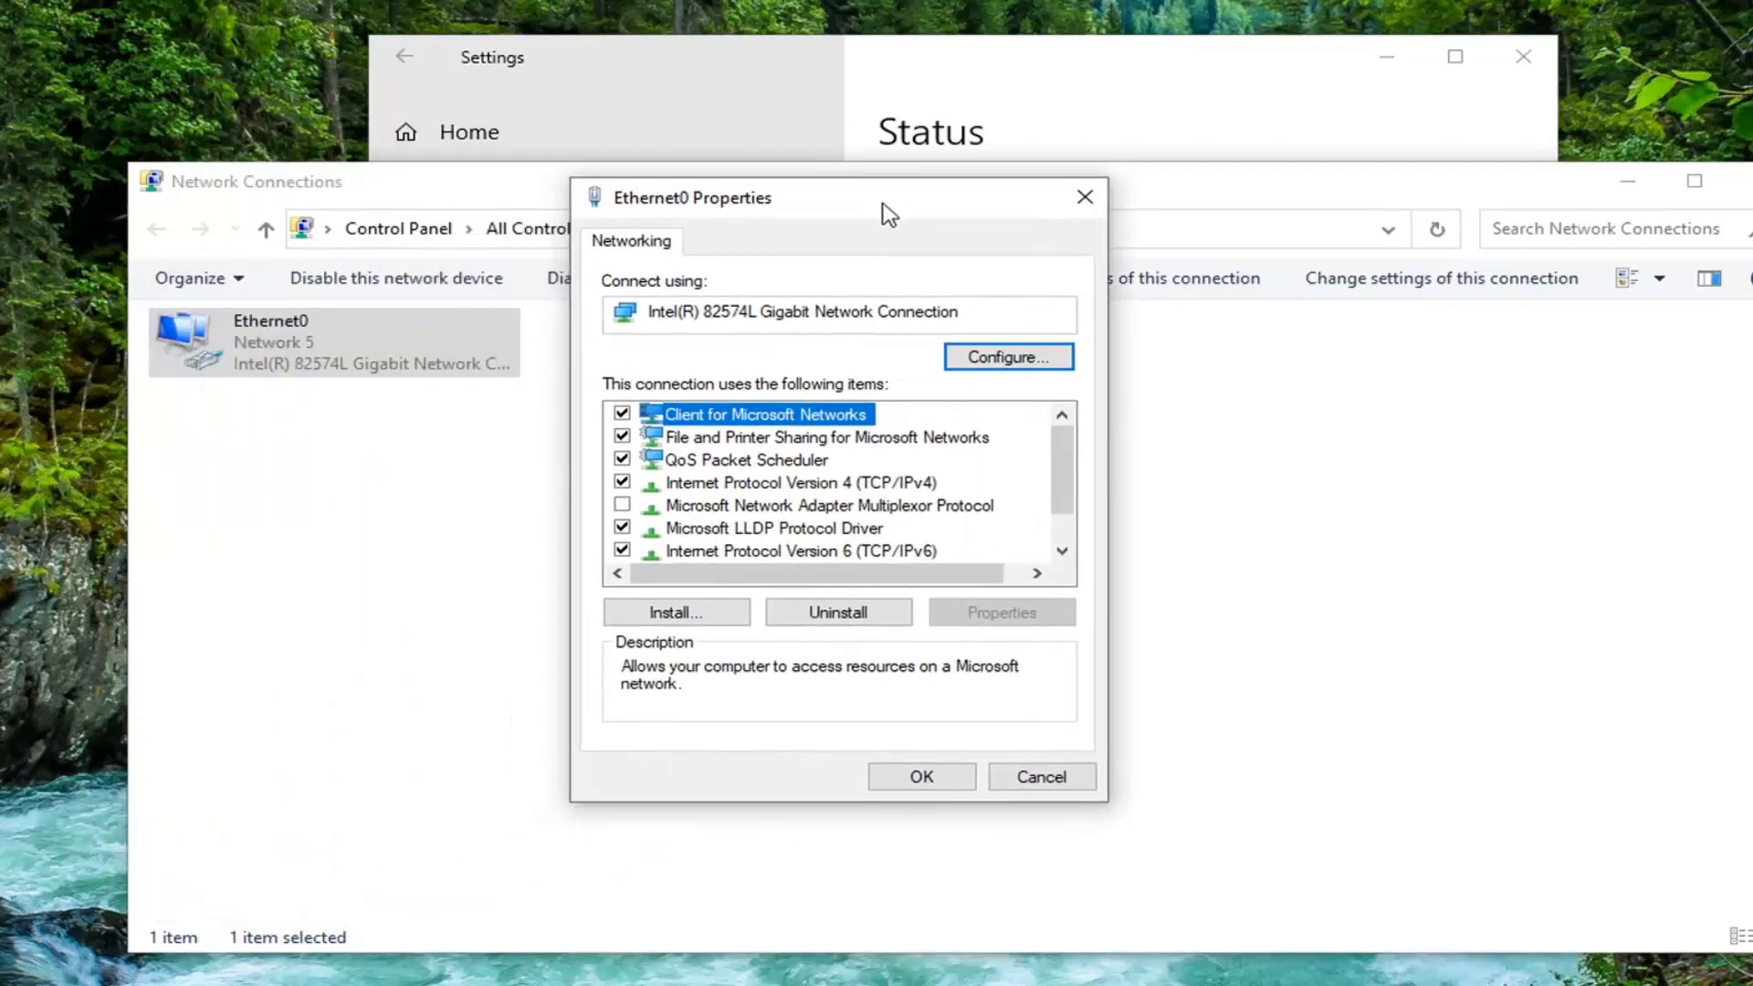
# - Confirm IPv4 obtains its address and DNS server automatically, then close Network Connections
pyautogui.click(800, 482)
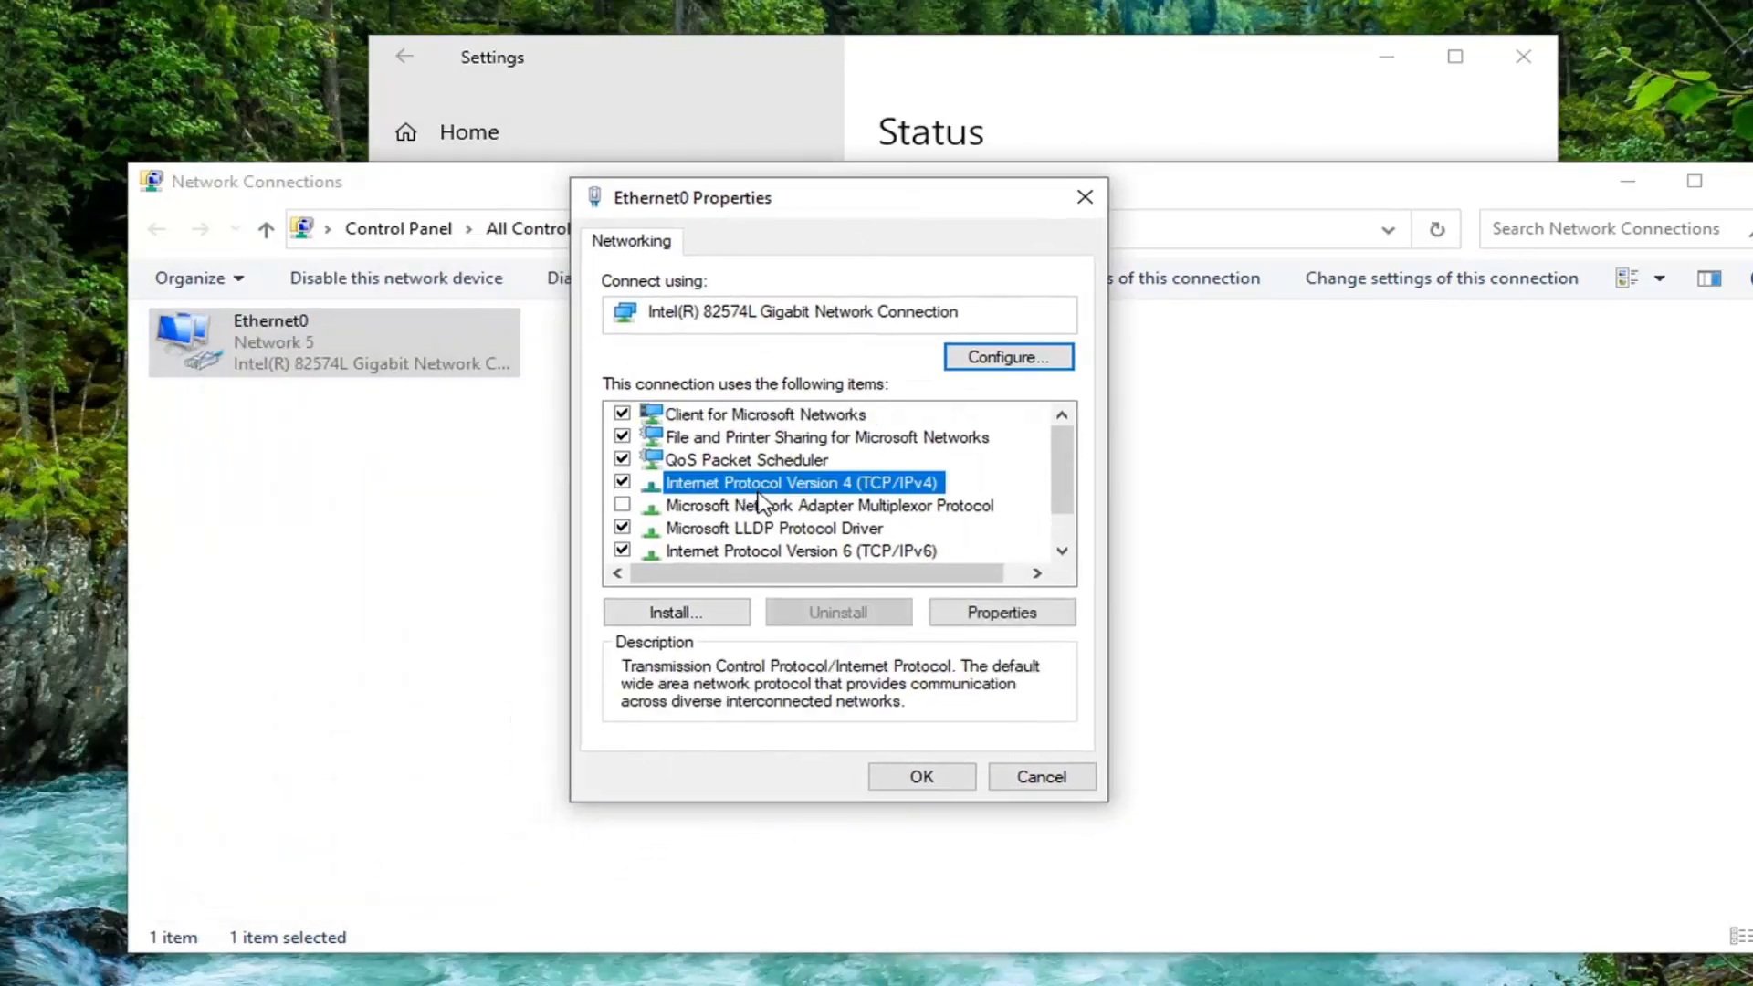
pyautogui.moveTo(879, 496)
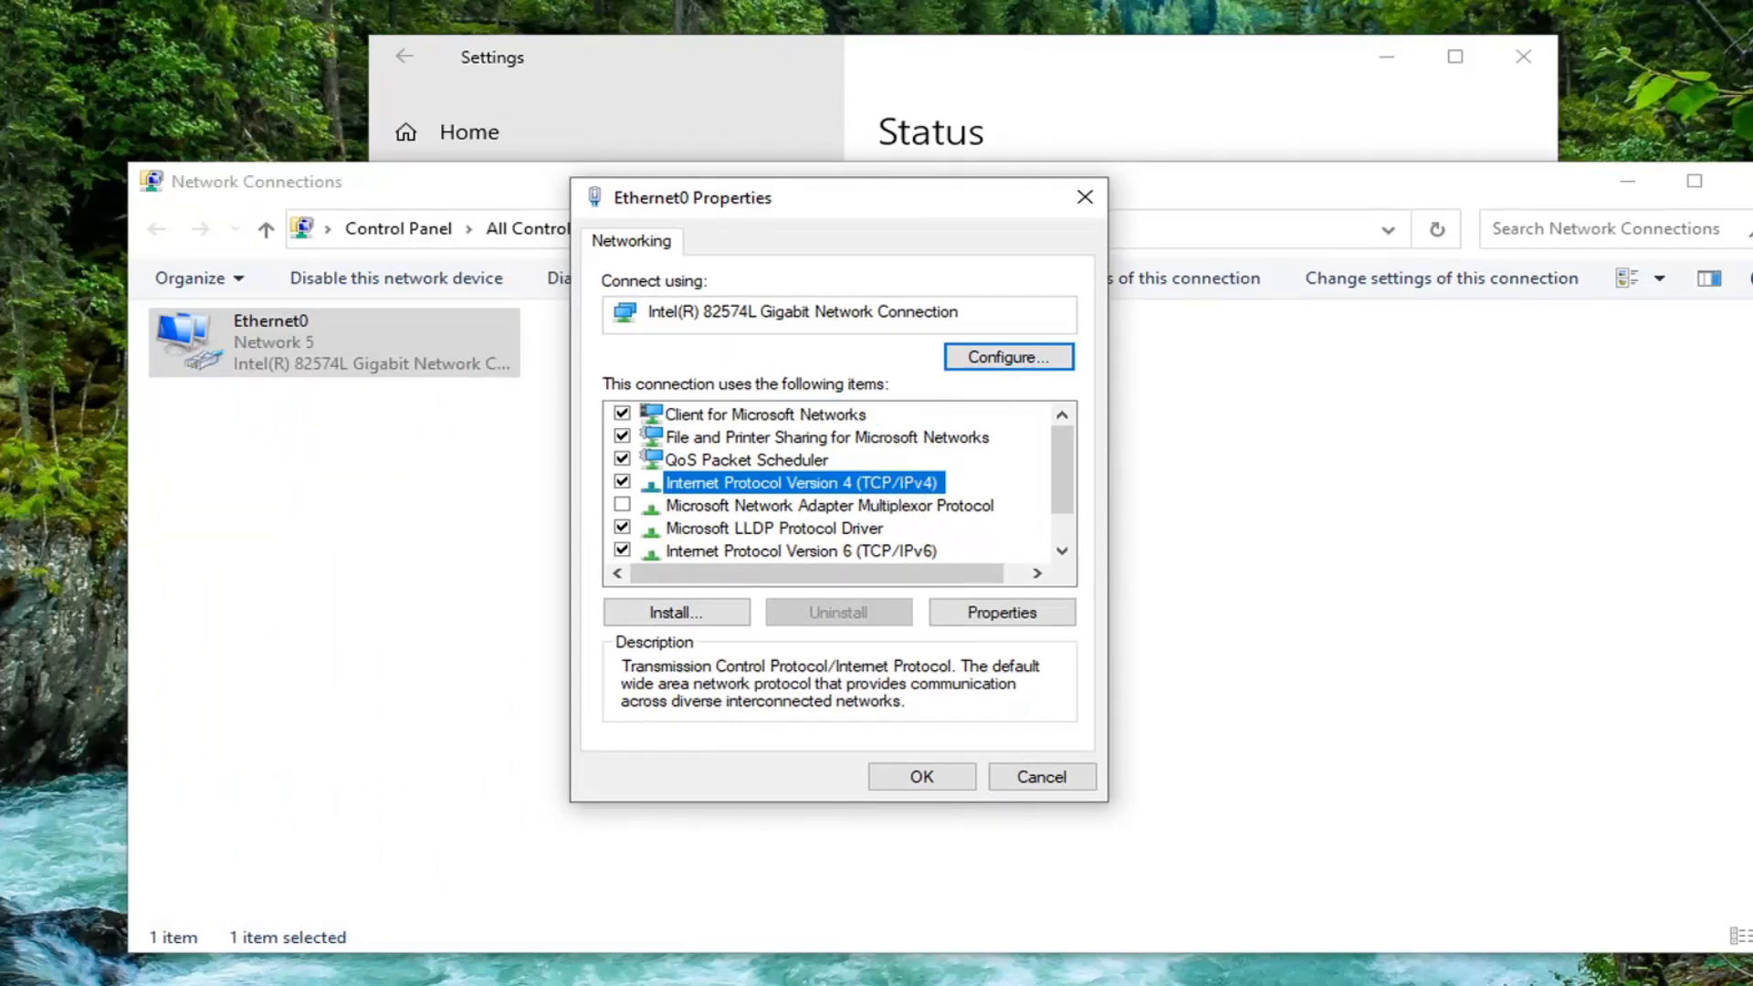
pyautogui.click(999, 611)
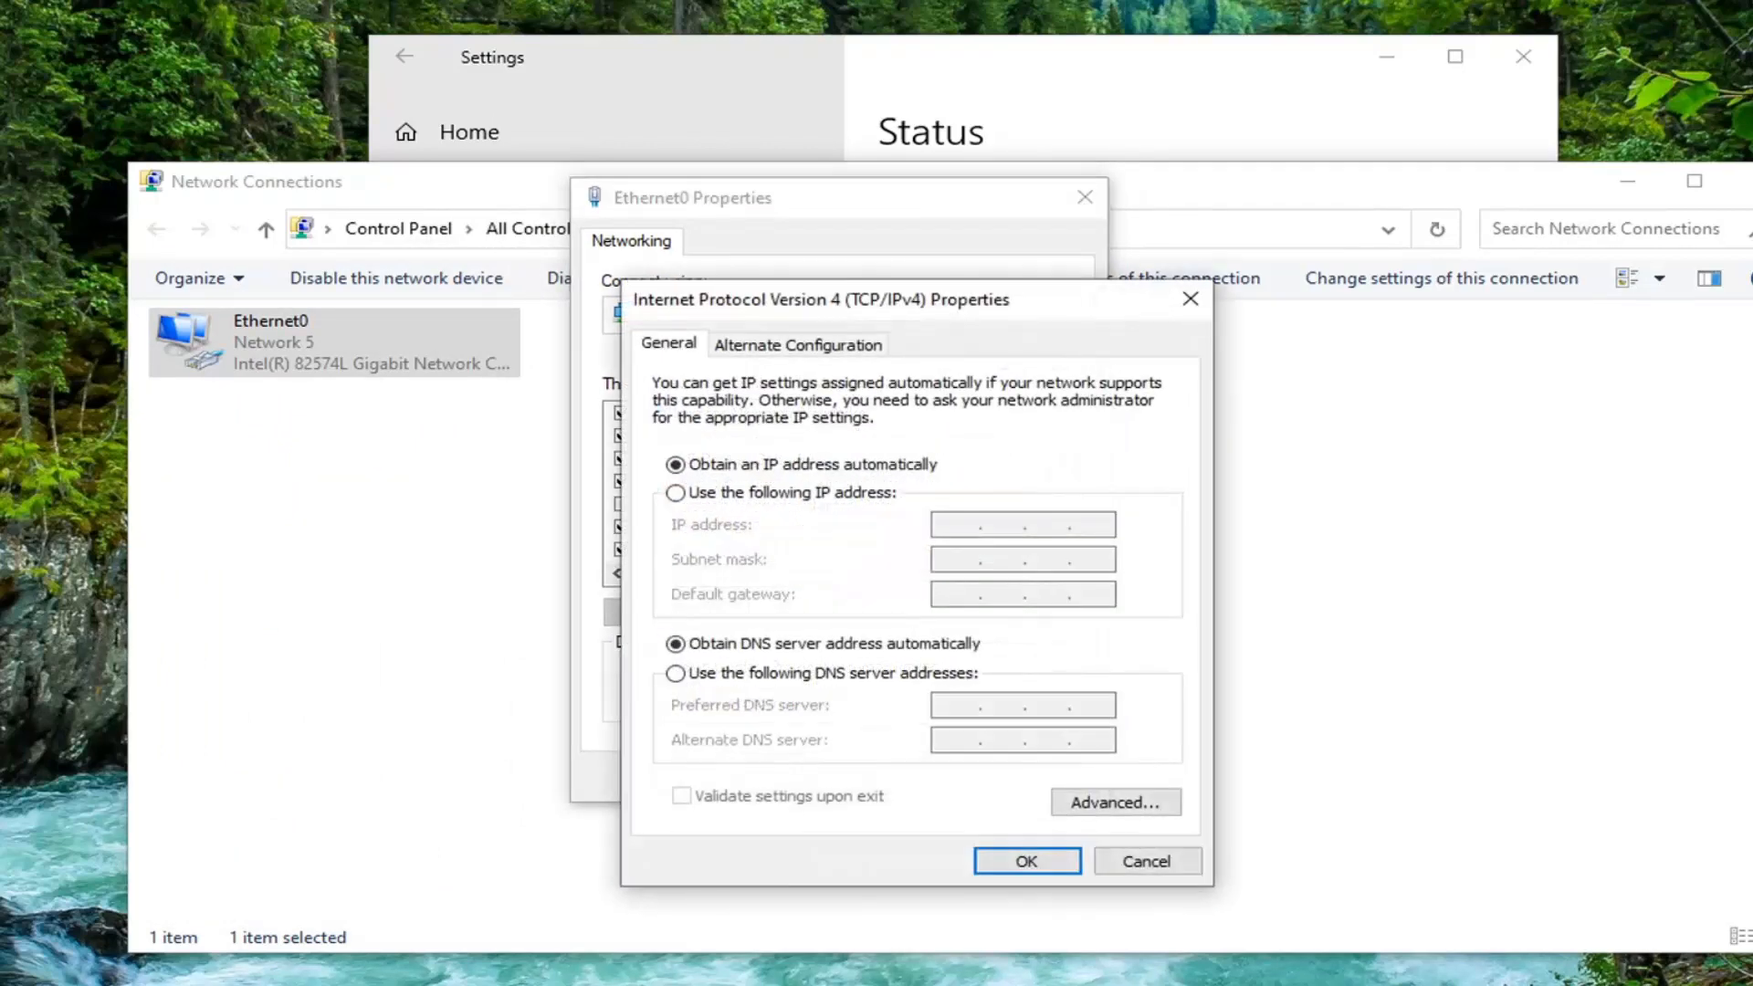
pyautogui.moveTo(840, 484)
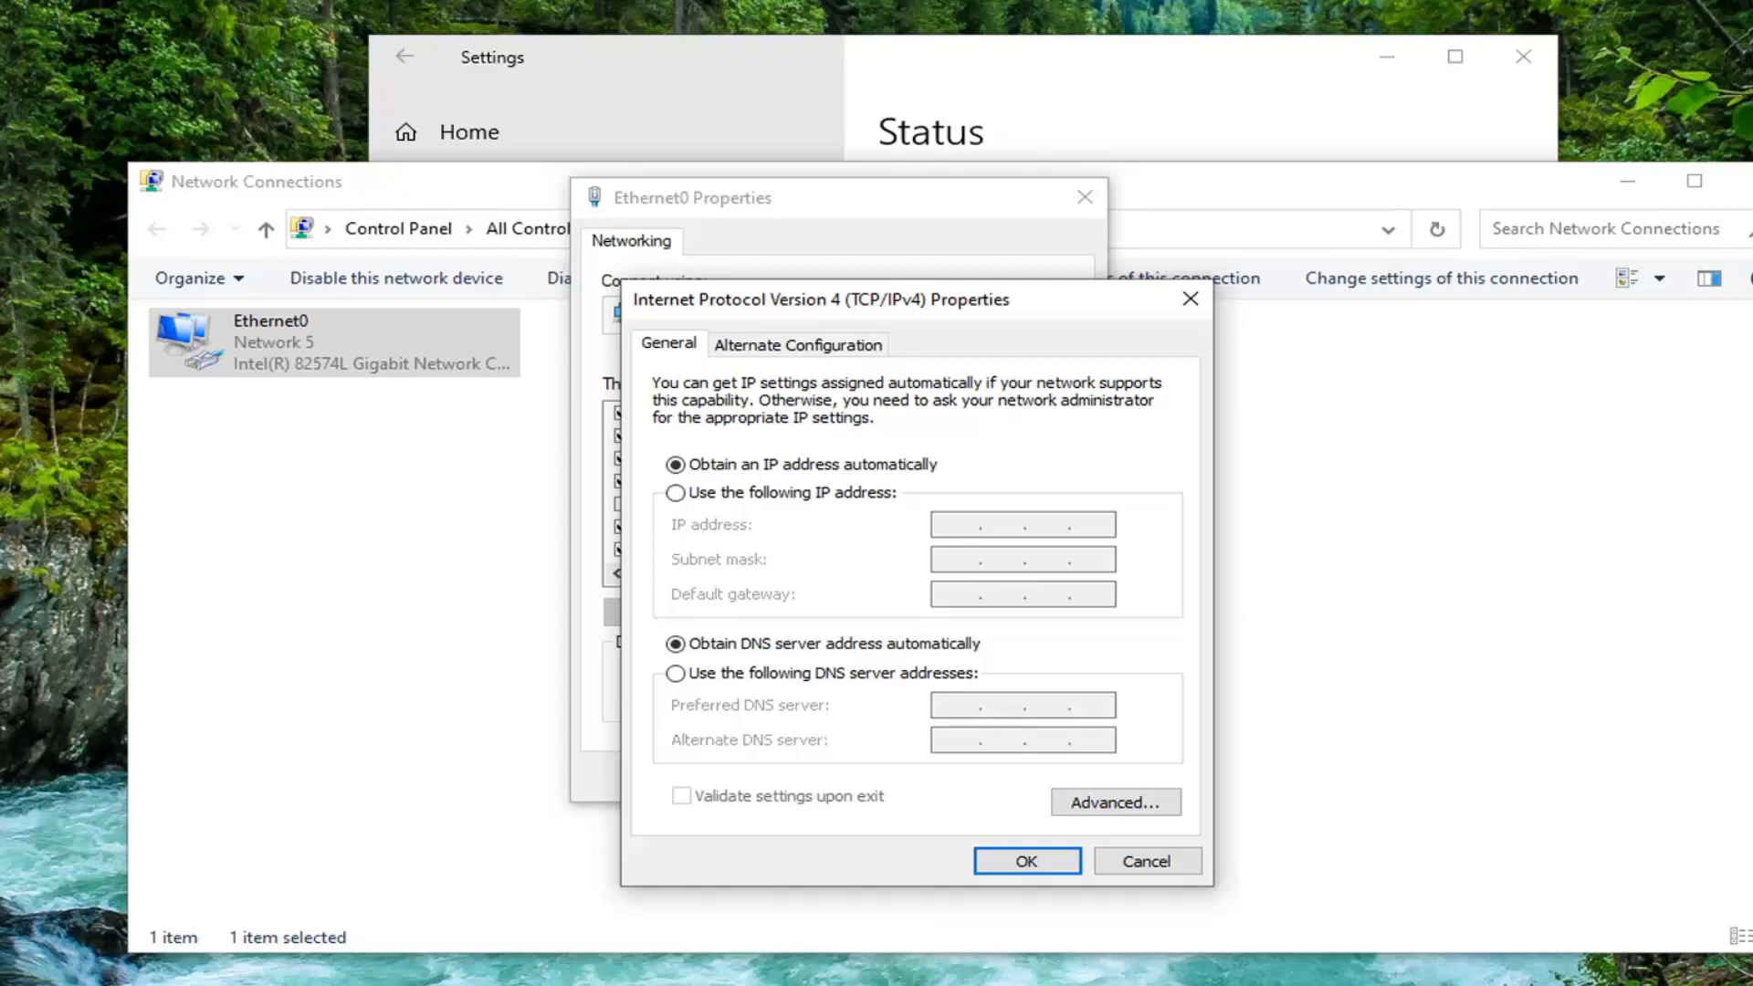
pyautogui.moveTo(1024, 861)
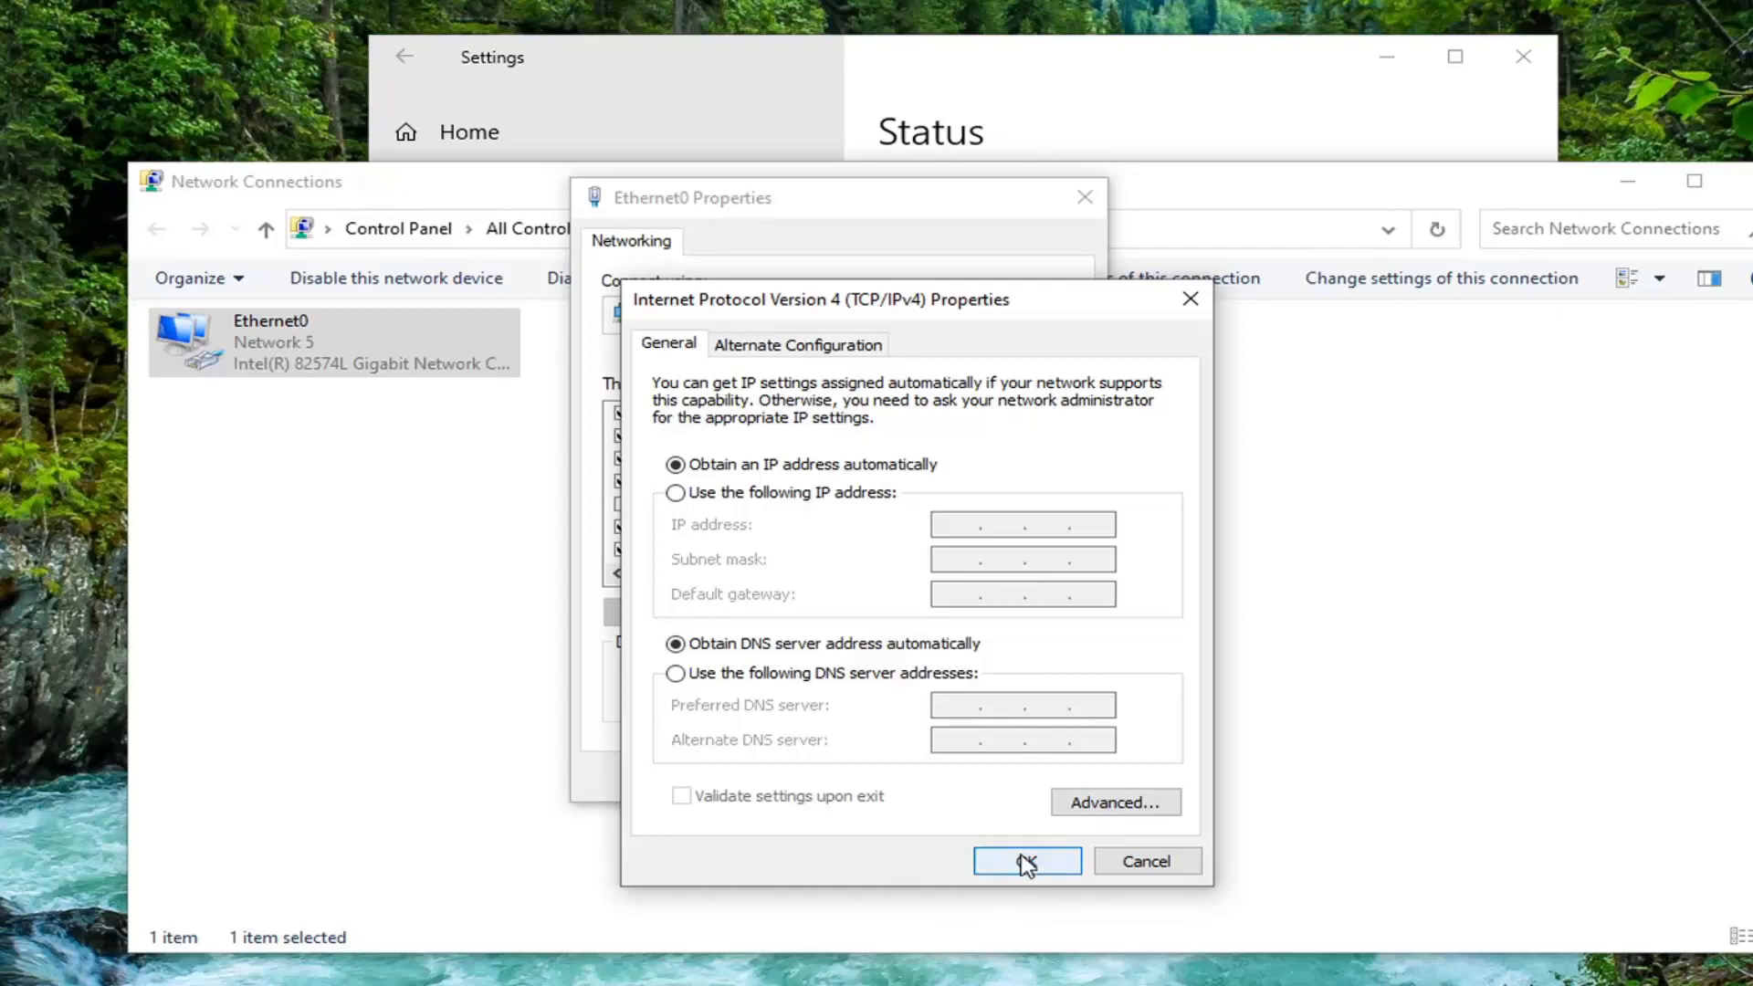
pyautogui.click(1025, 861)
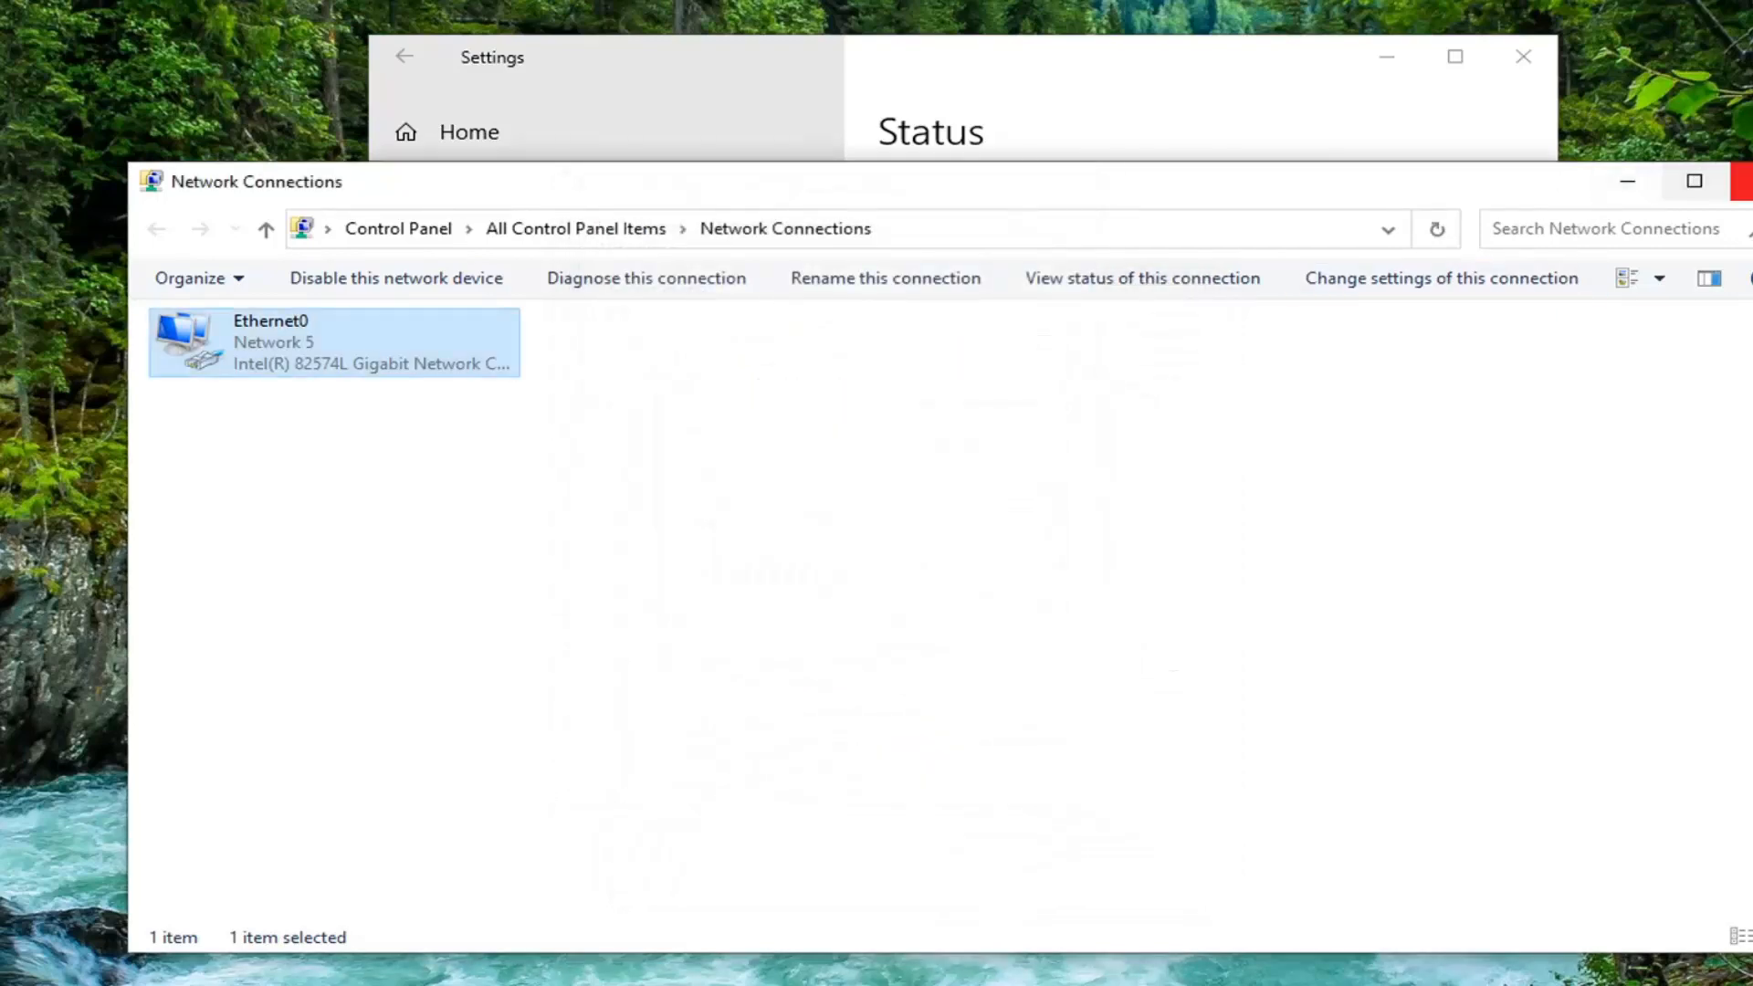
pyautogui.click(13, 976)
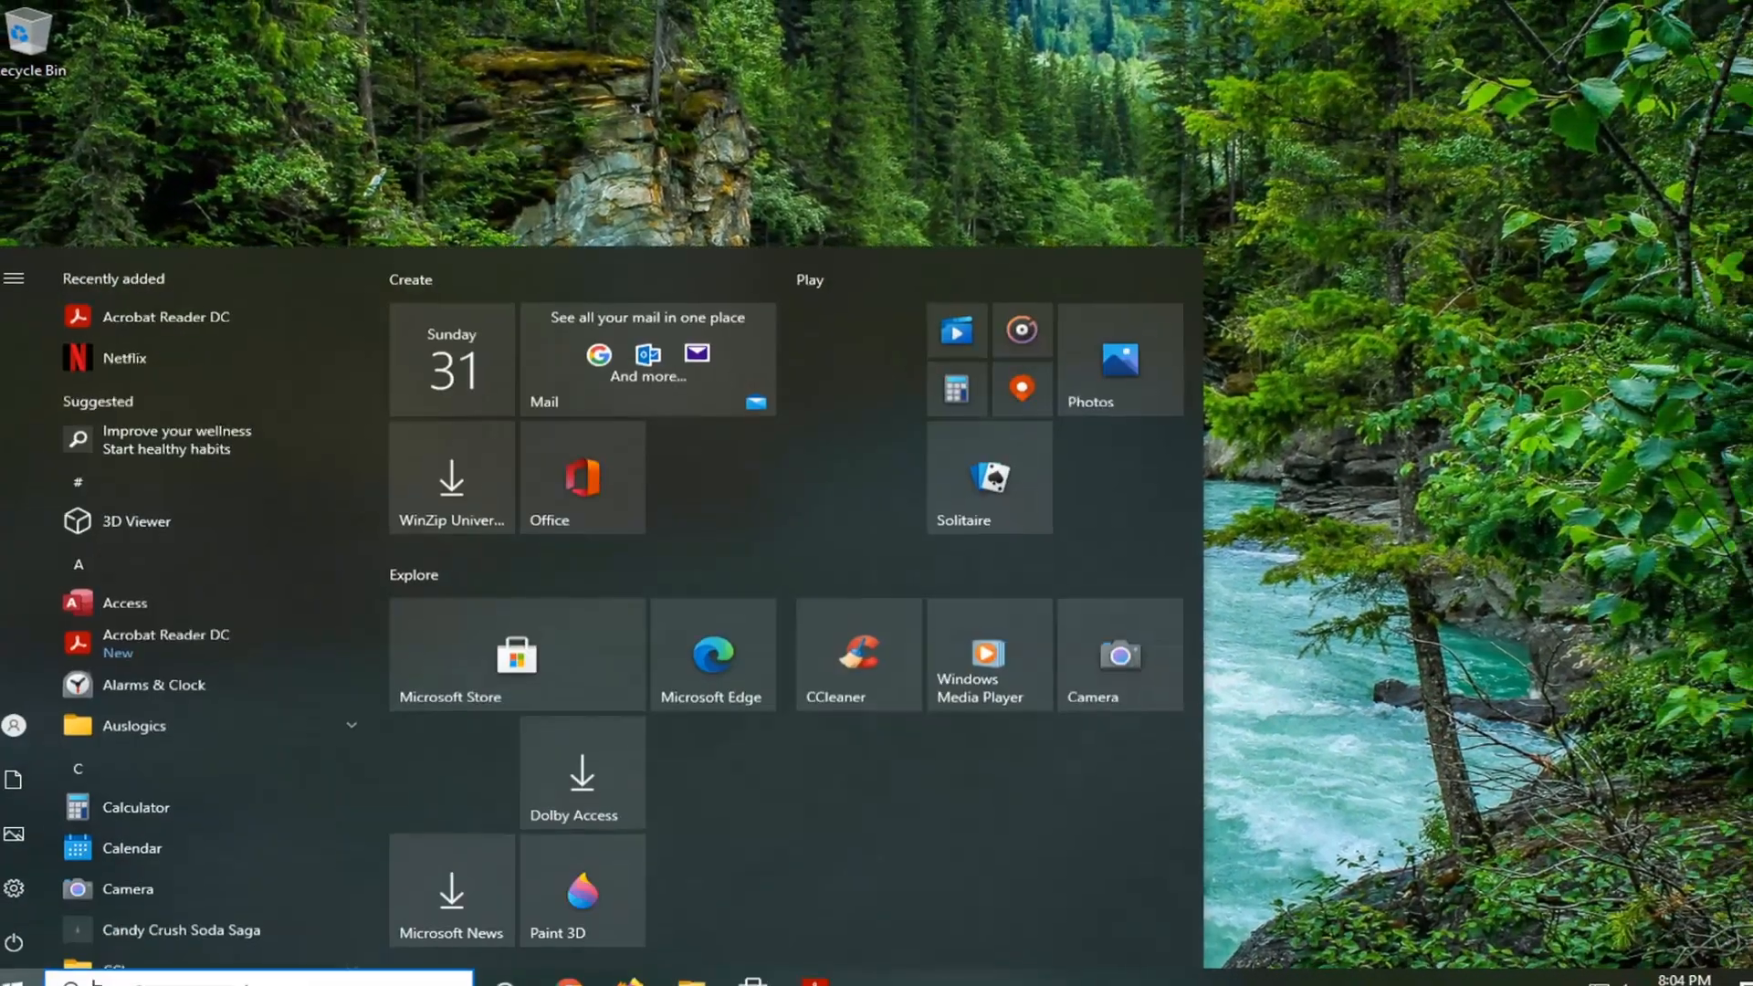
# - Start an administrator Command Prompt by searching 'cmd' and approving UAC
pyautogui.write('cmd')
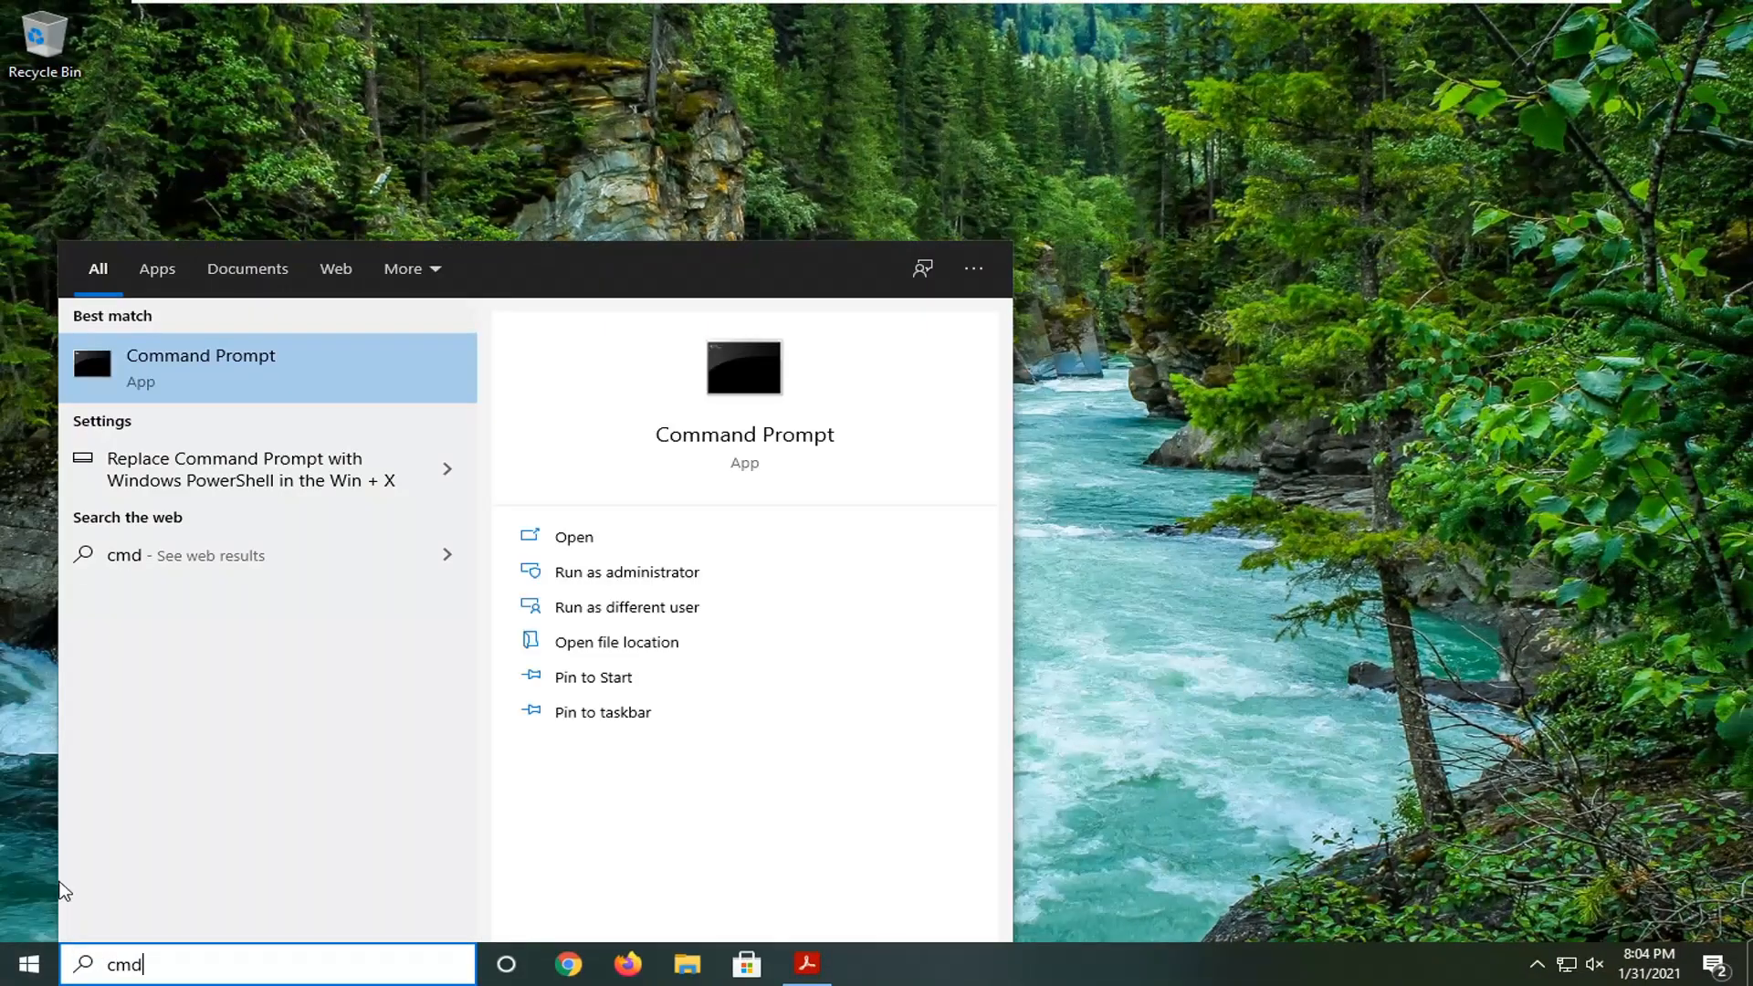
pyautogui.moveTo(218, 384)
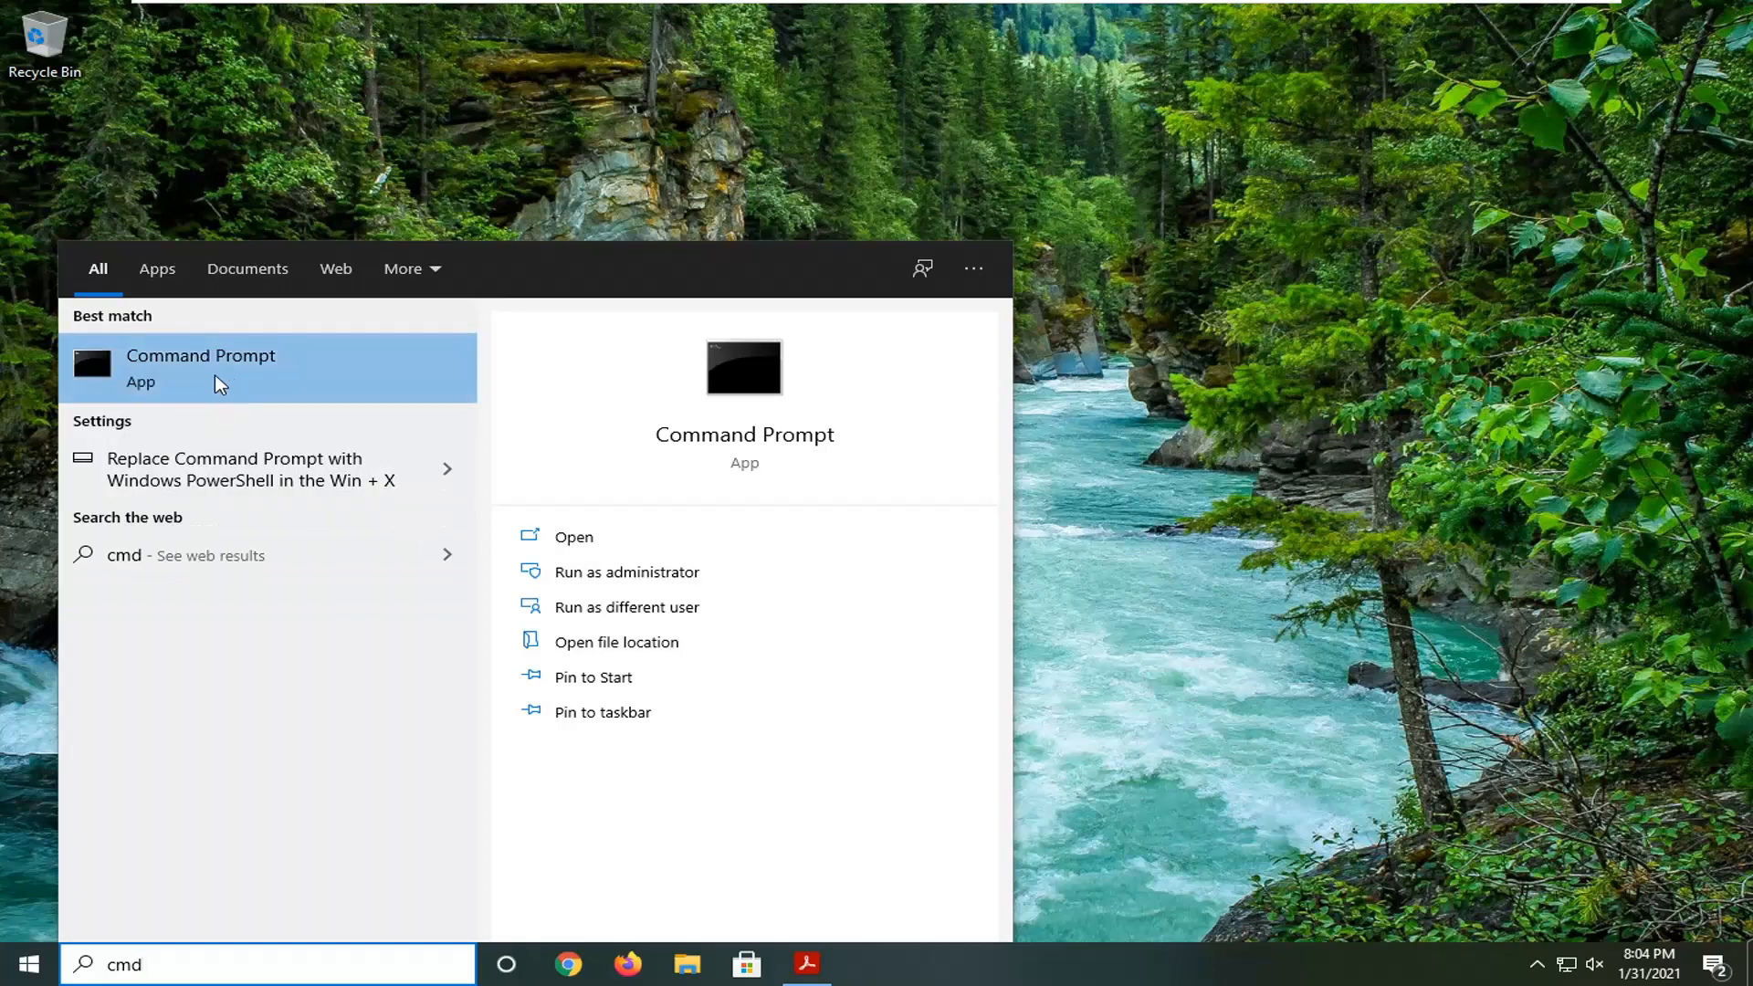
pyautogui.moveTo(318, 406)
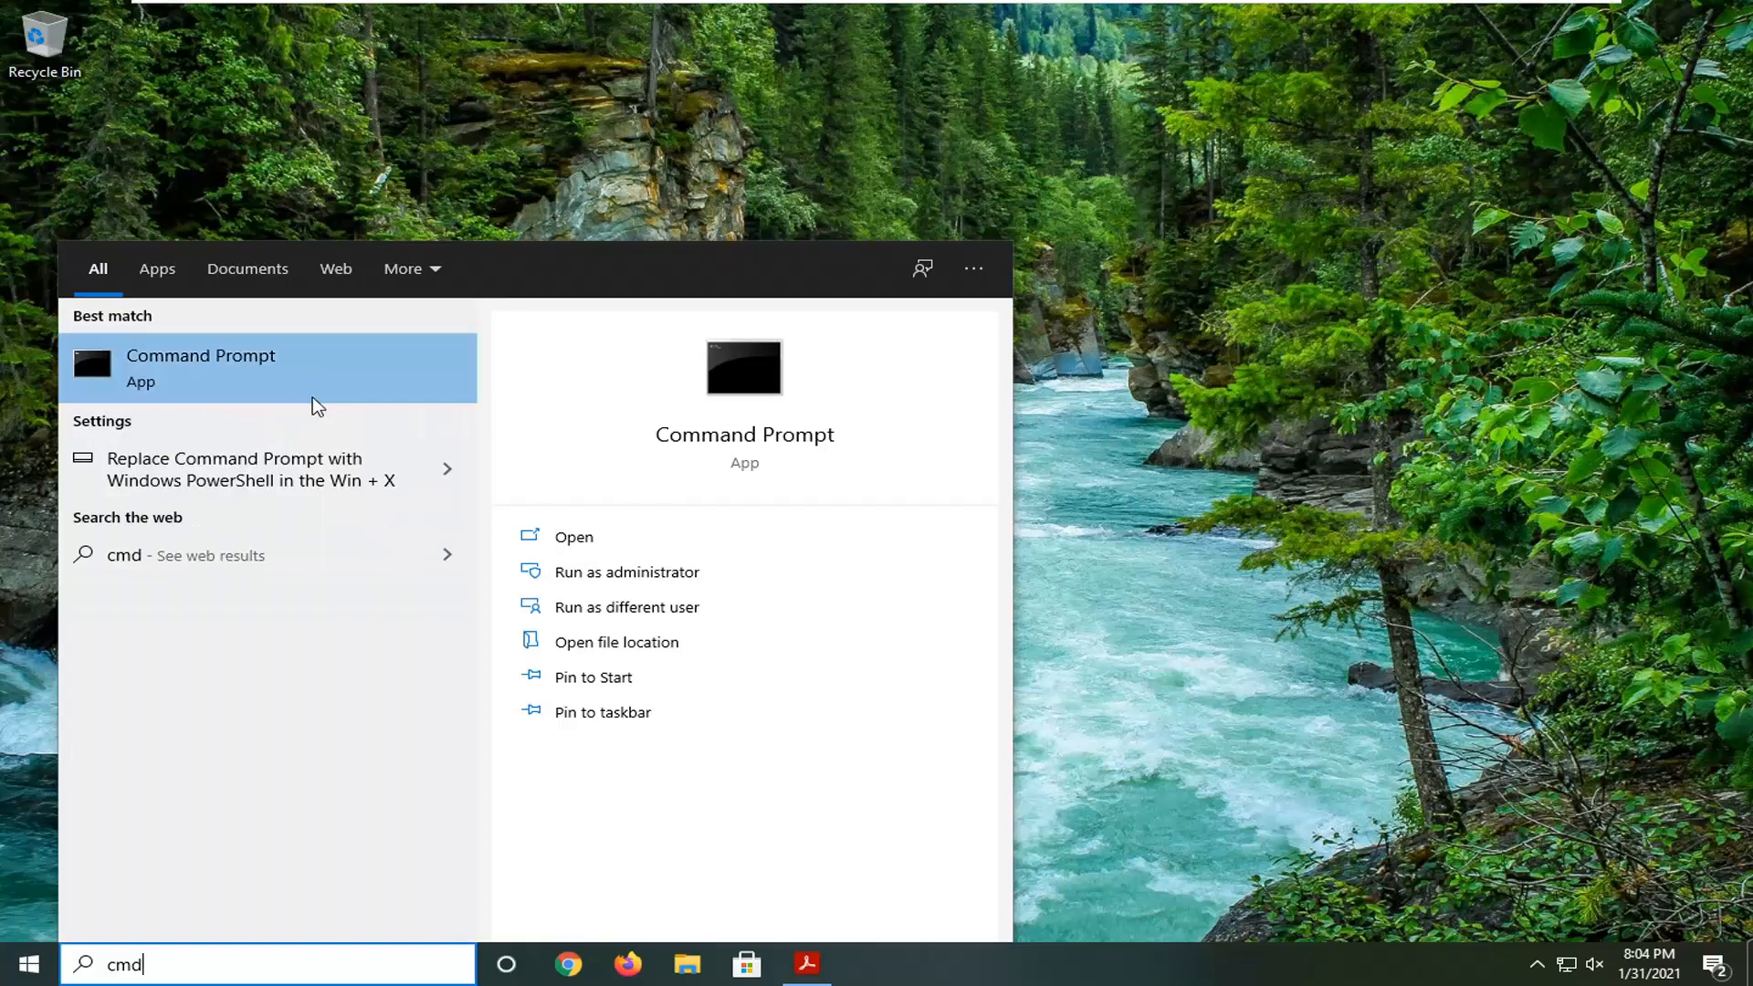
pyautogui.click(628, 571)
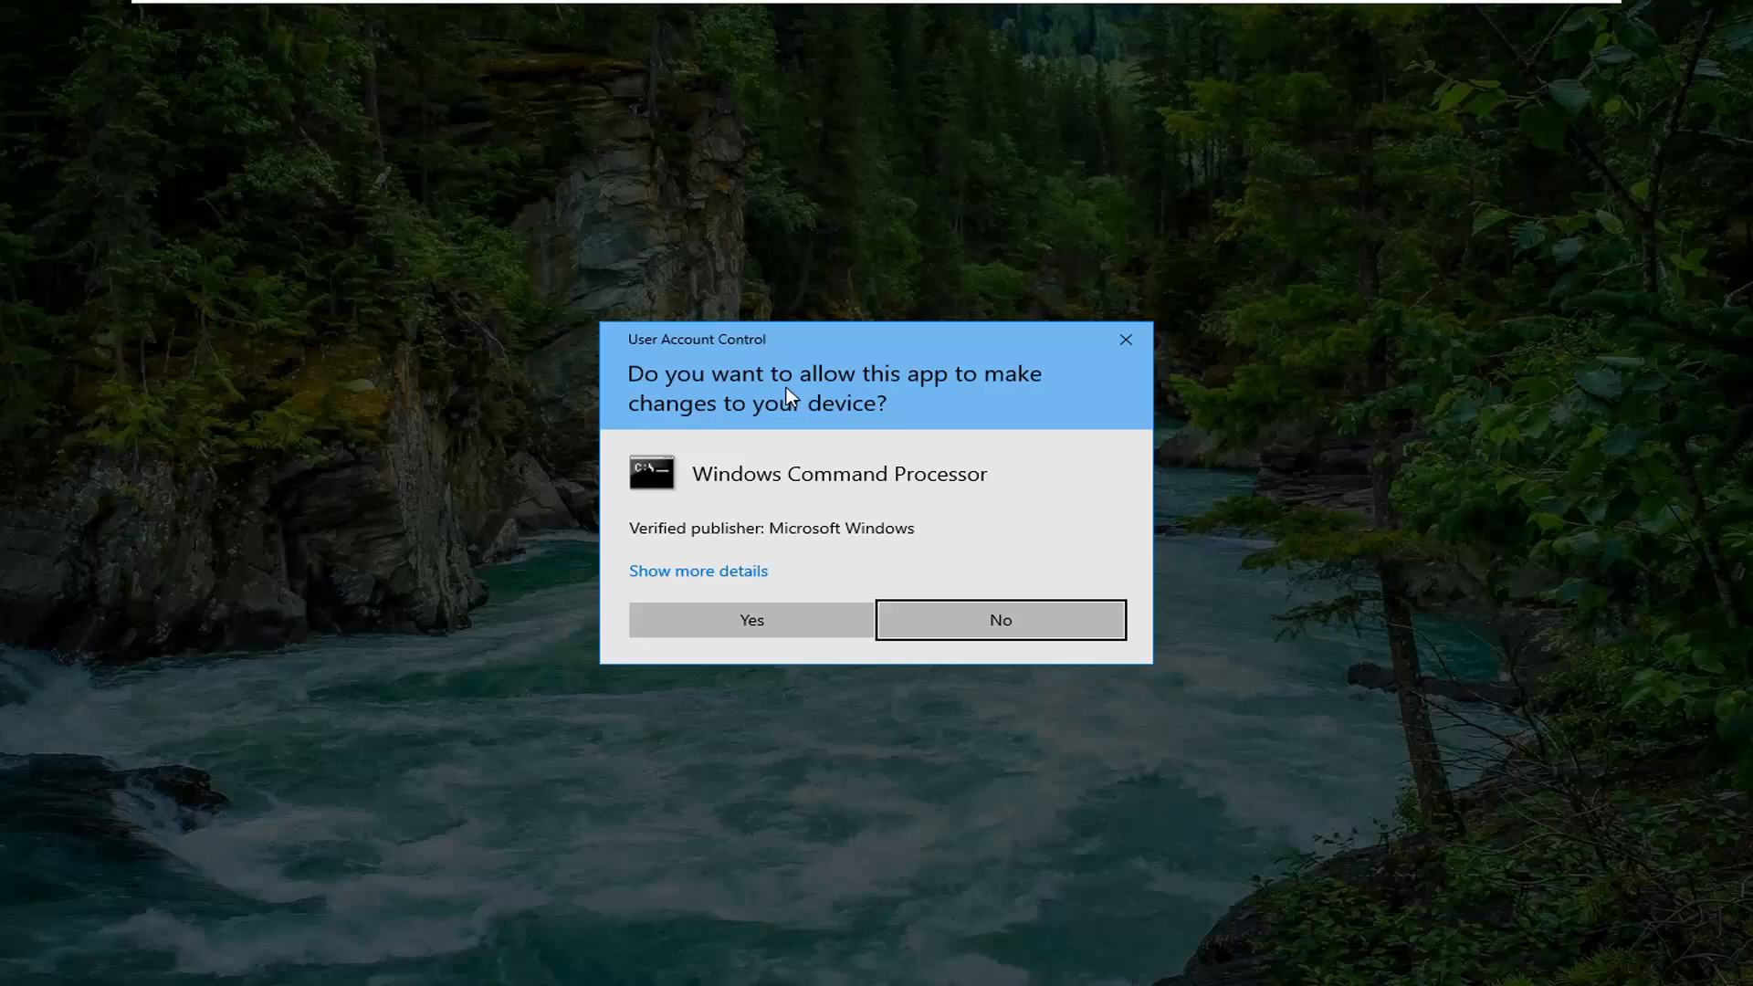
pyautogui.click(999, 619)
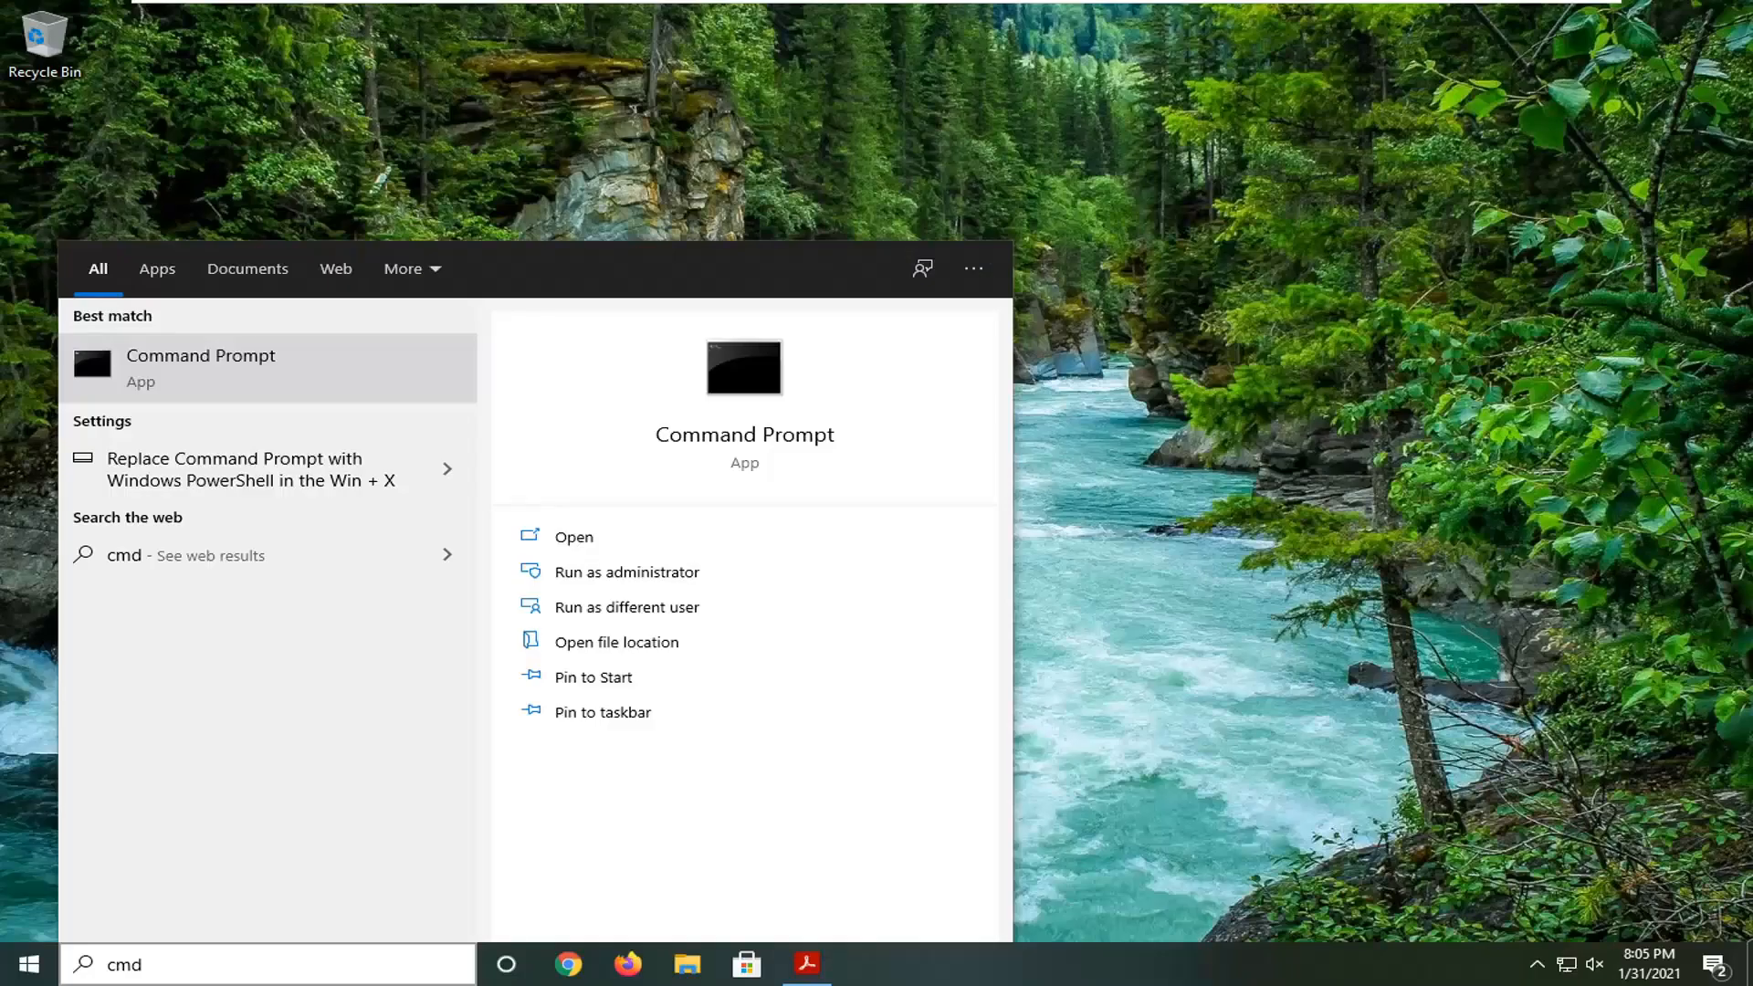
pyautogui.click(627, 572)
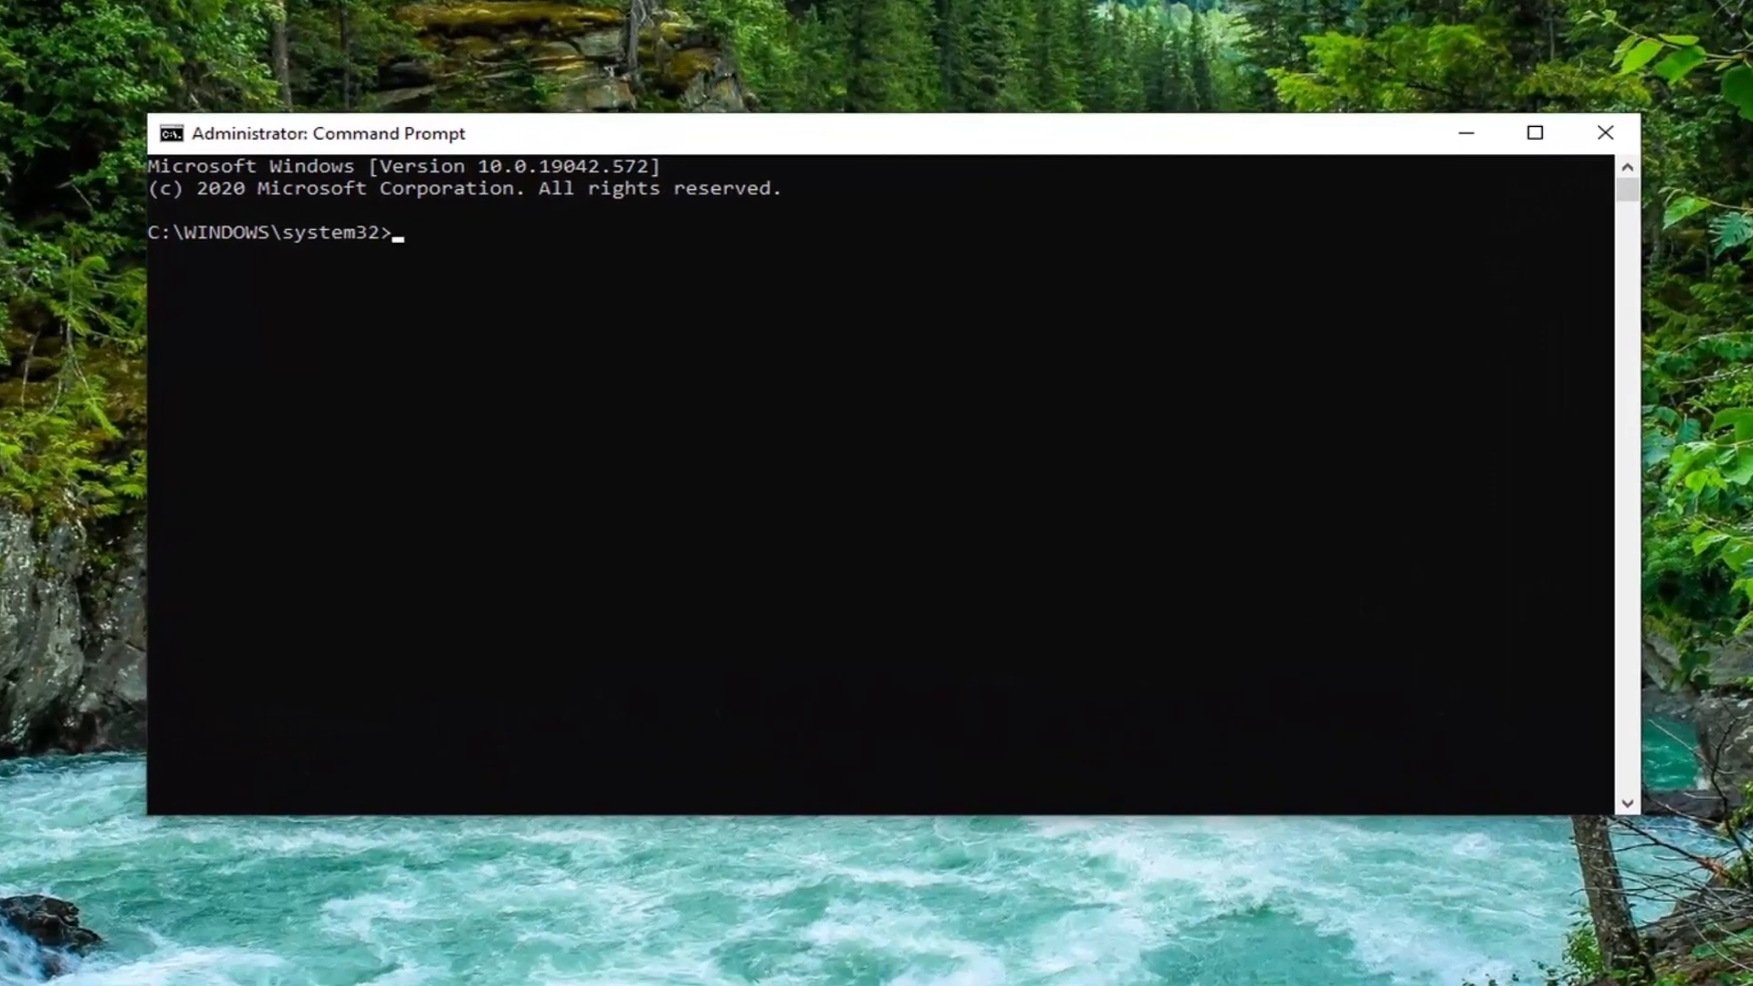
# - Run ipconfig /flushdns to clear the DNS resolver cache
pyautogui.write('ipconfig')
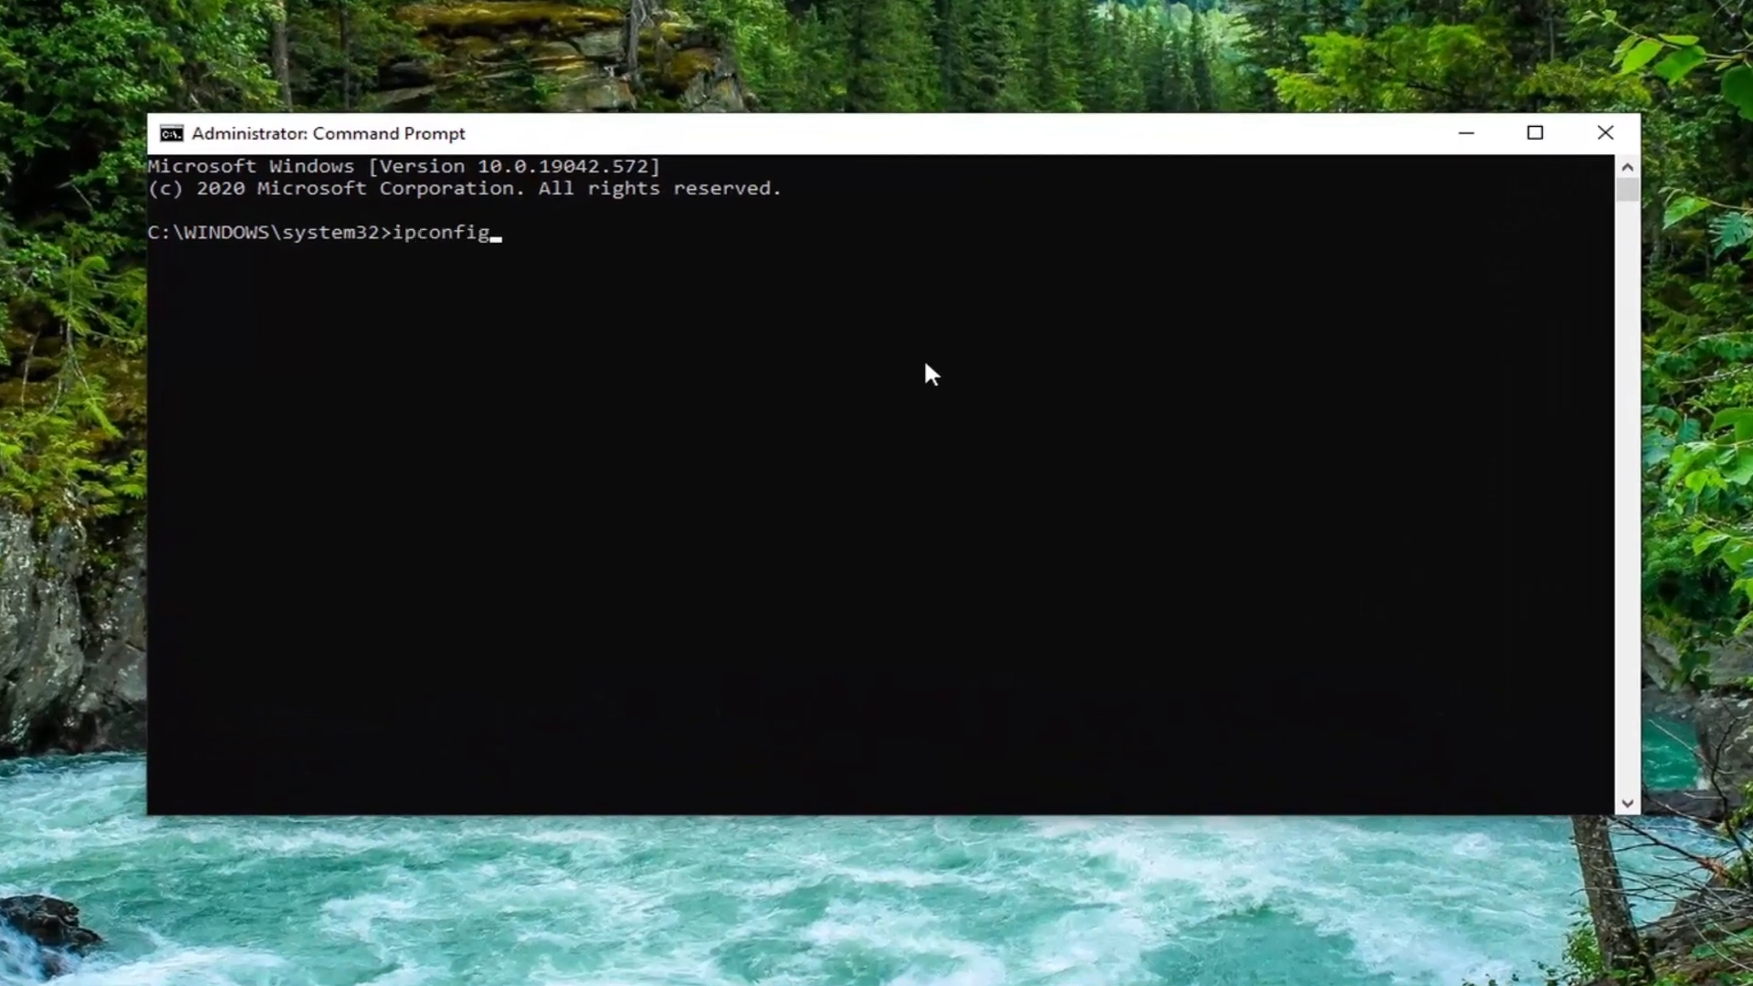
pyautogui.write('/flush')
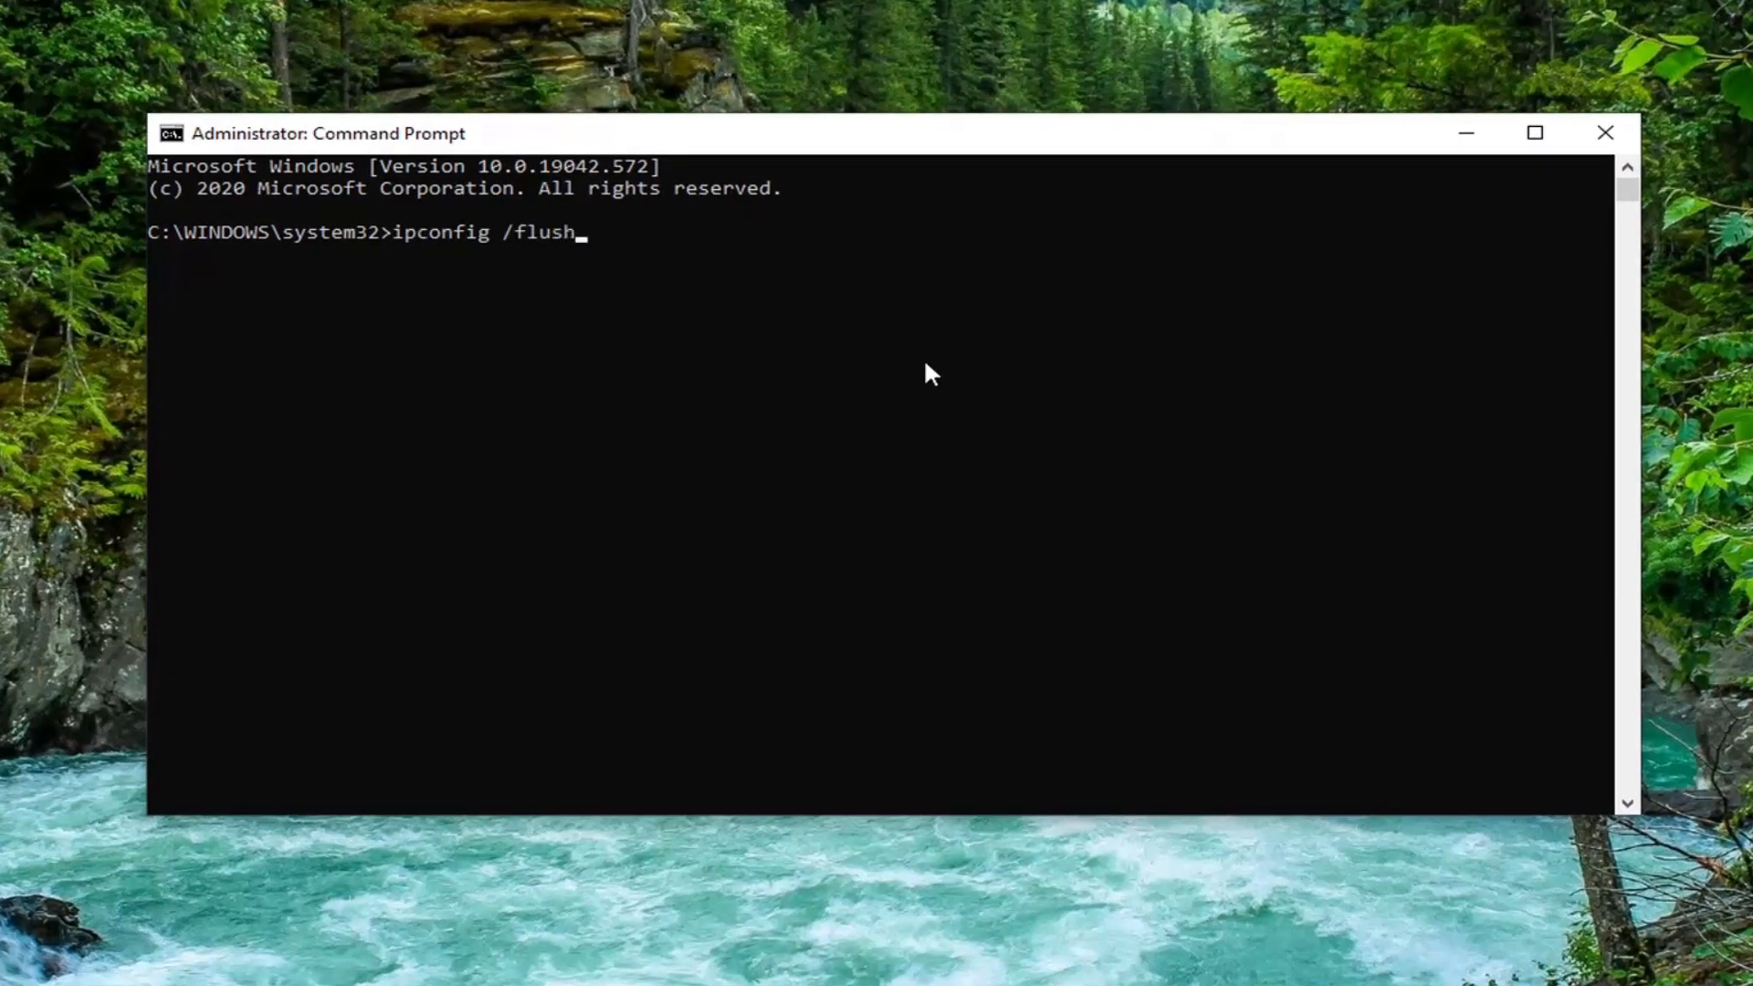
pyautogui.write('dns')
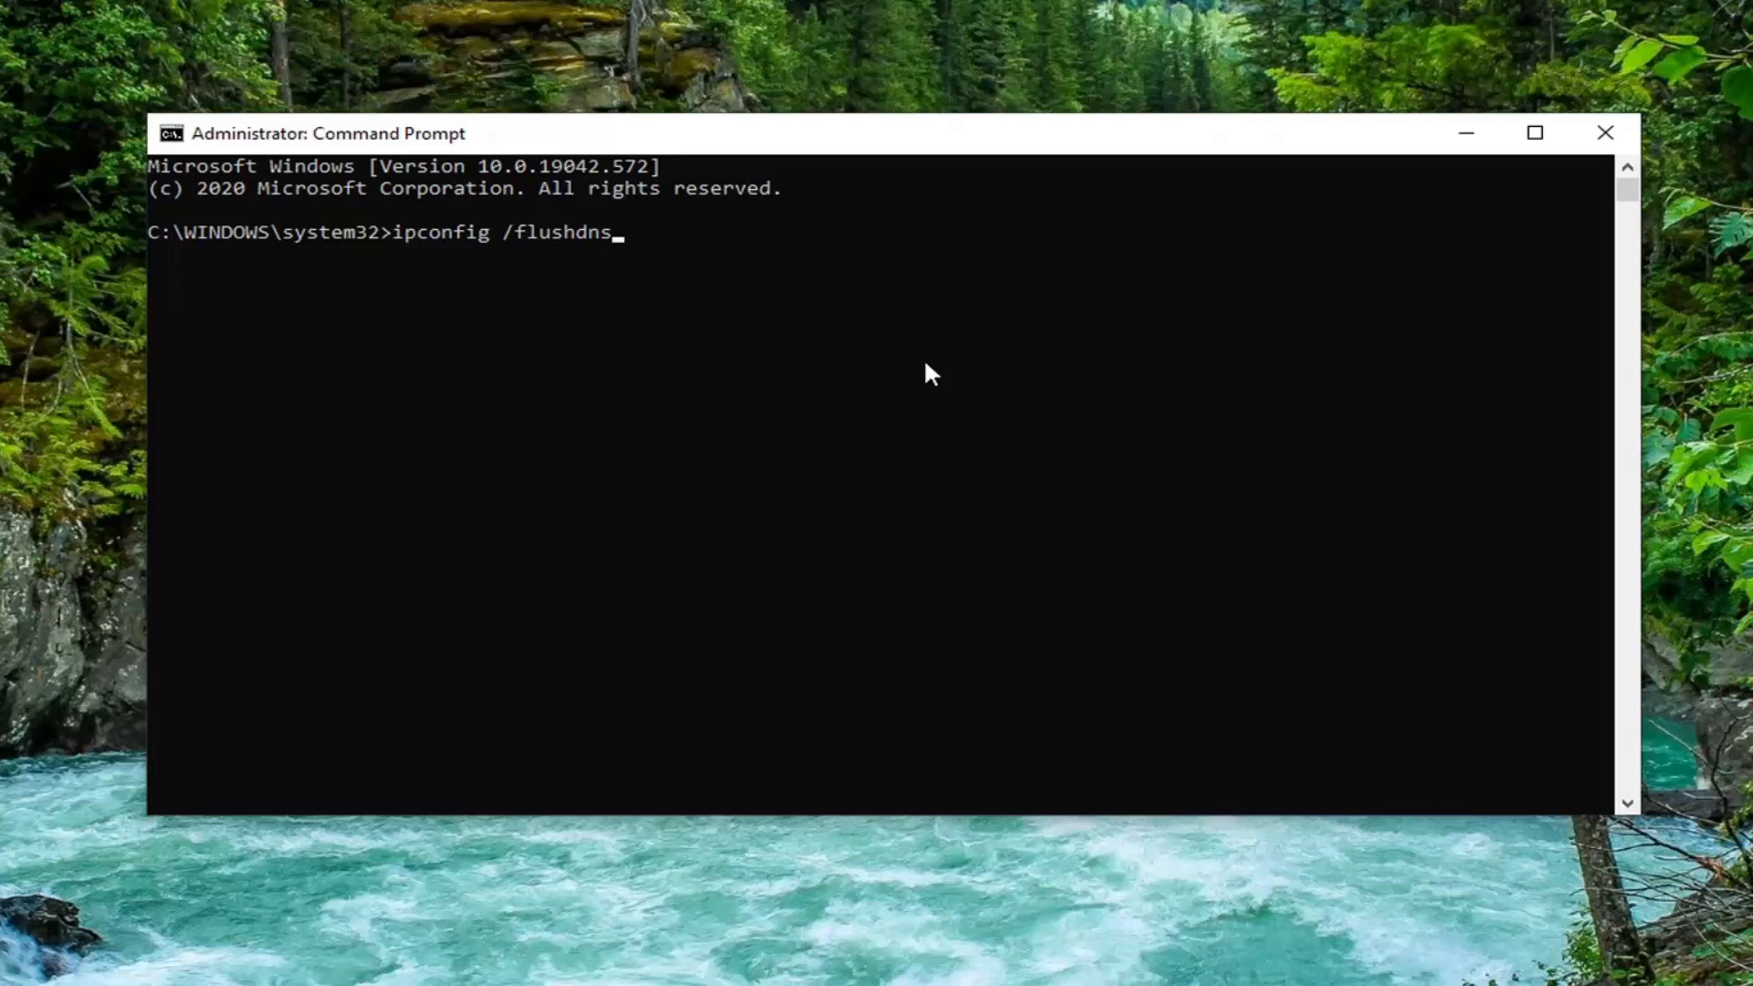
pyautogui.press('Return')
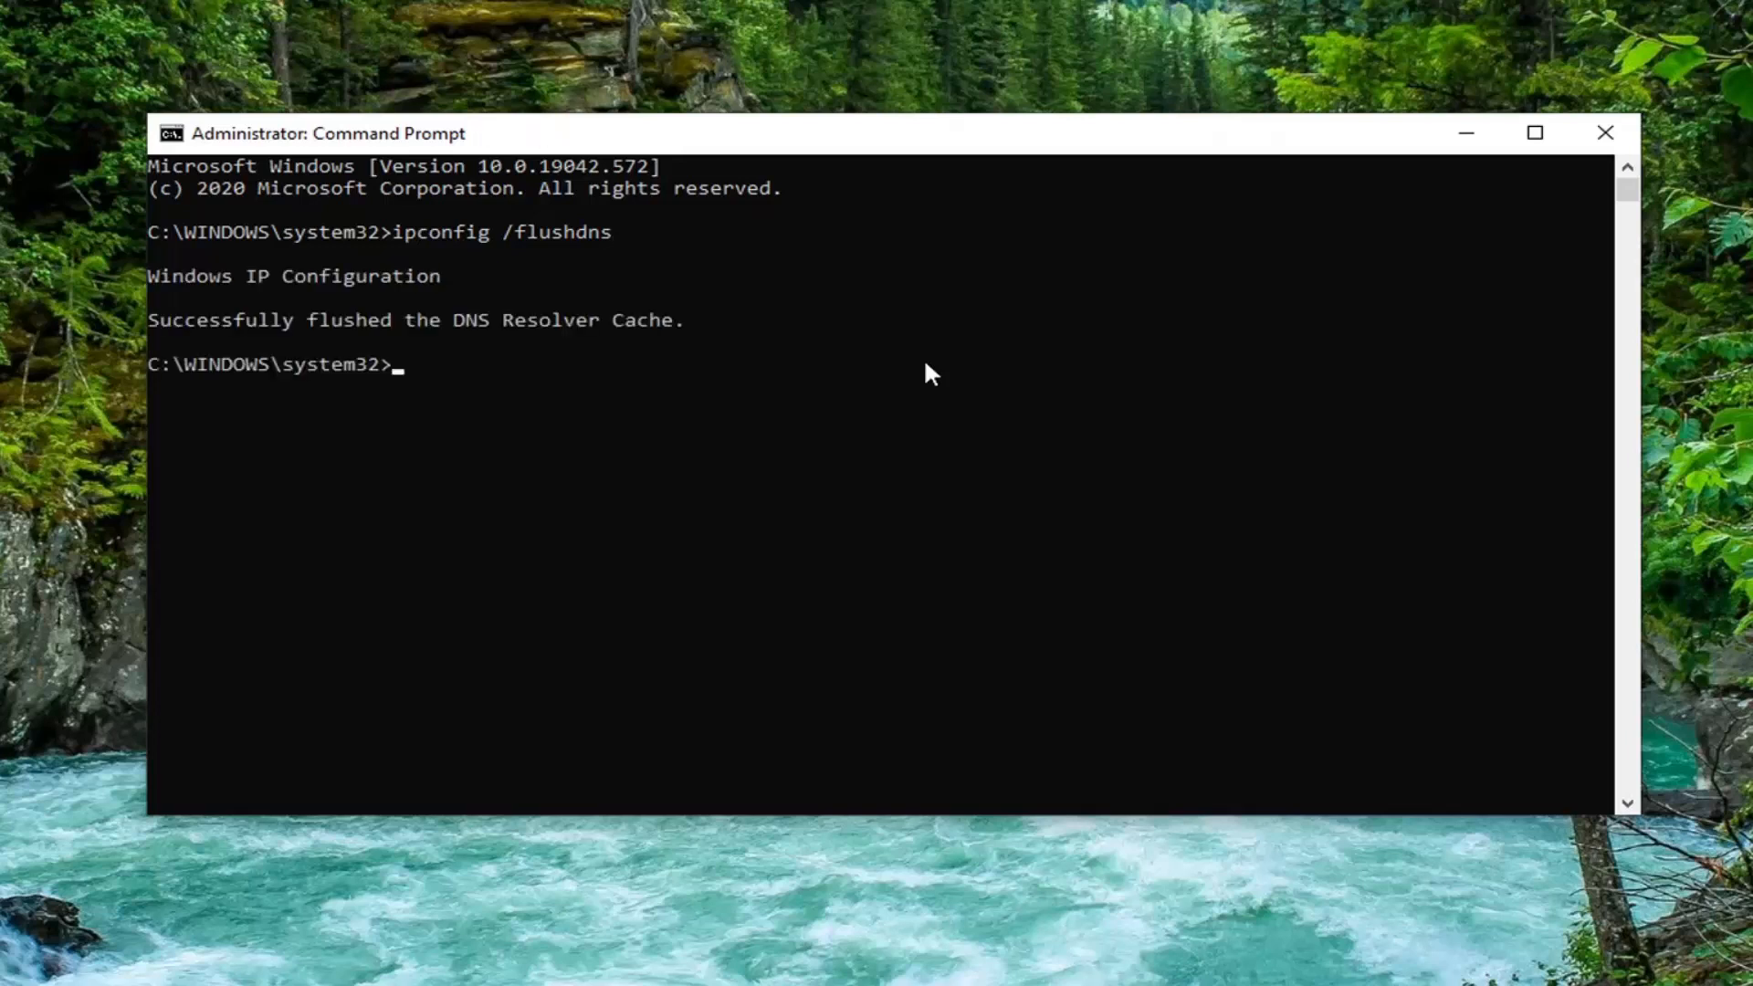
pyautogui.moveTo(358, 367)
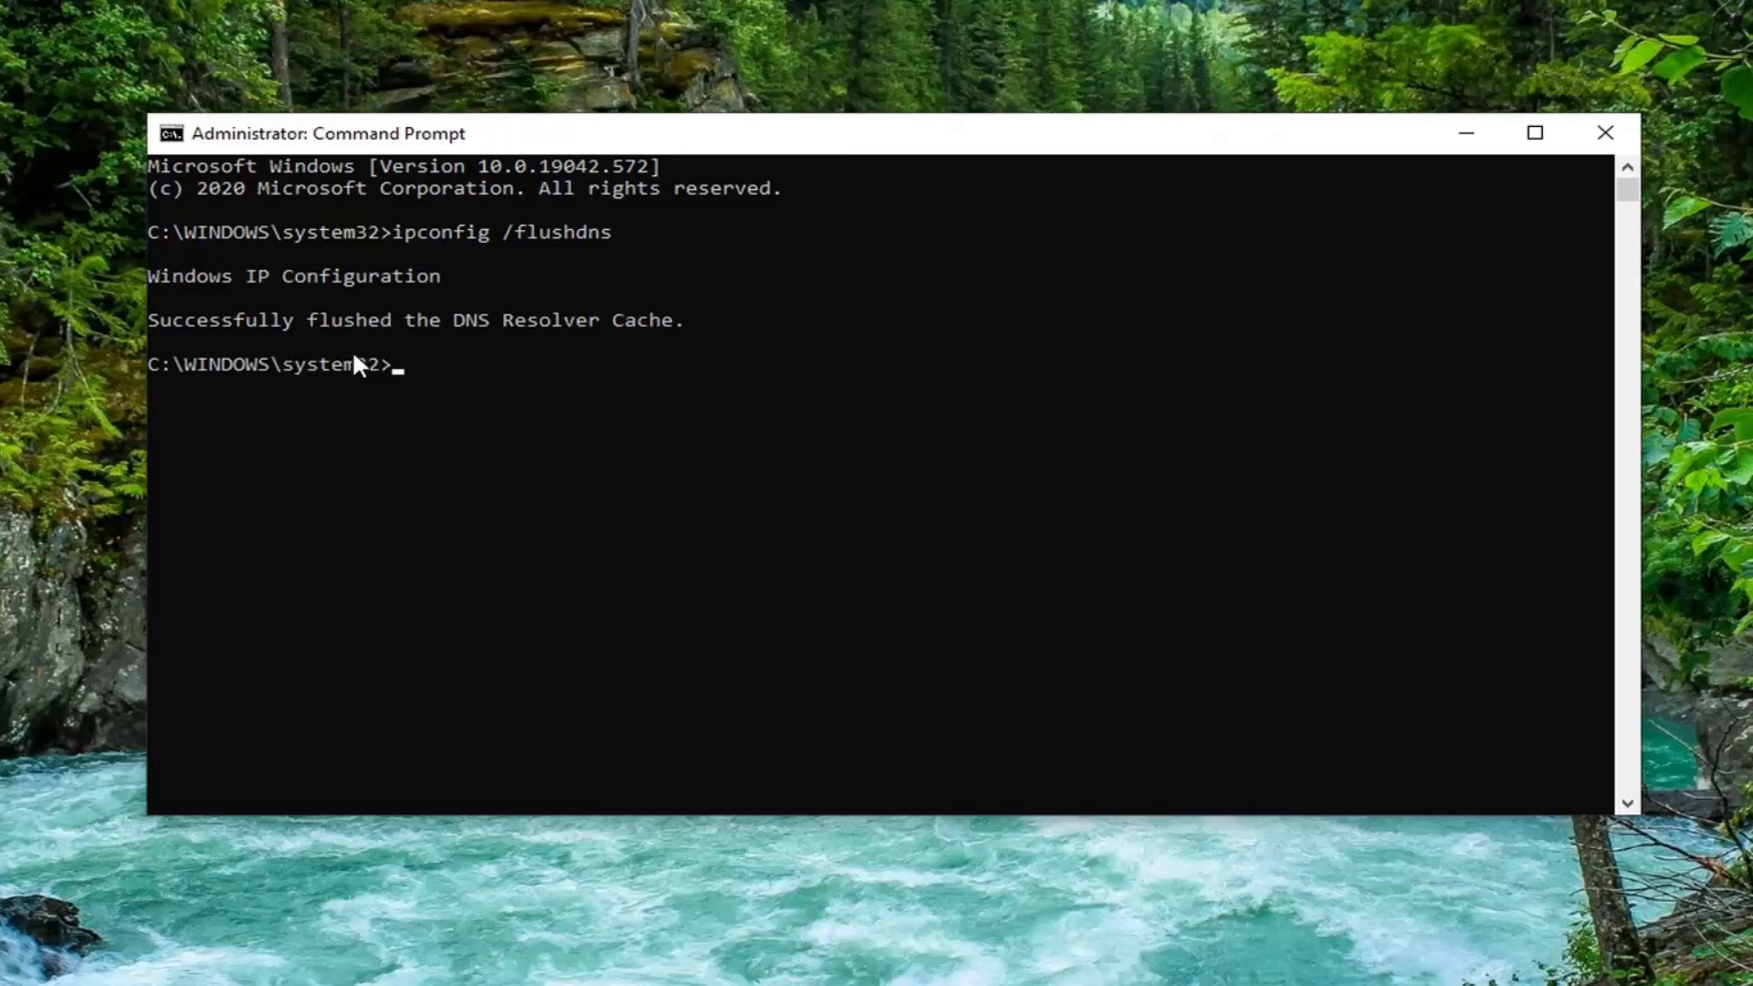
pyautogui.moveTo(524, 402)
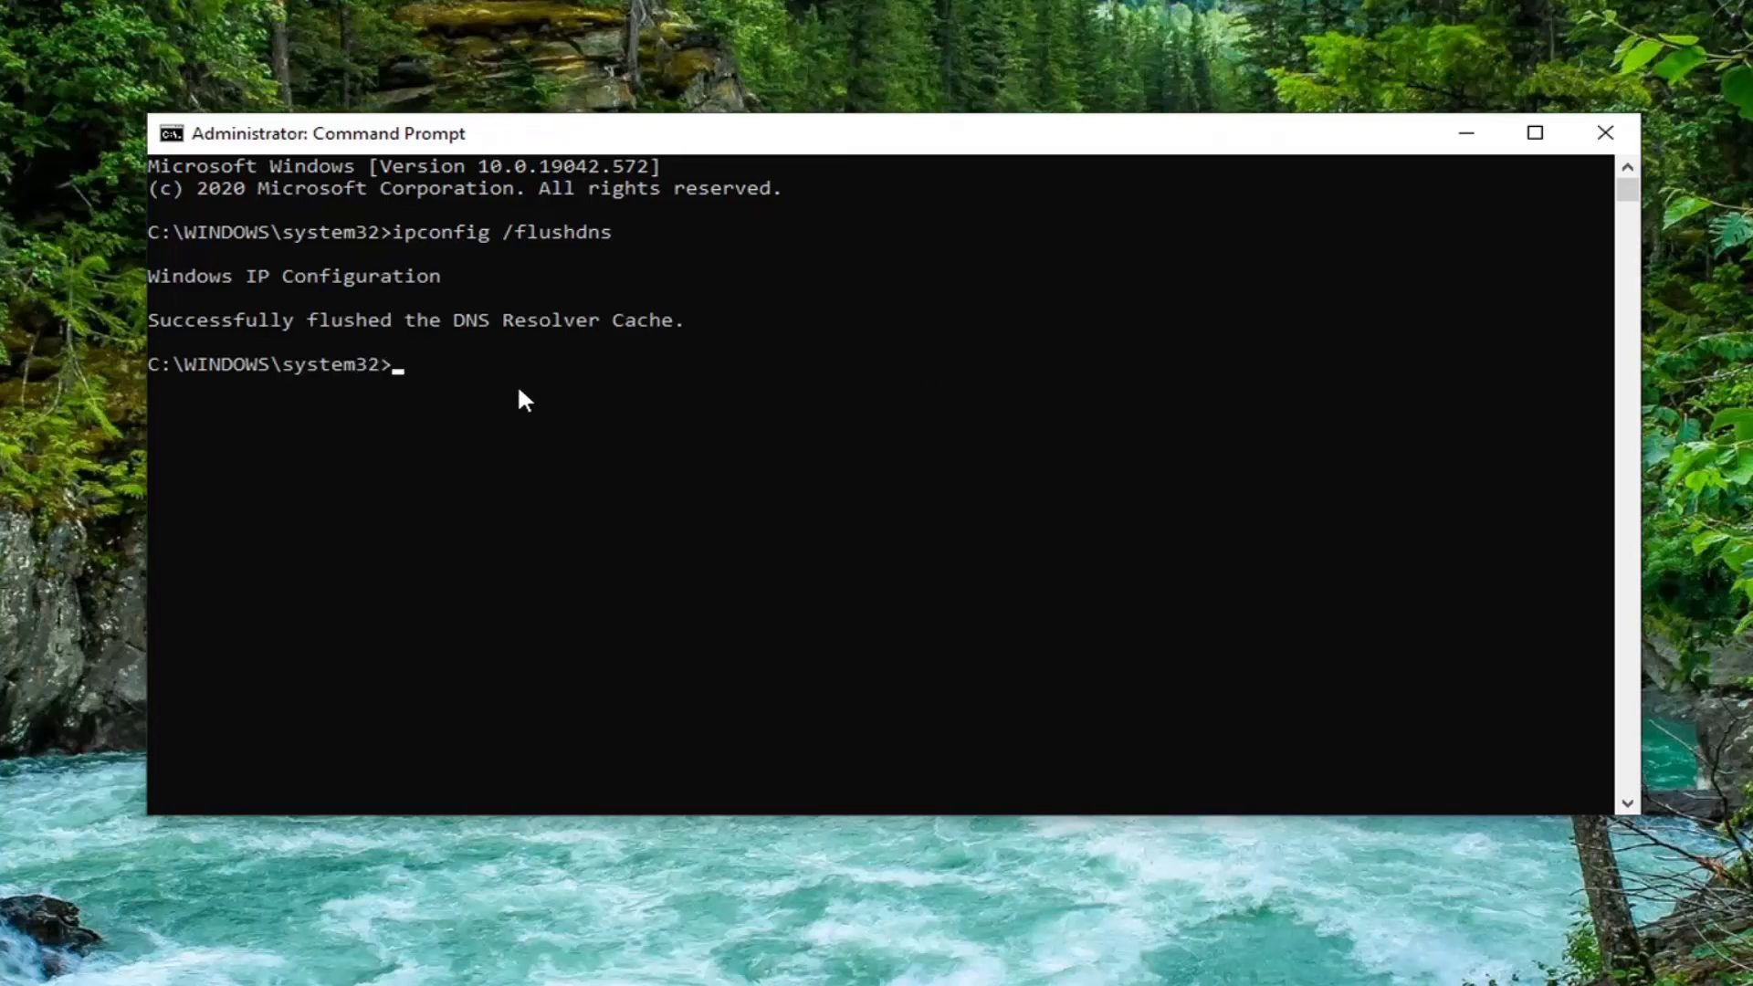
pyautogui.moveTo(464, 431)
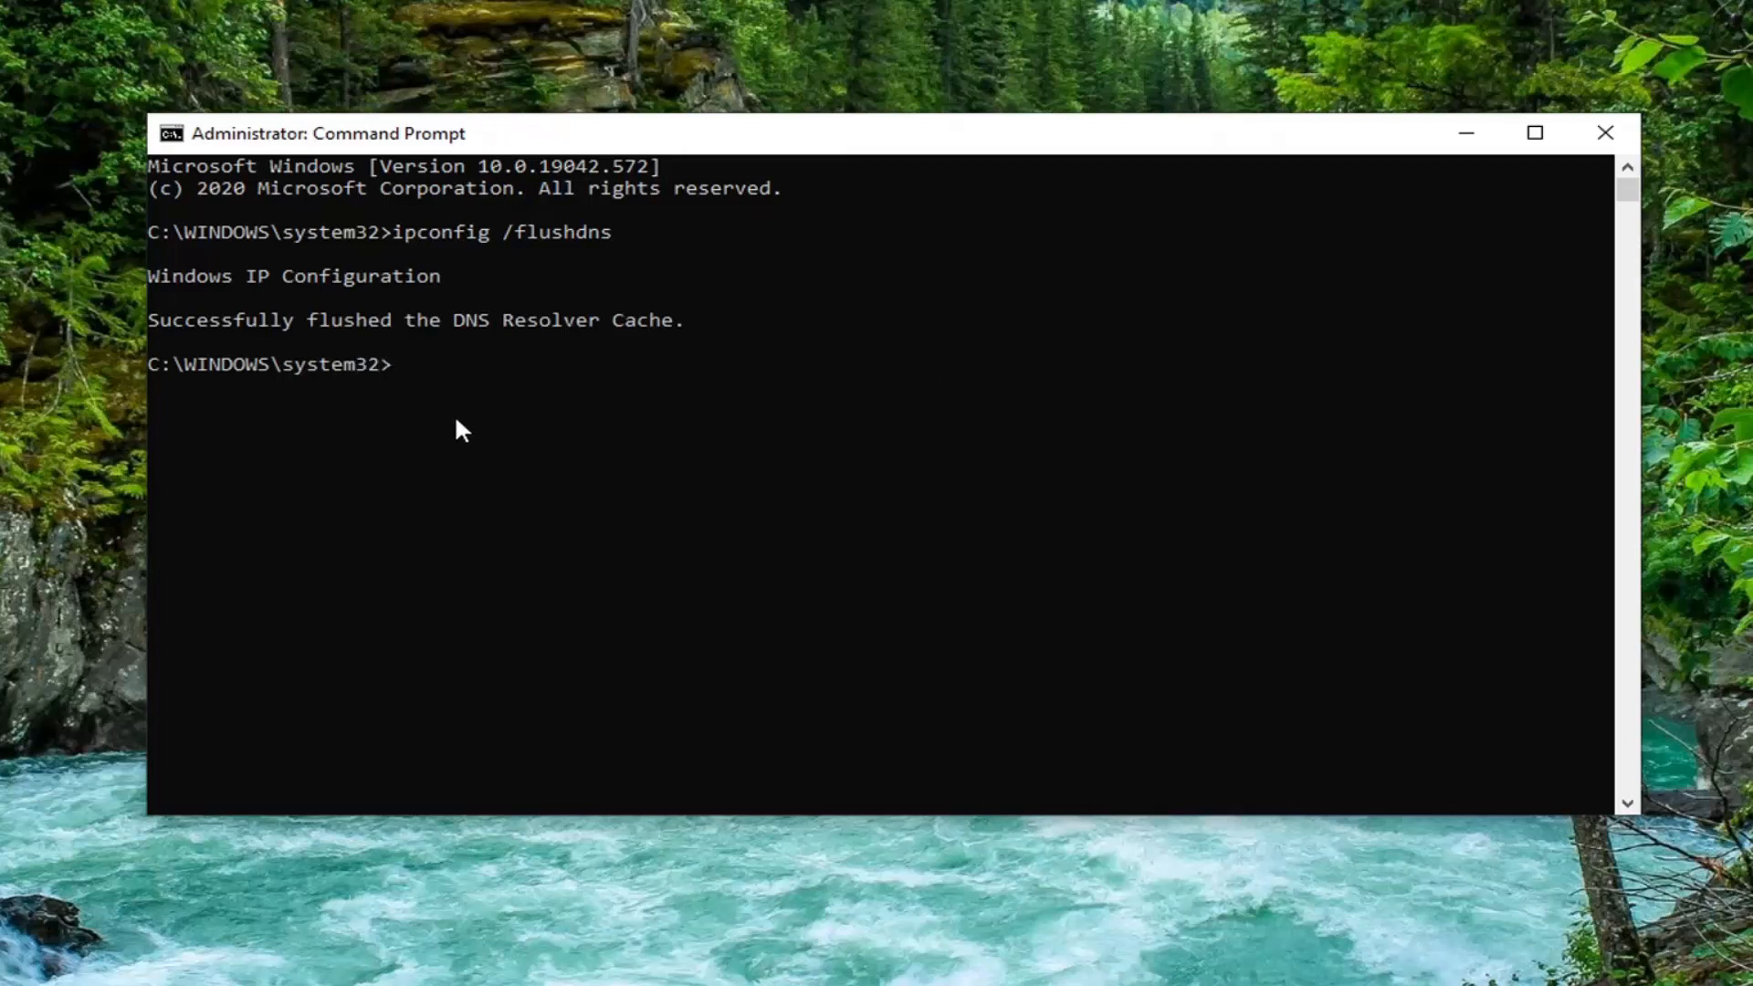
# - Enter netsh winsock reset to reset the Winsock catalog
pyautogui.write('netsh')
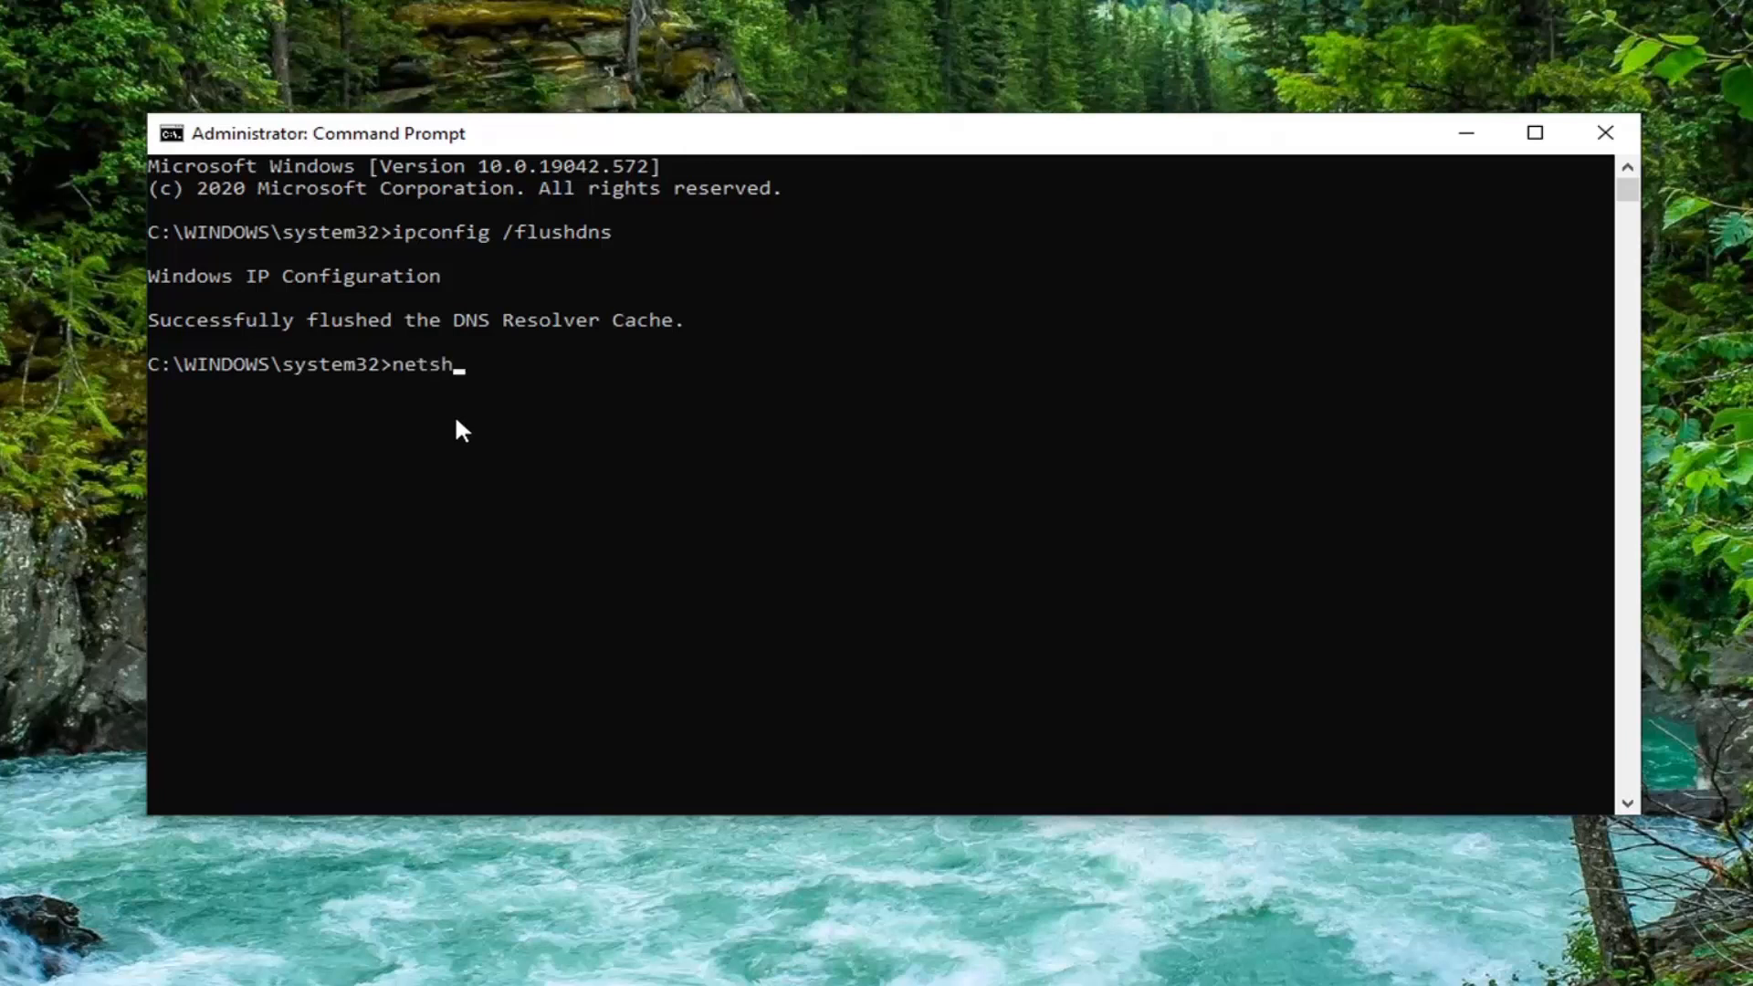
pyautogui.write('winsock')
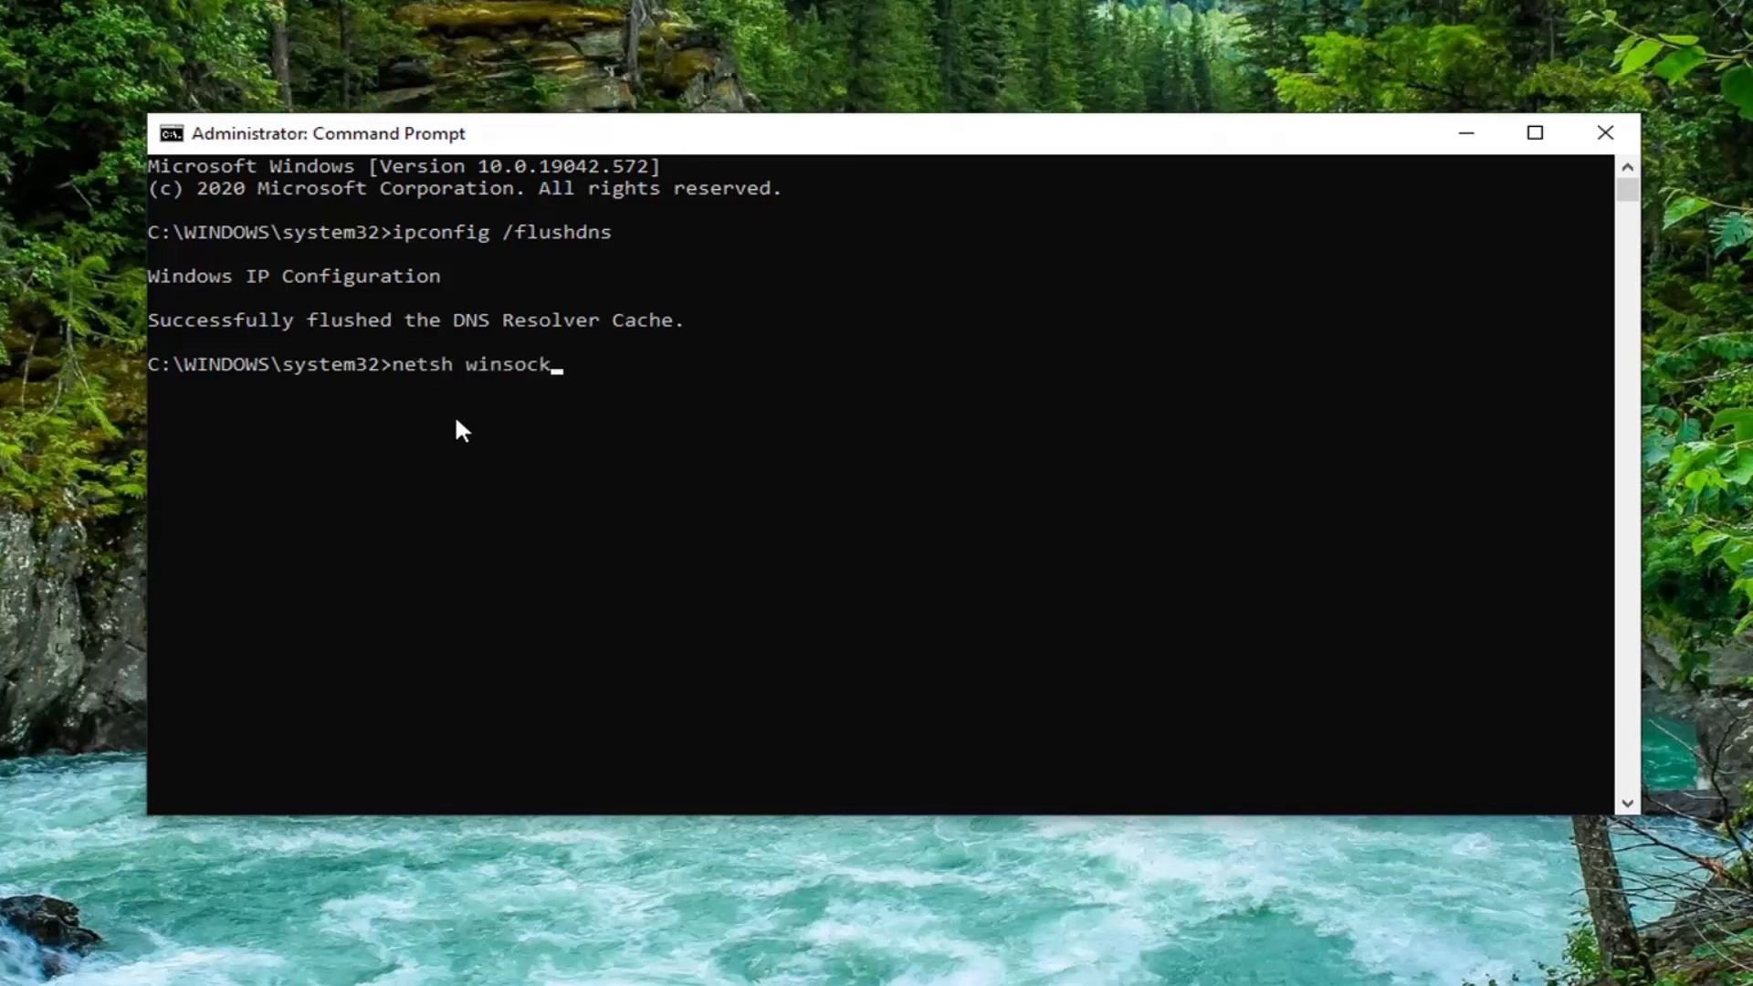
pyautogui.write('res')
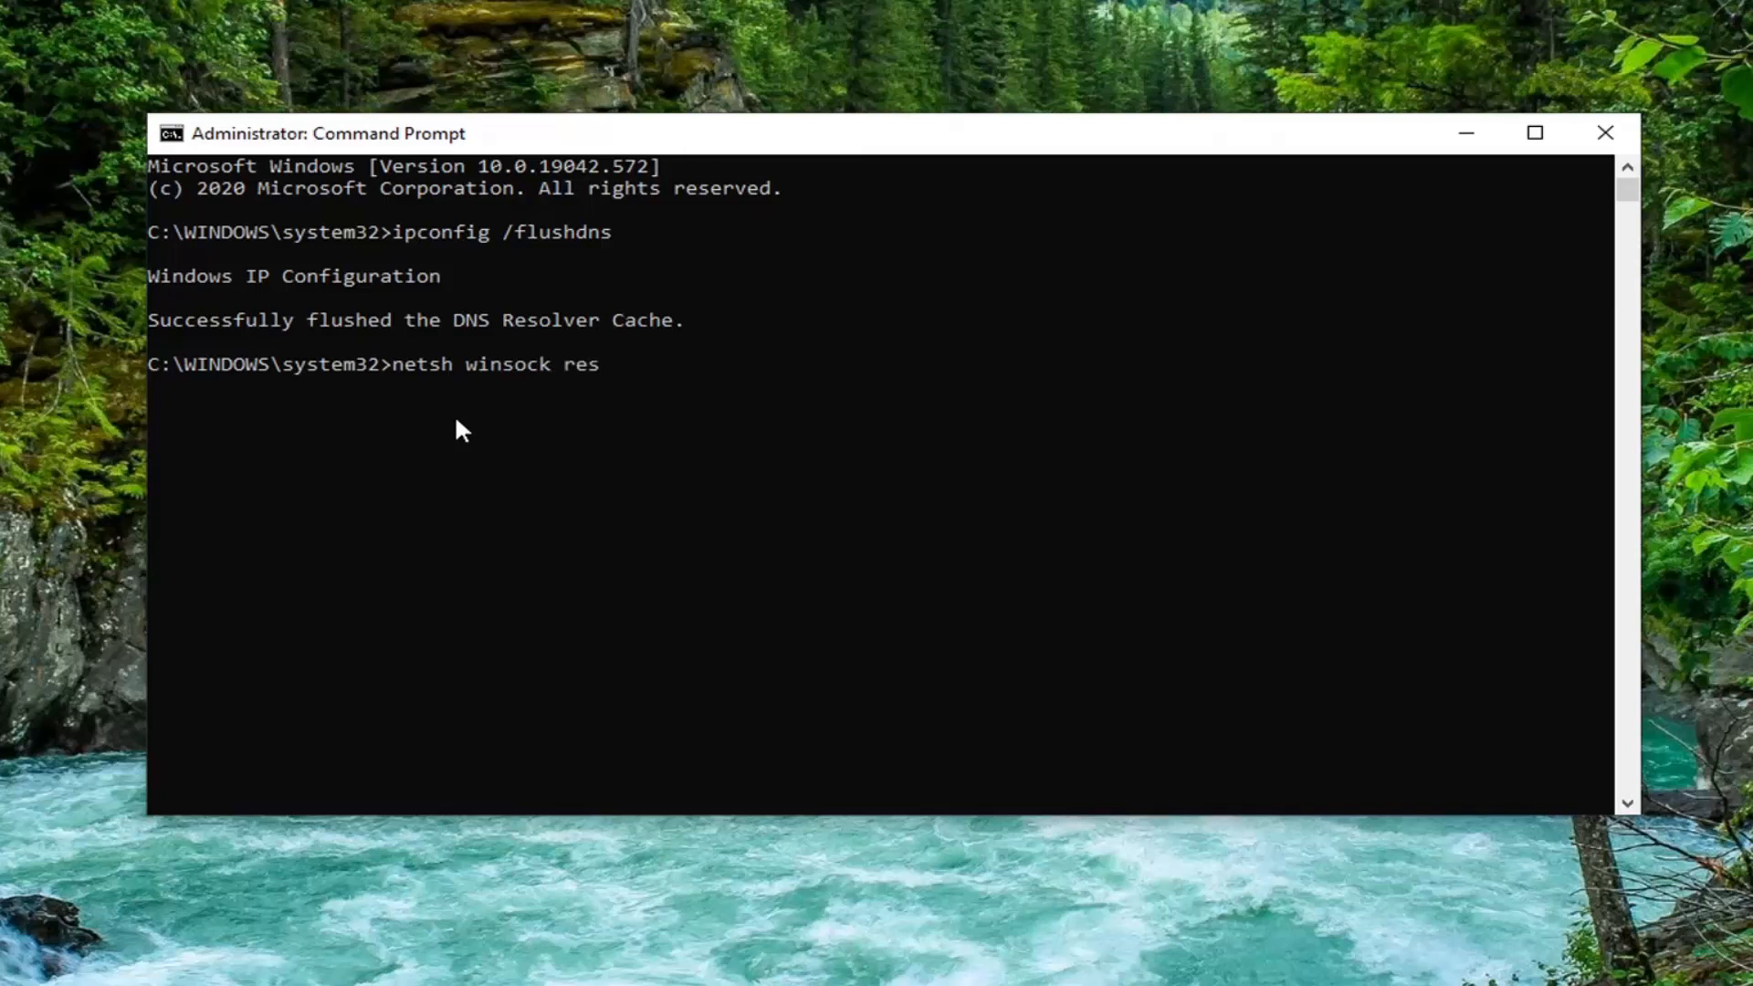
pyautogui.write('et')
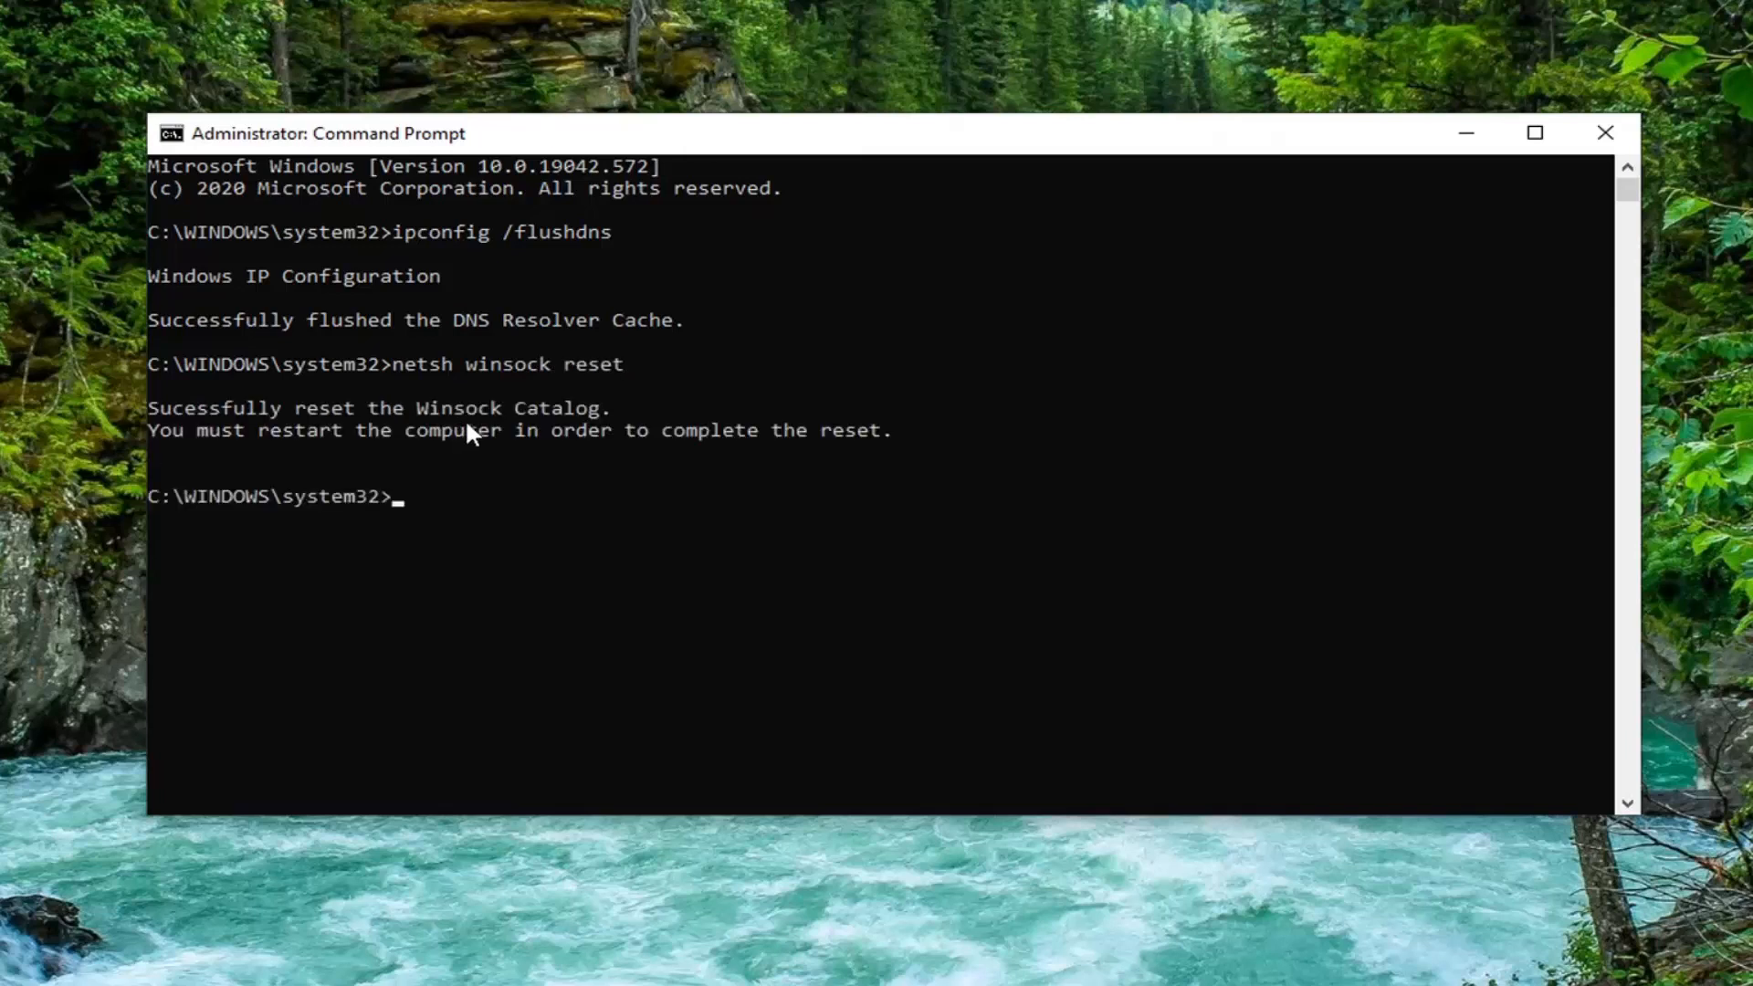
pyautogui.moveTo(157, 480)
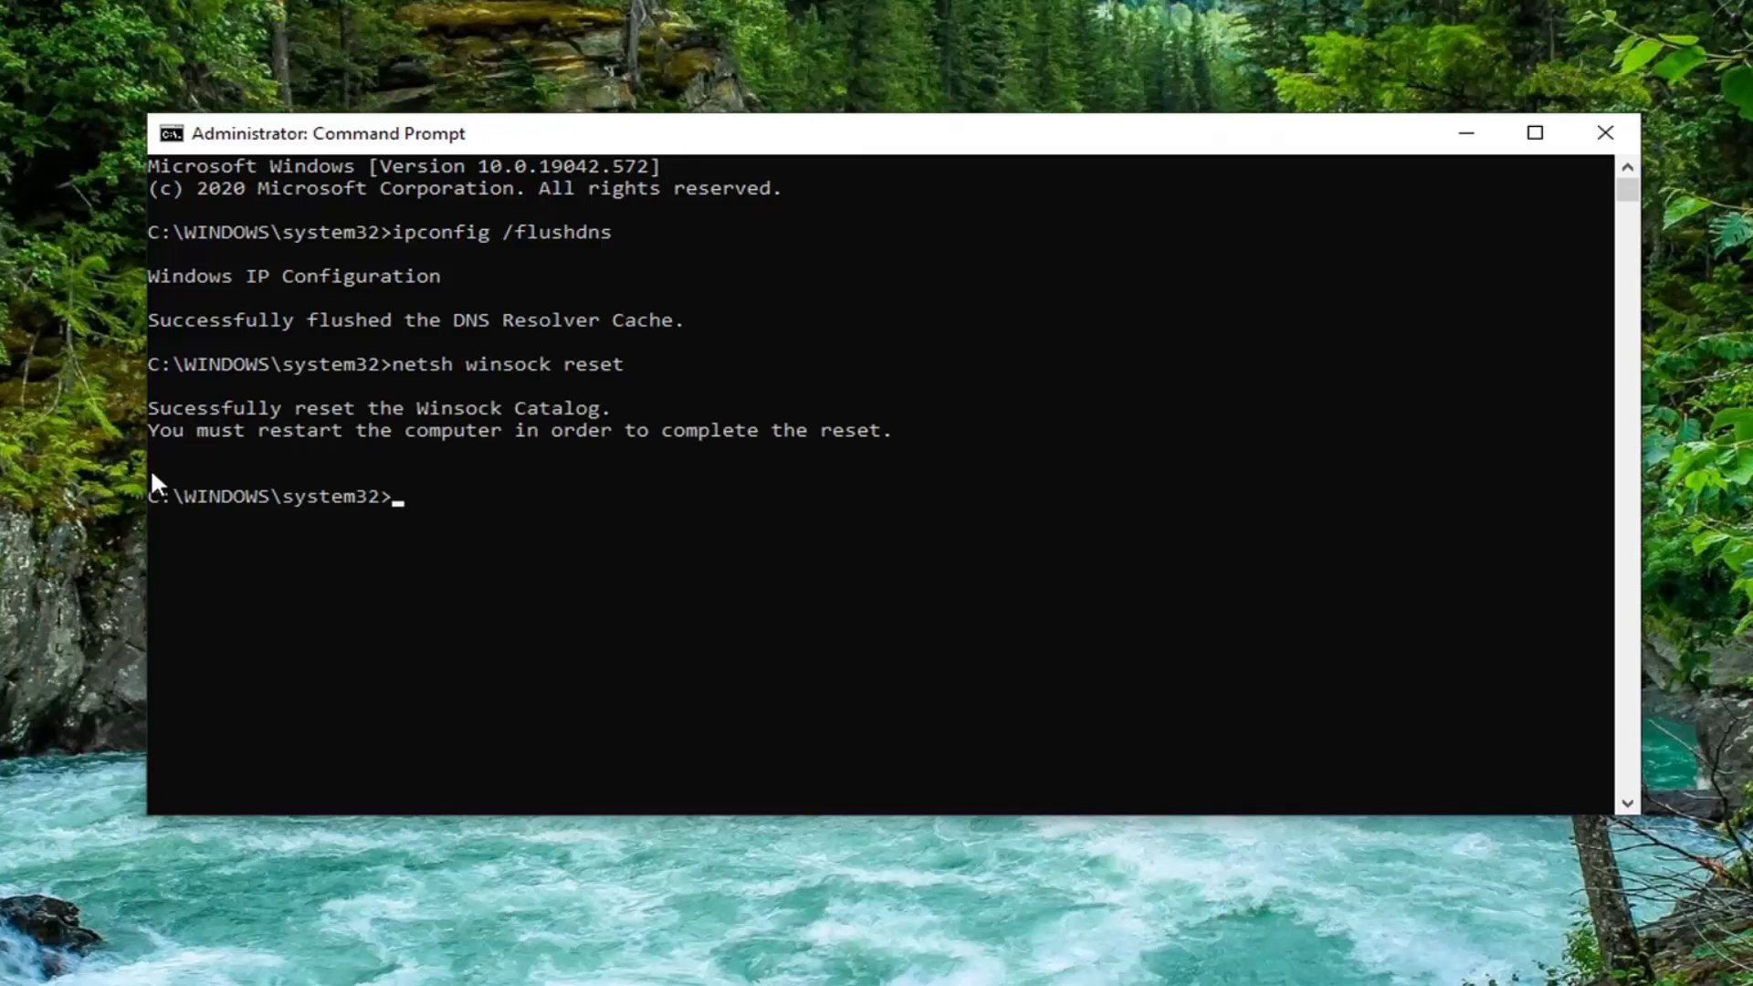
pyautogui.moveTo(371, 468)
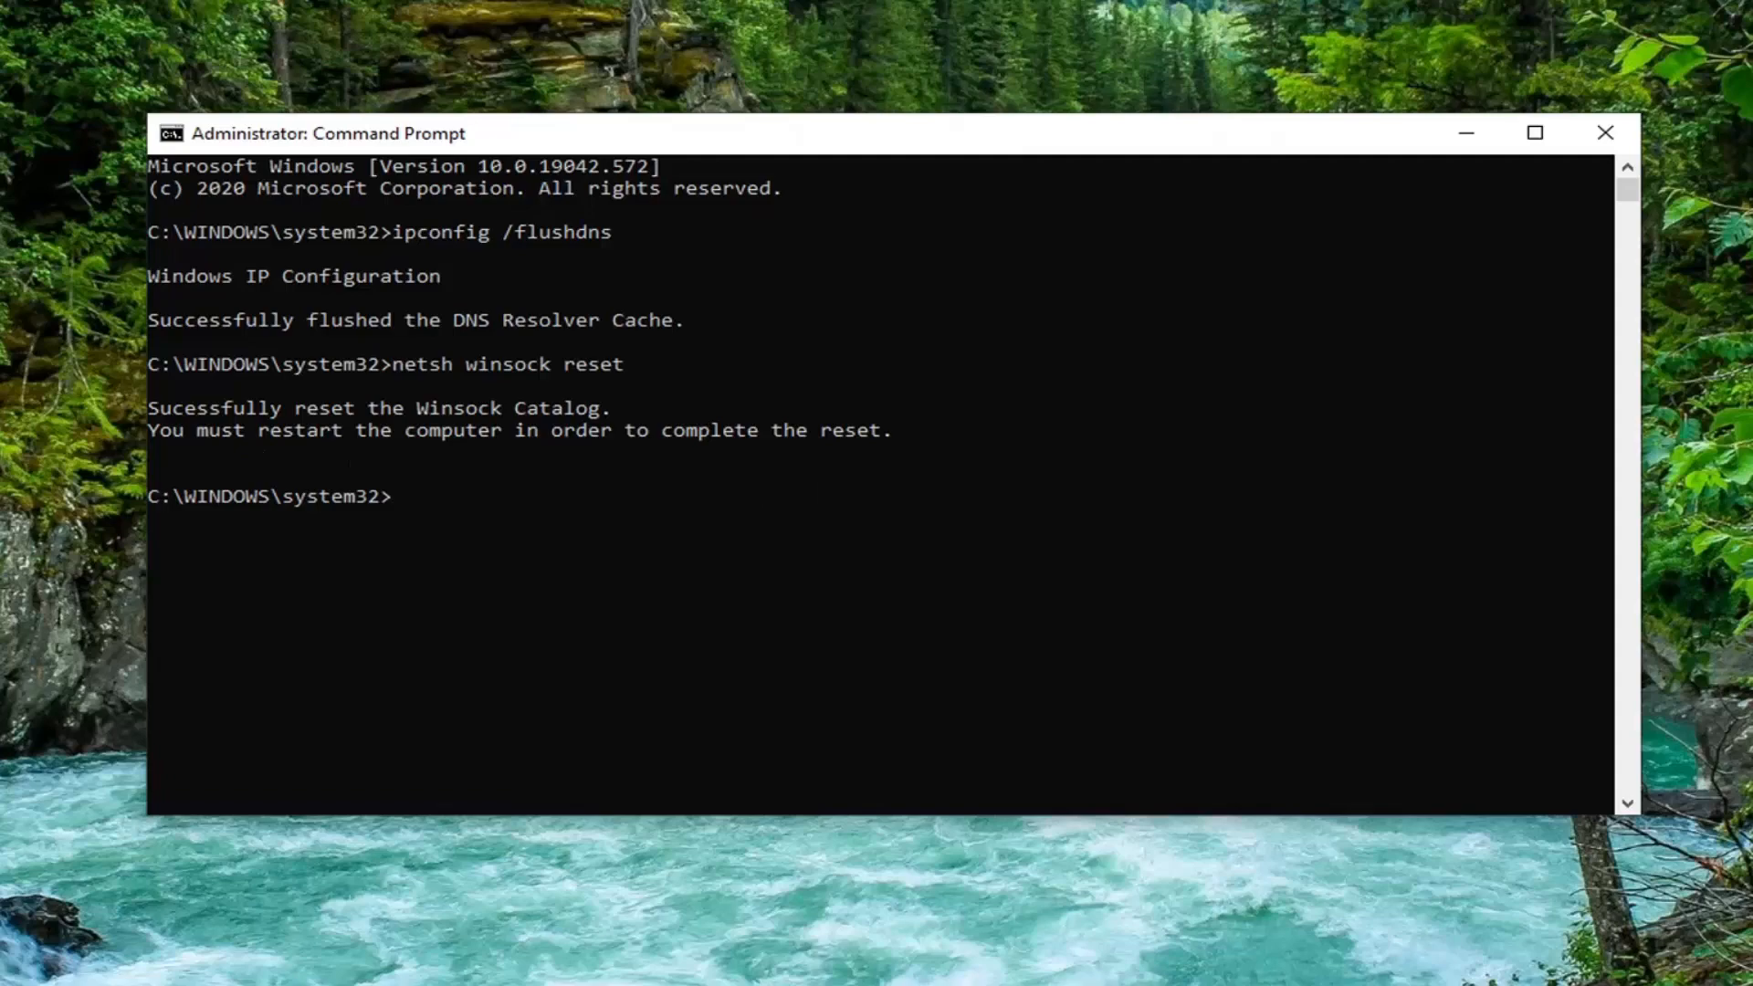
# - Close the administrator Command Prompt window
pyautogui.click(1604, 134)
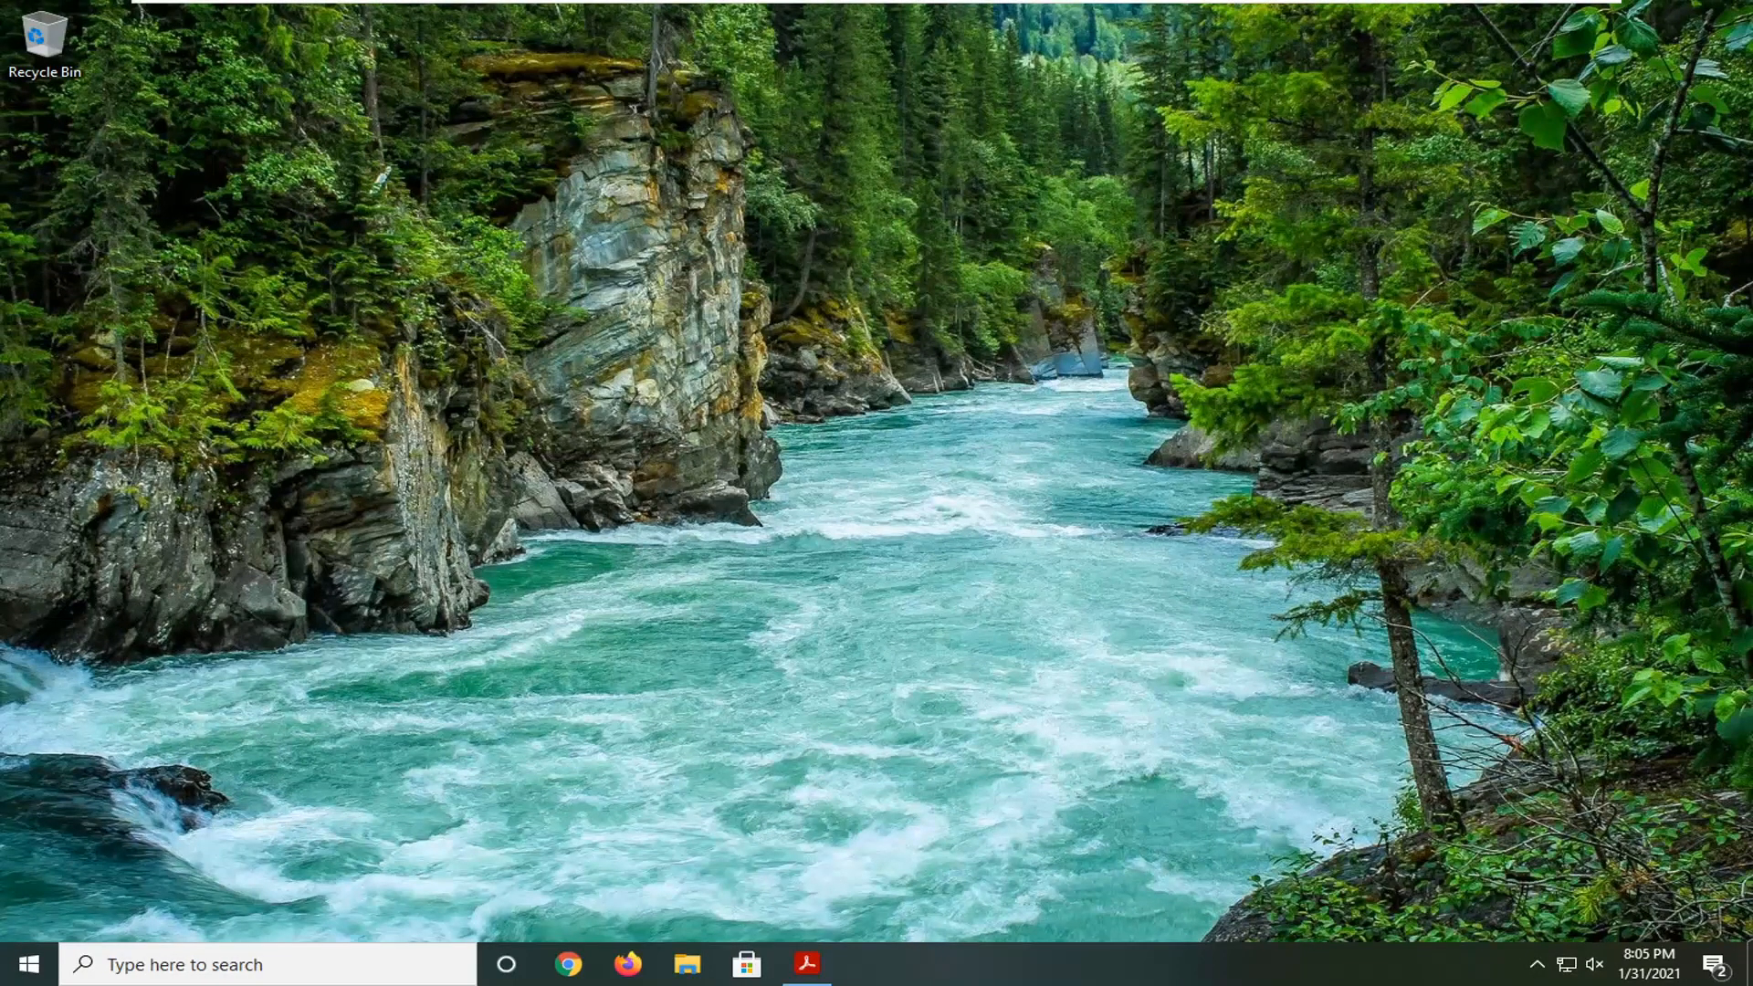
pyautogui.moveTo(374, 648)
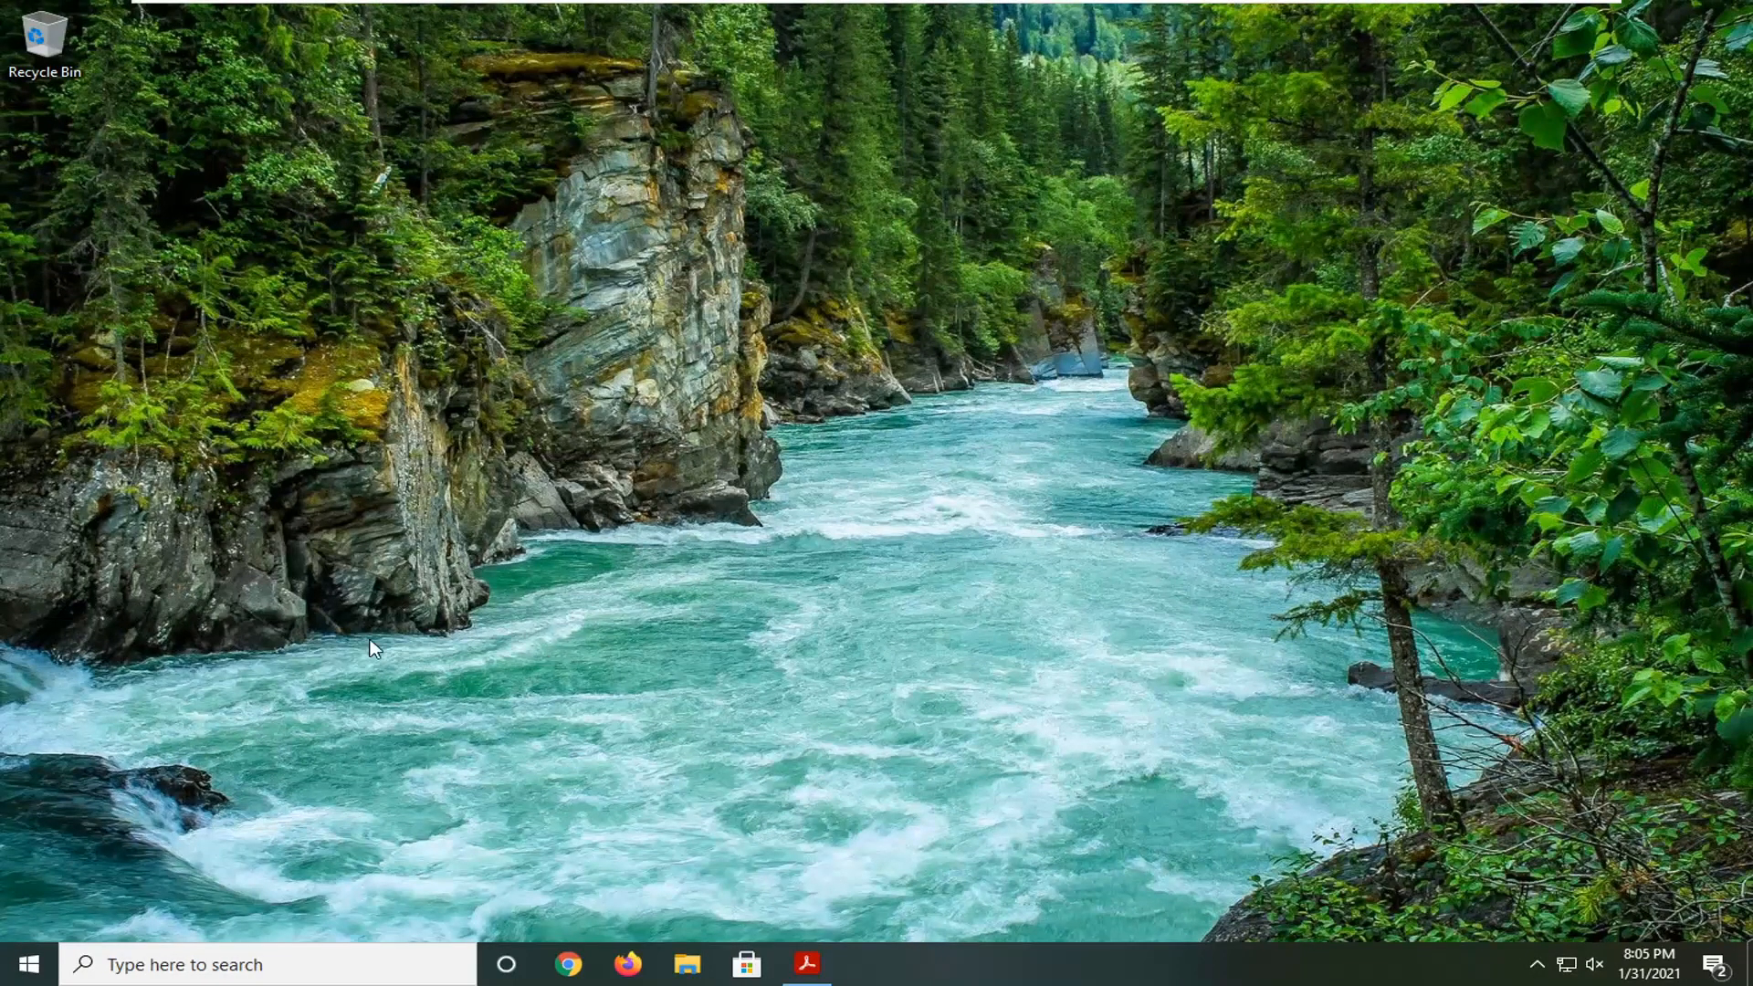
pyautogui.moveTo(590, 470)
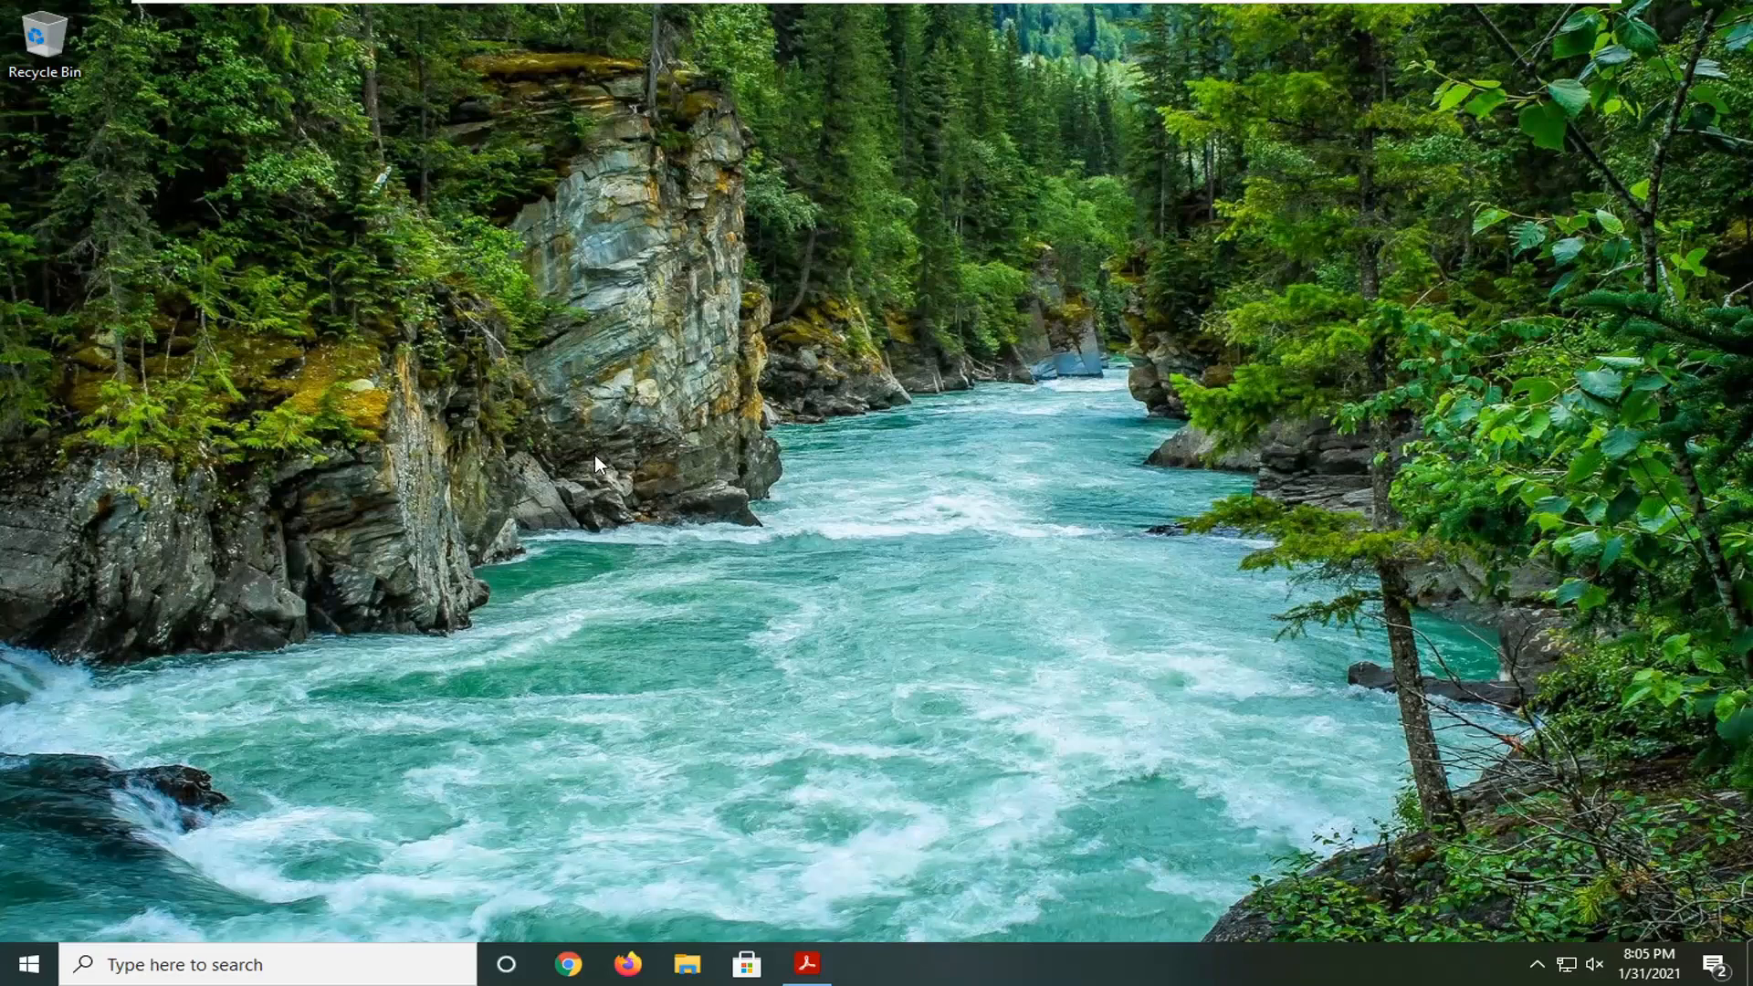
pyautogui.moveTo(521, 869)
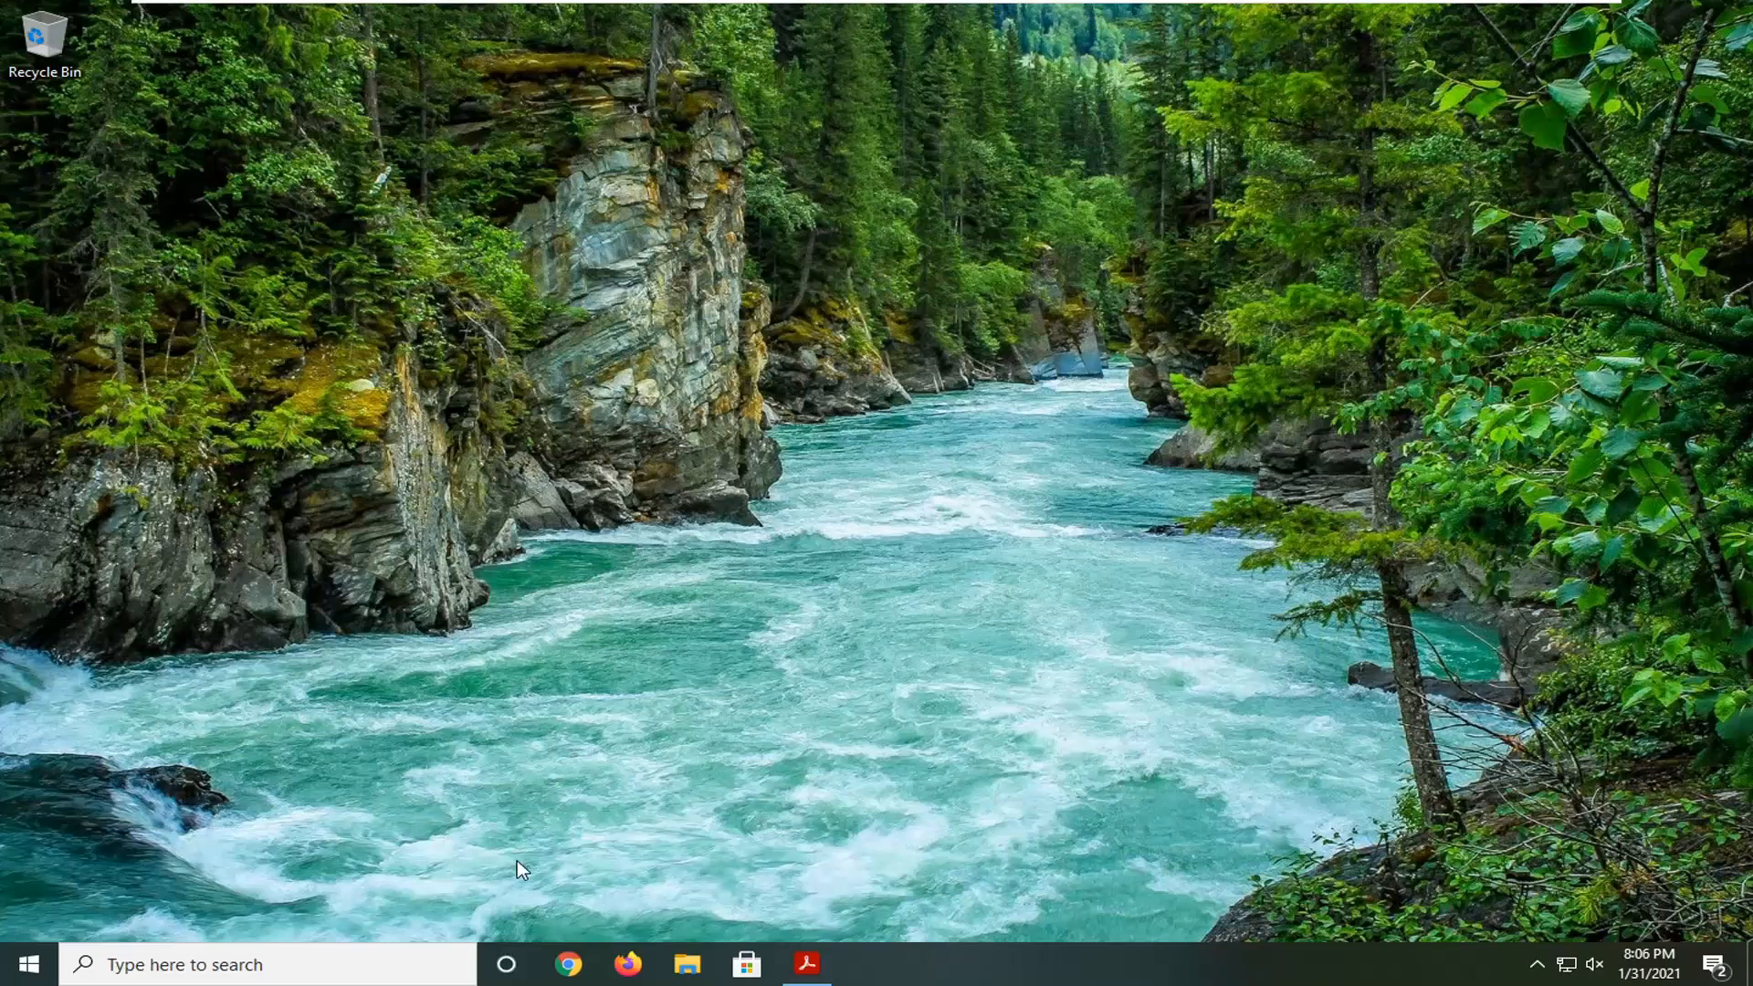
pyautogui.moveTo(566, 943)
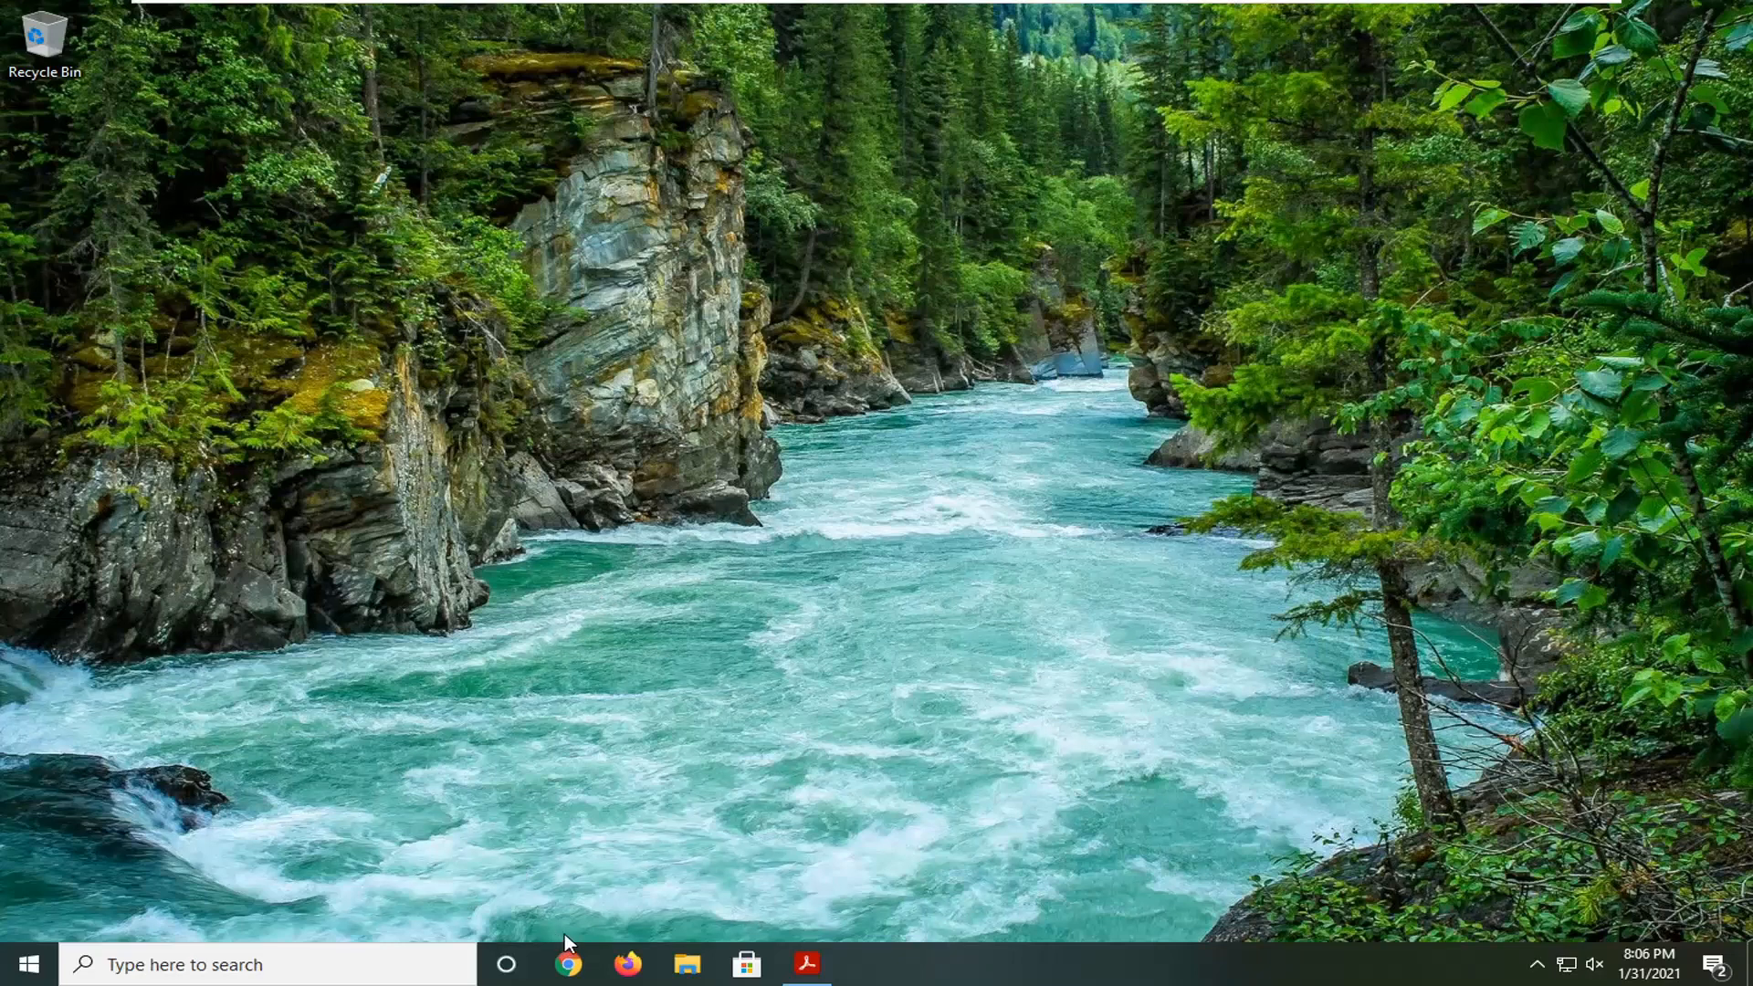
pyautogui.moveTo(632, 964)
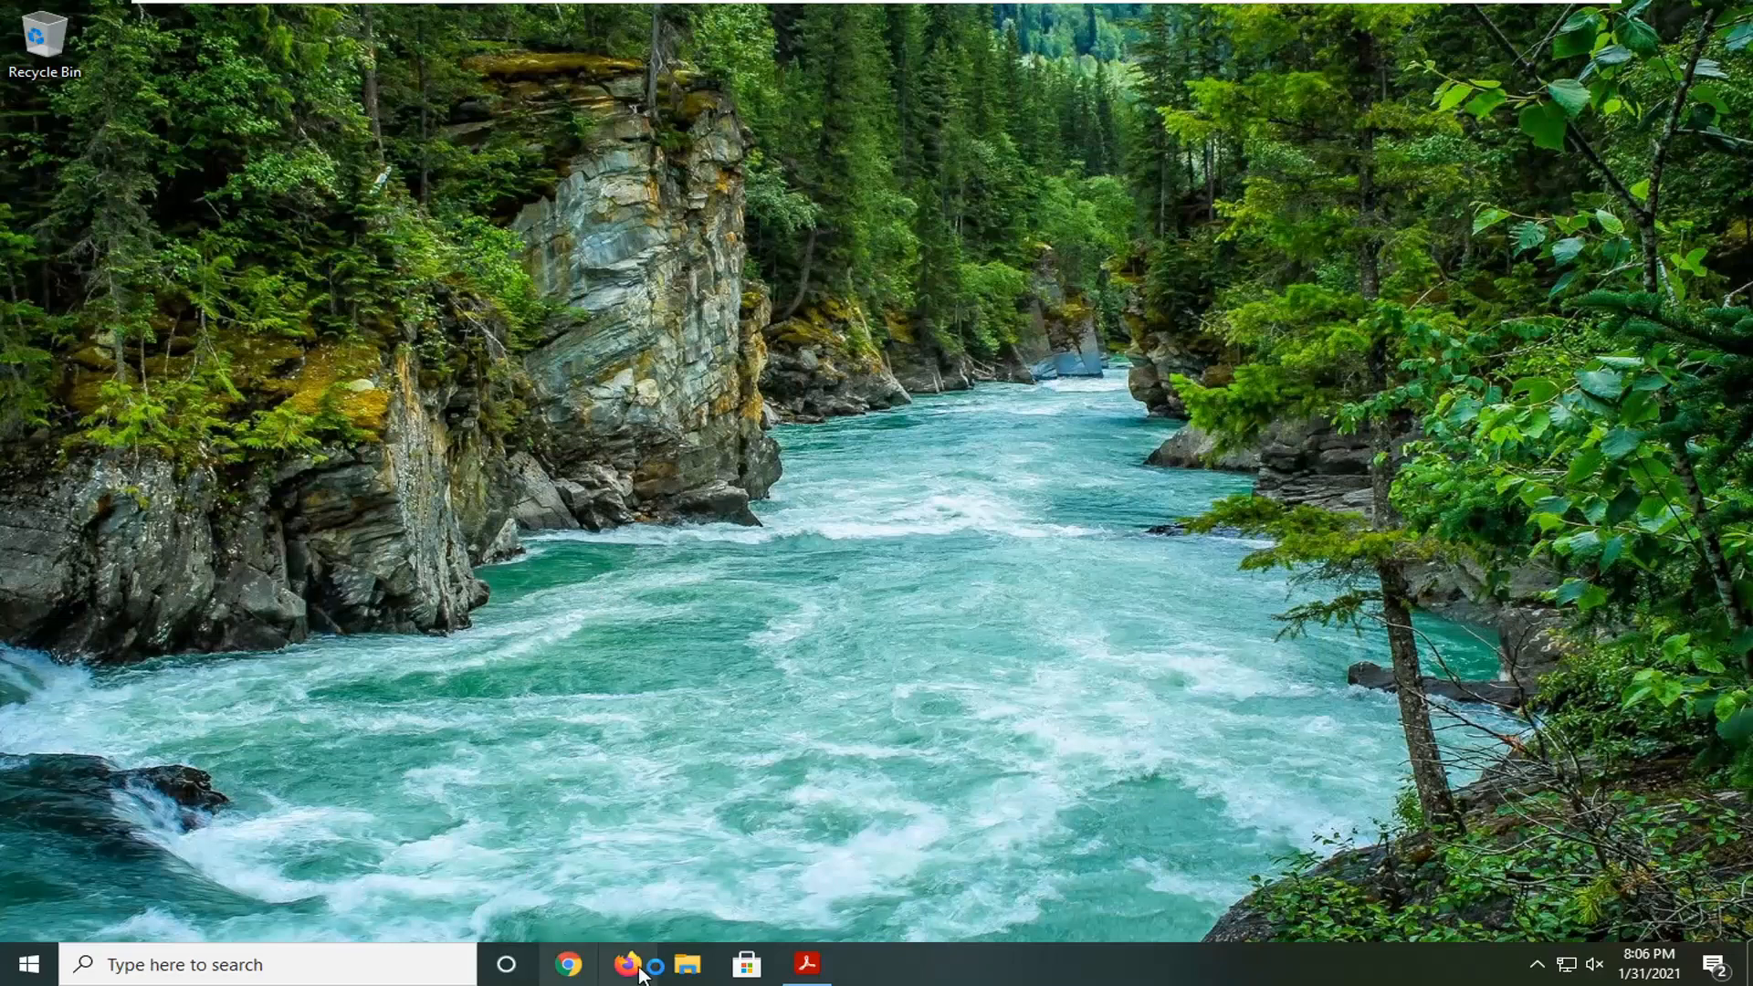
pyautogui.moveTo(688, 889)
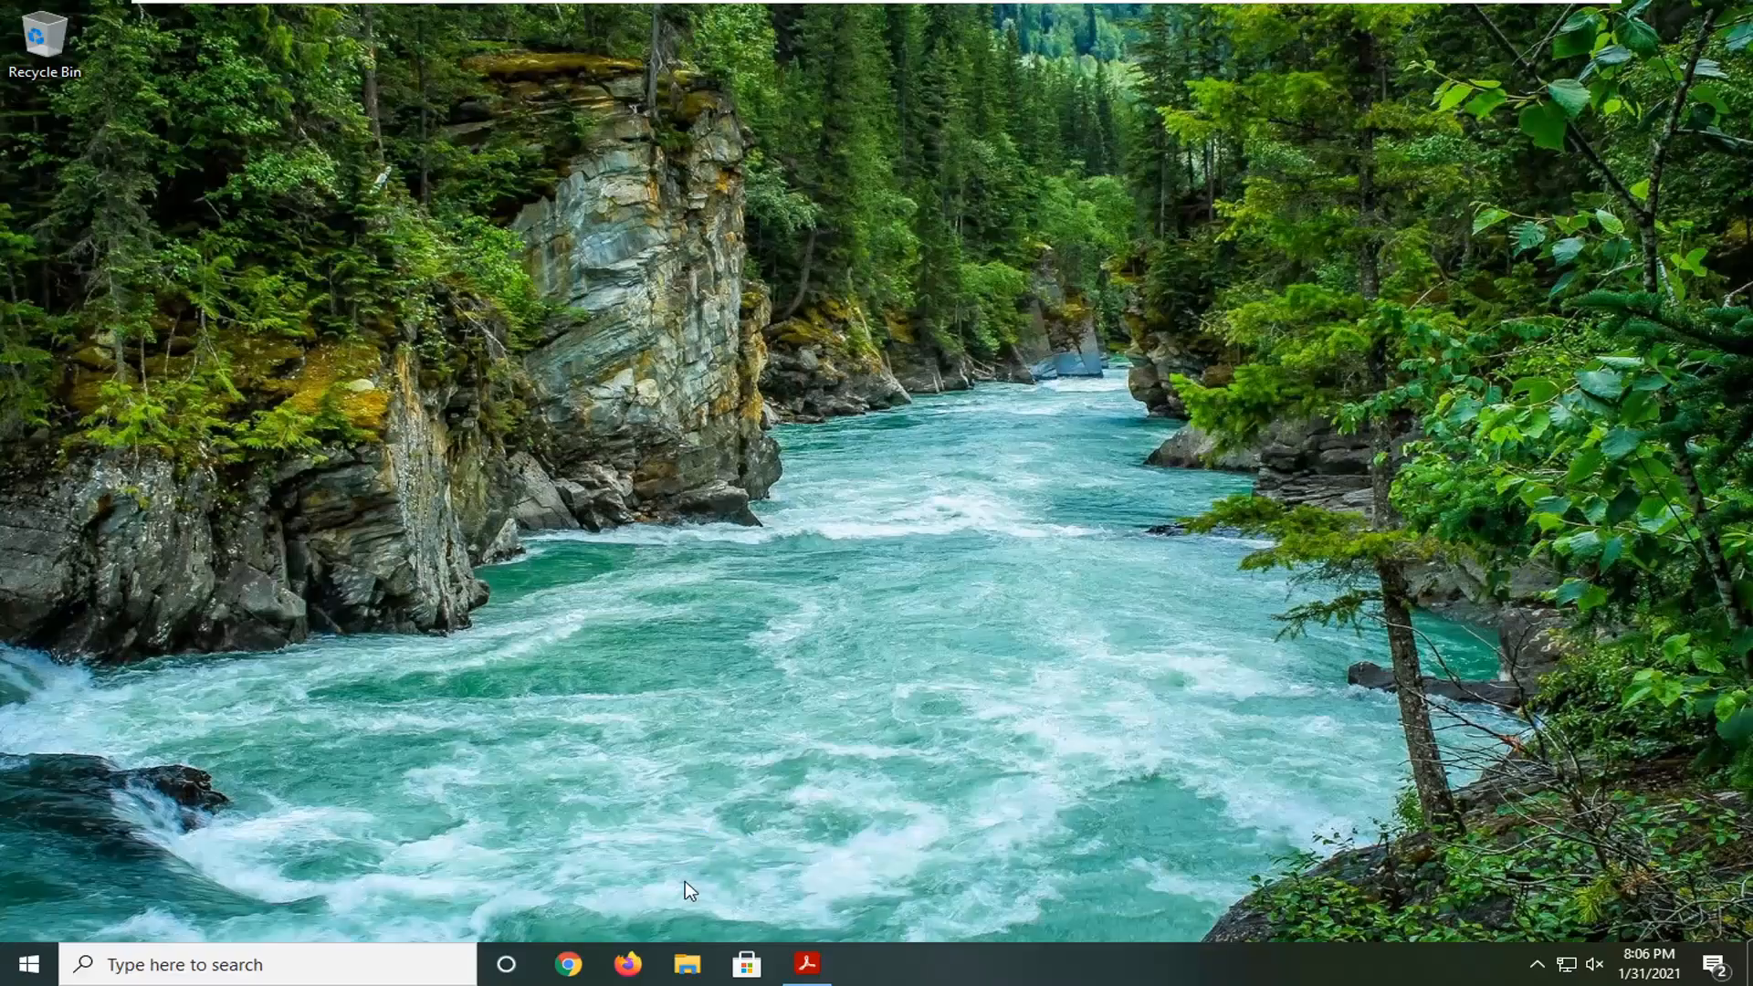
# - Launch Chrome, go to Settings via the three-dot menu, and close the Acrobat Reader window
pyautogui.click(568, 964)
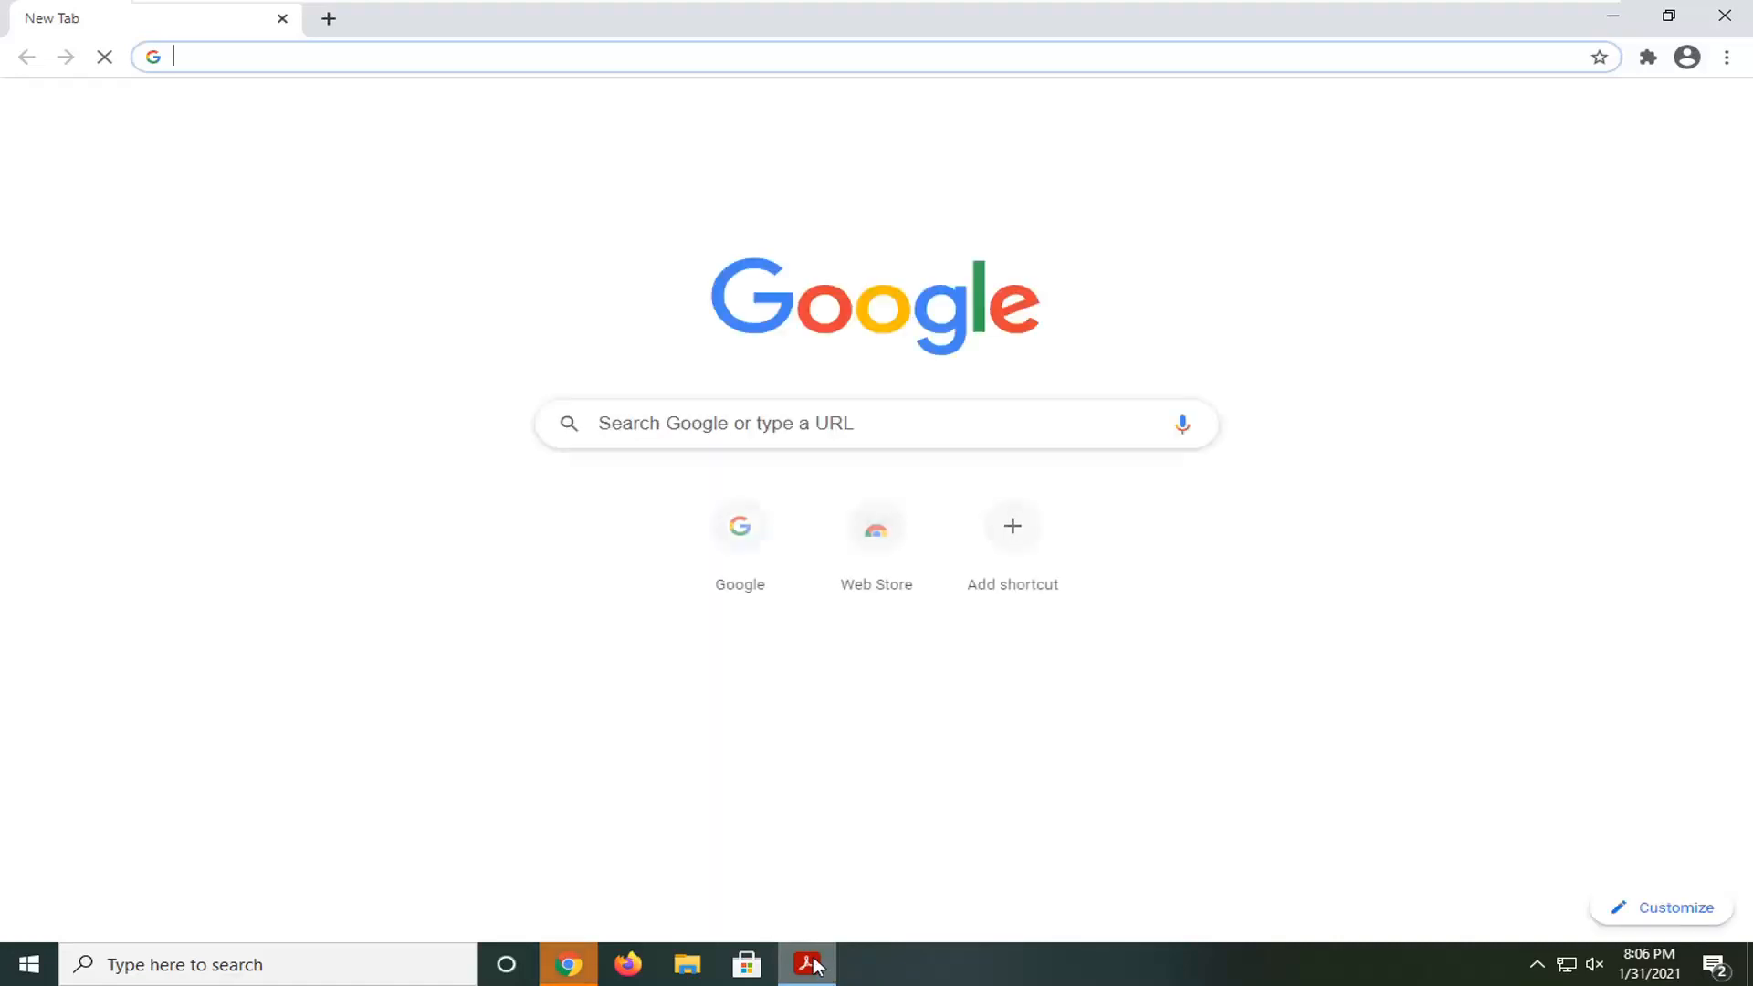
pyautogui.rightClick(807, 964)
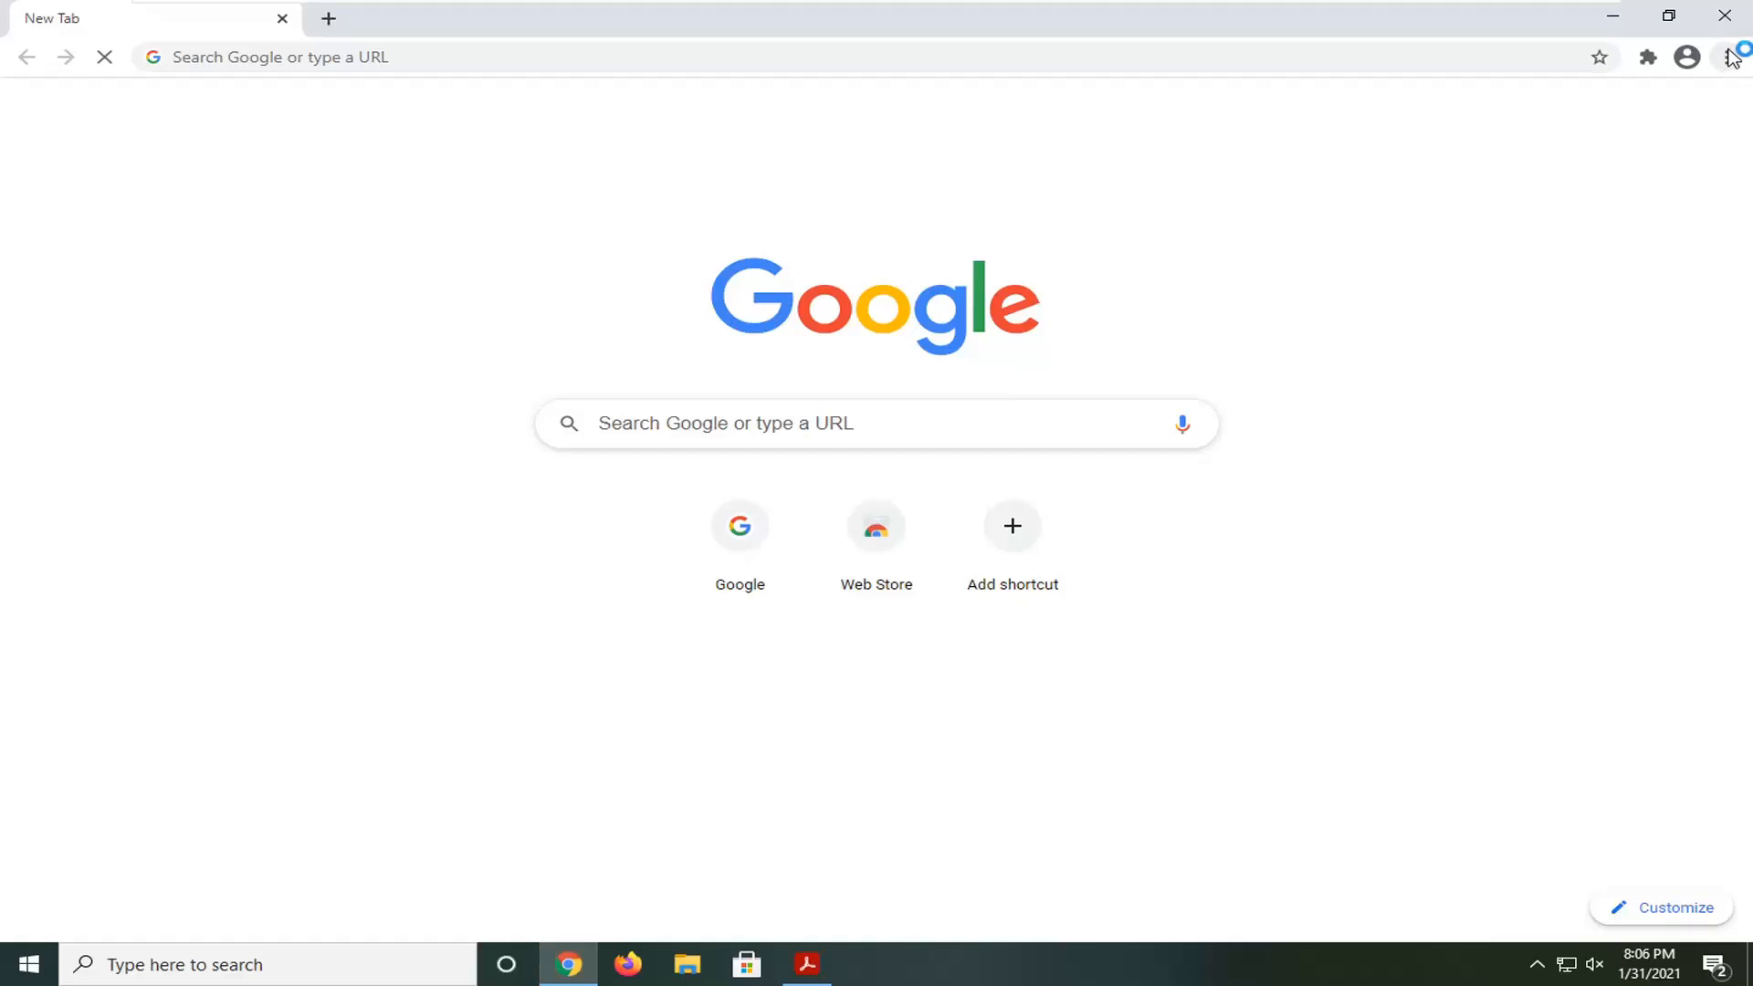
pyautogui.moveTo(1728, 59)
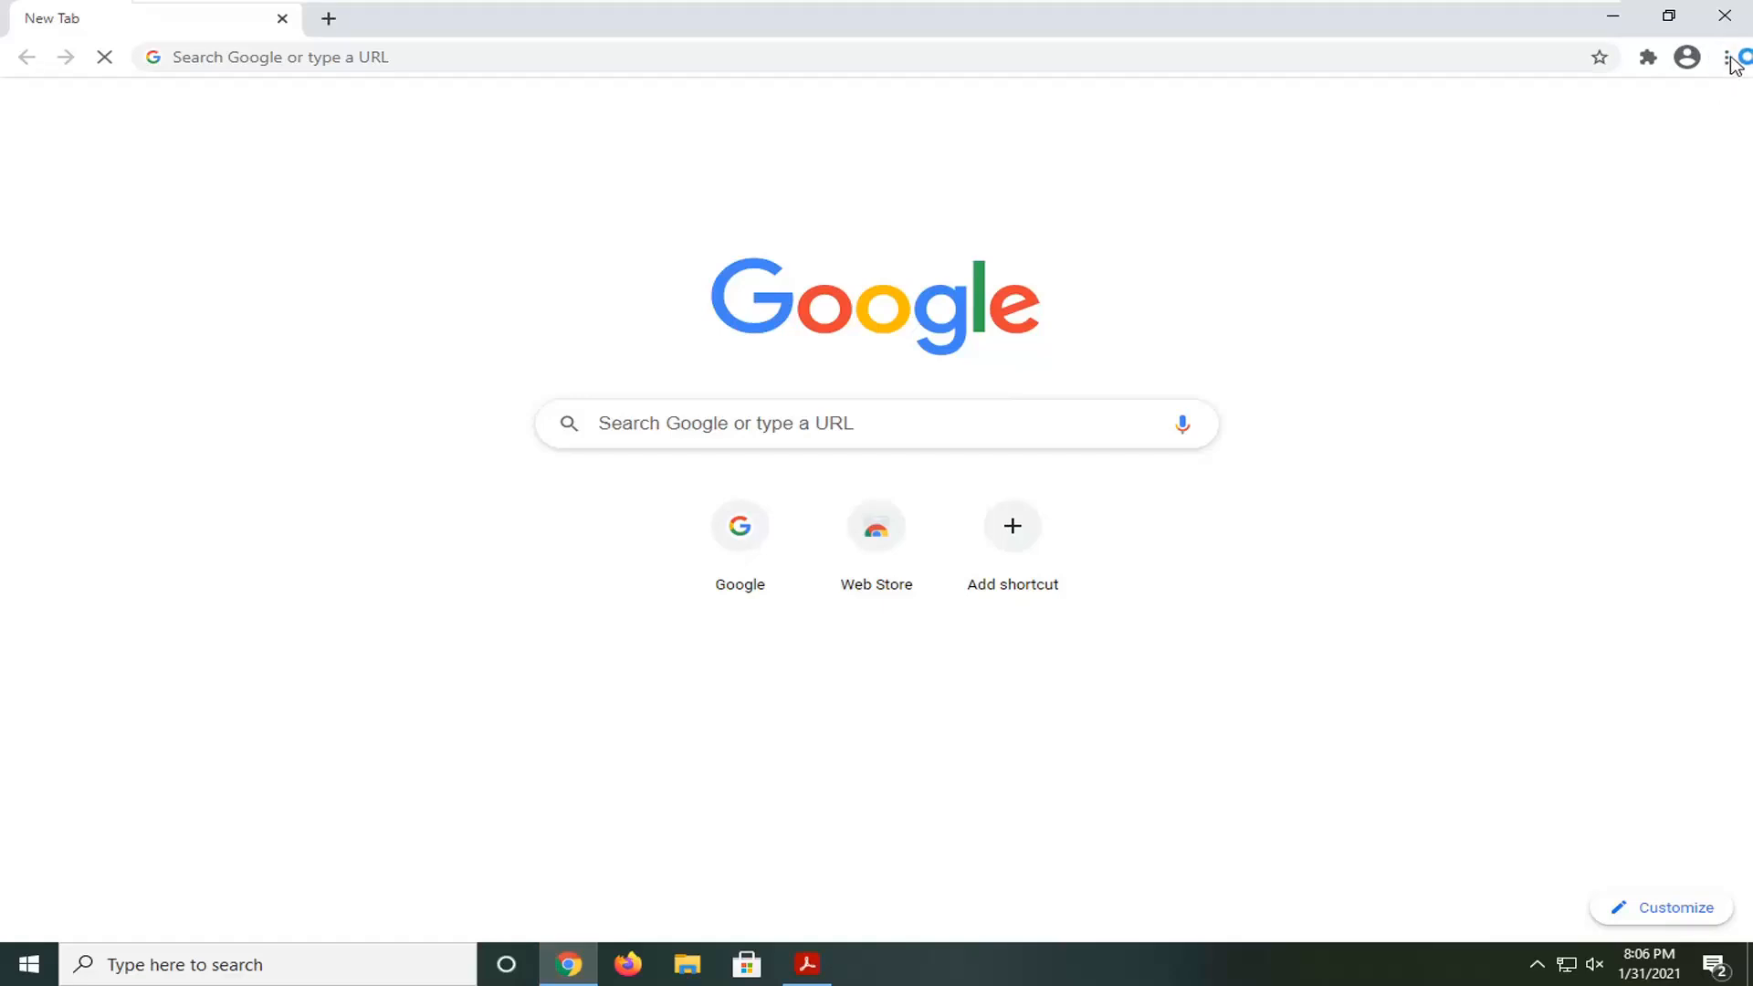
pyautogui.click(1729, 57)
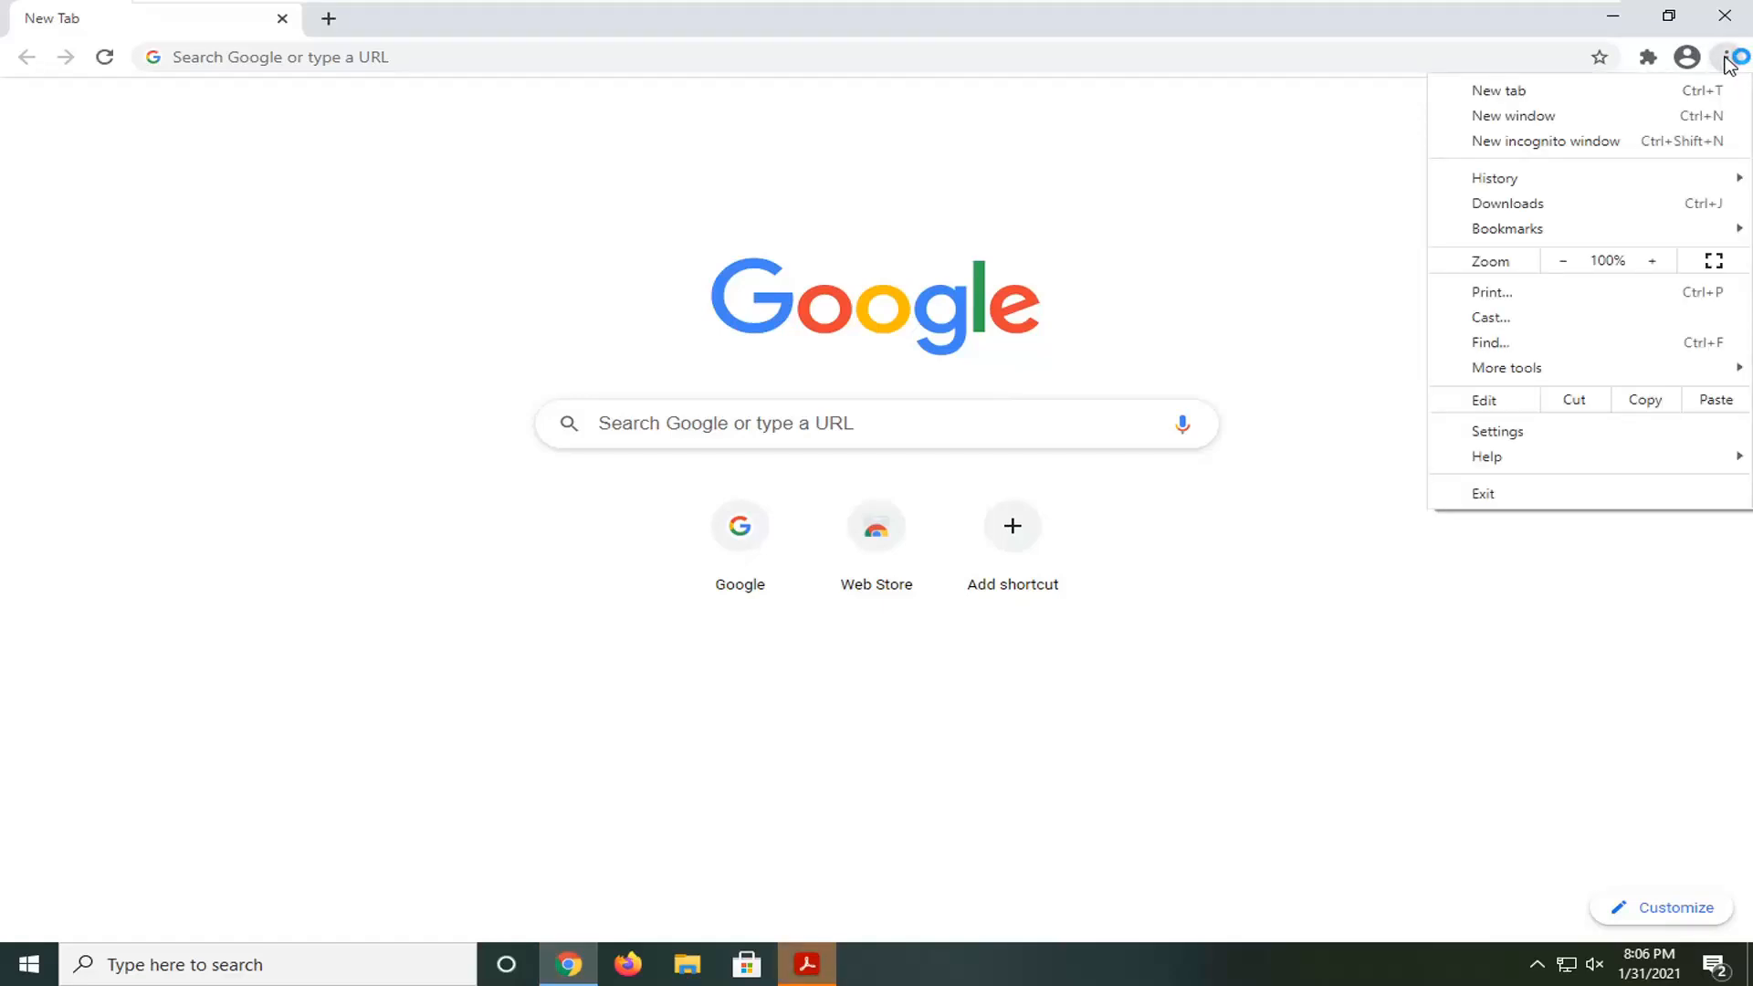
pyautogui.moveTo(1487, 456)
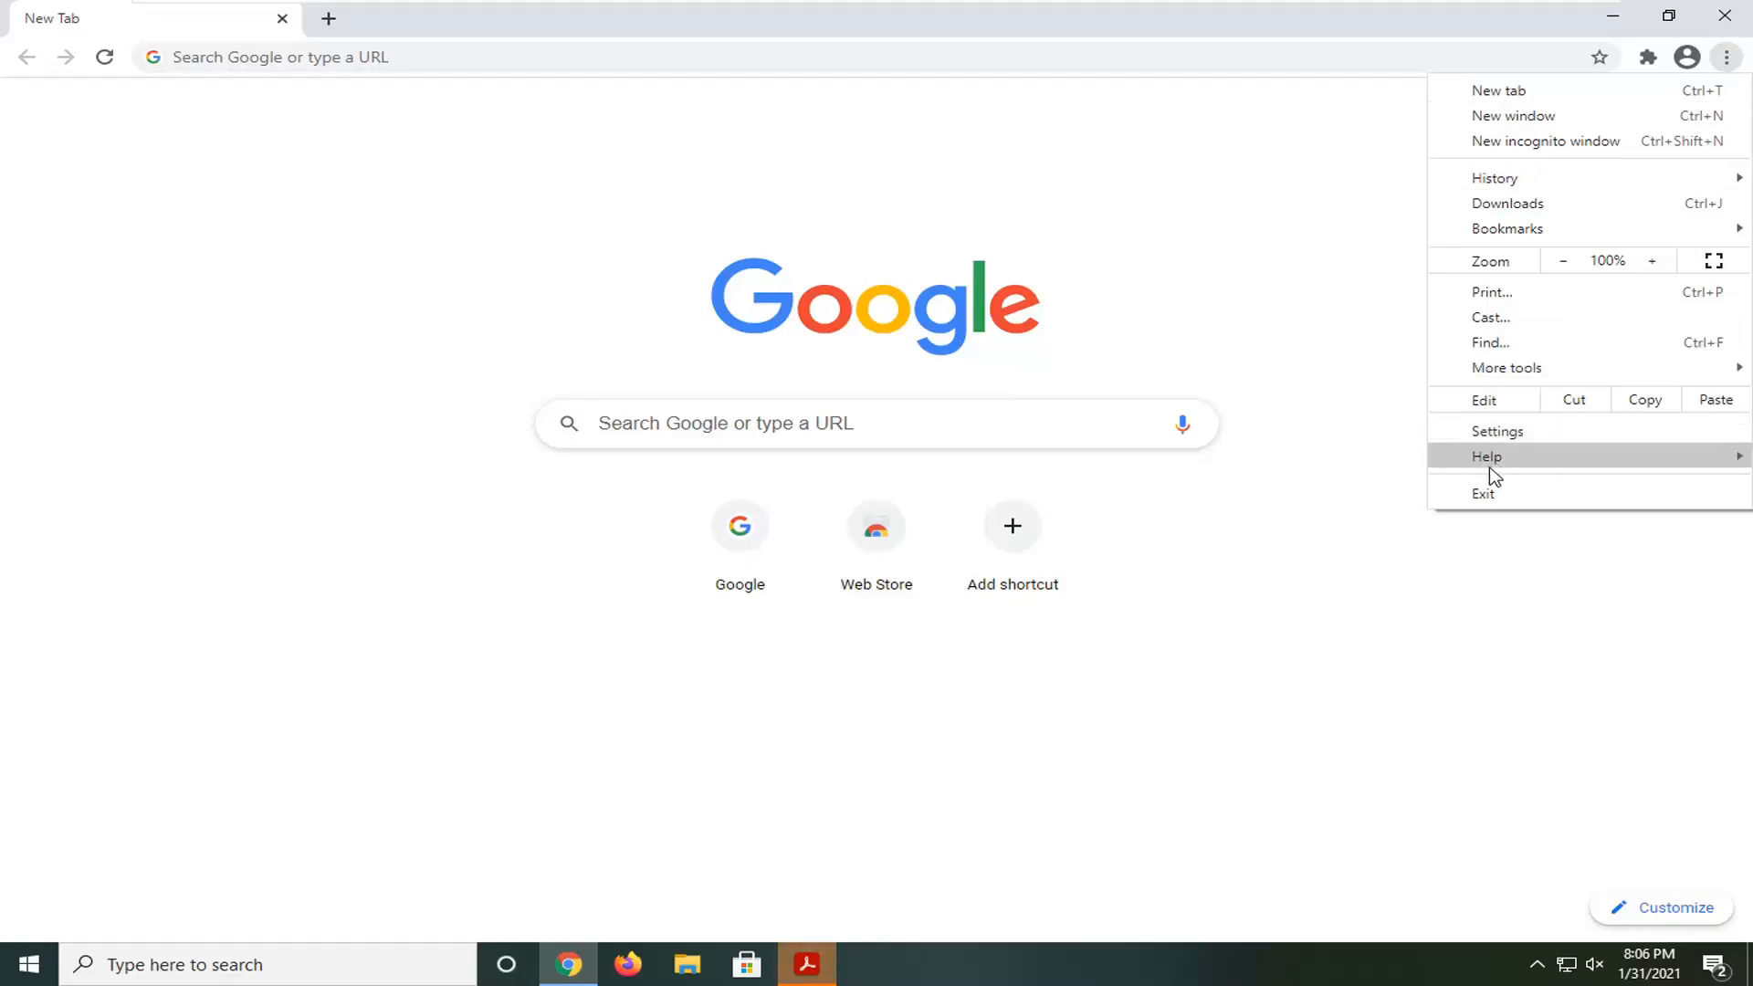
pyautogui.click(1498, 431)
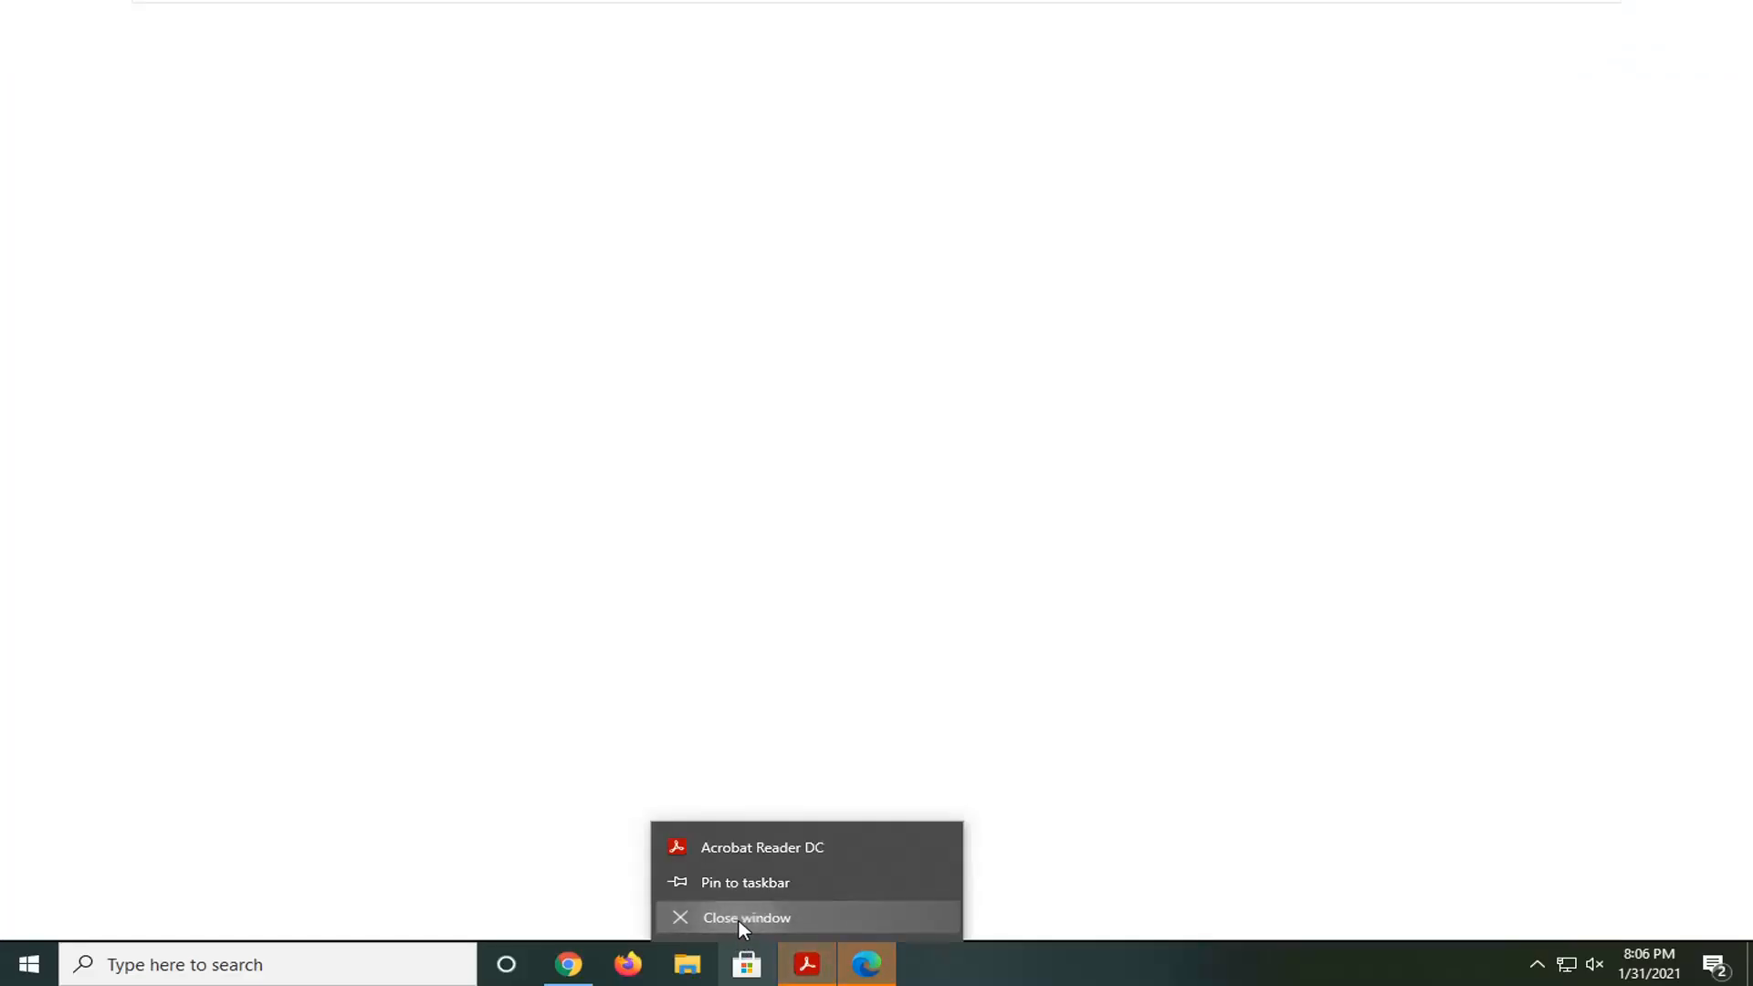
pyautogui.click(745, 917)
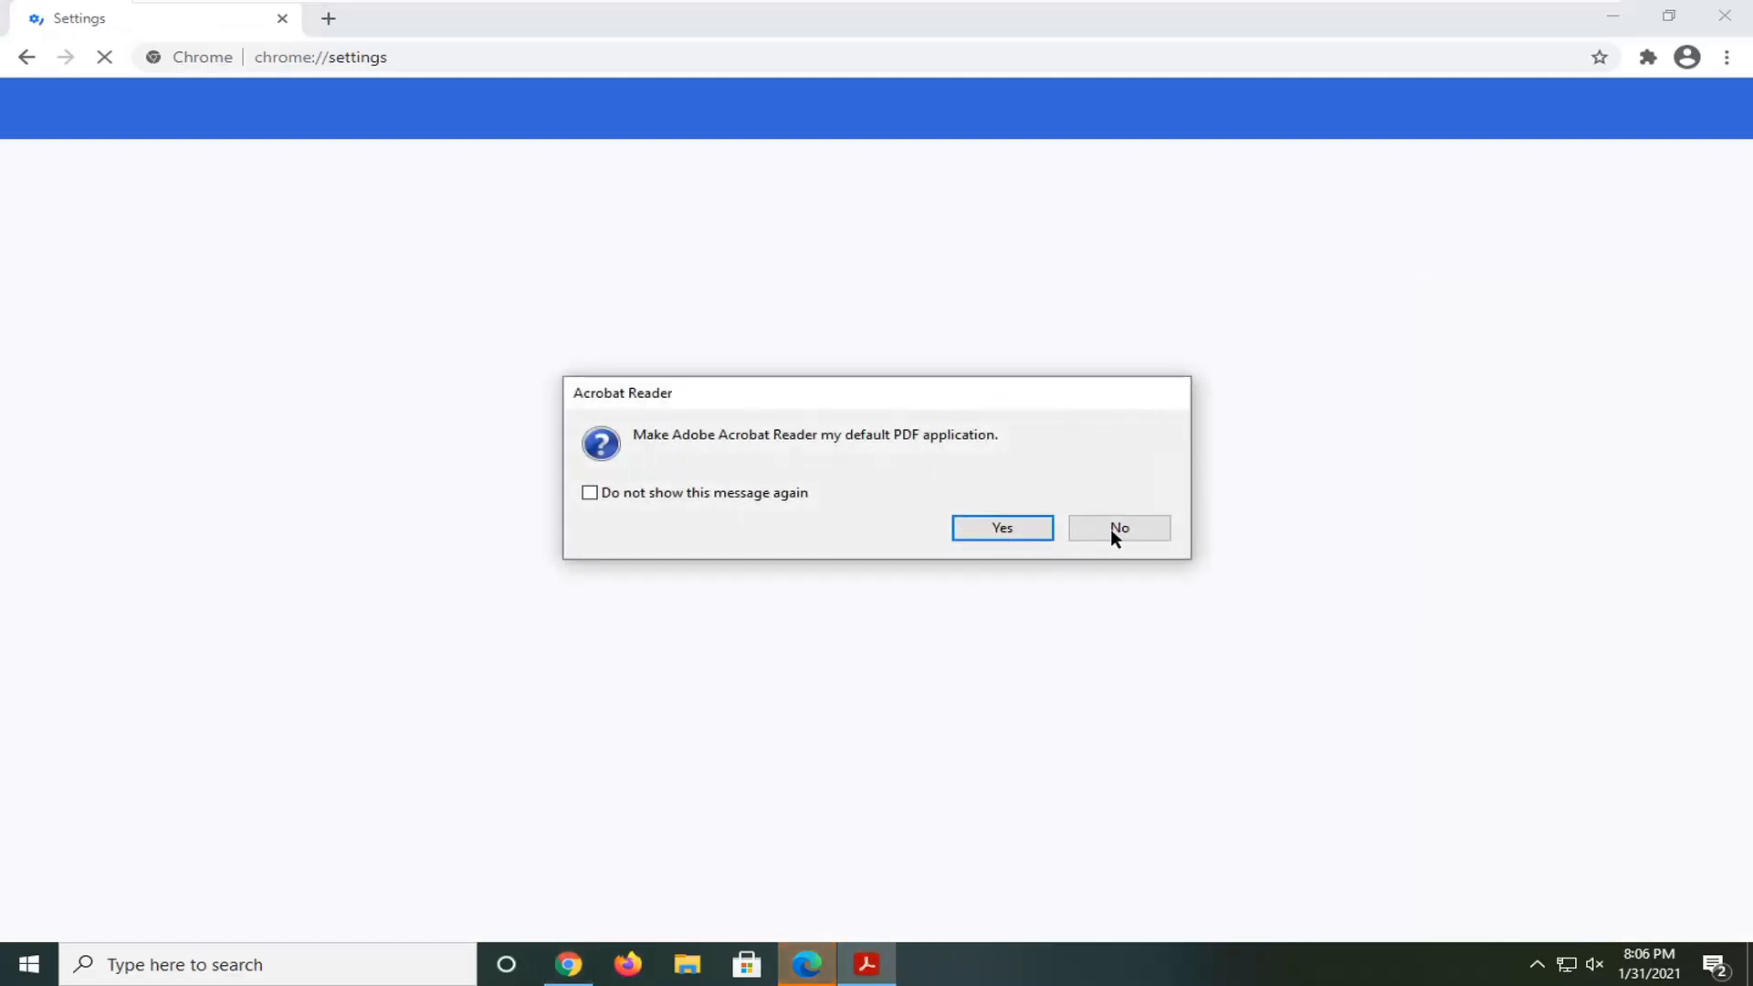
# - Decline the Acrobat default-PDF prompt and scroll Chrome Settings to Reset and clean up
pyautogui.click(1118, 526)
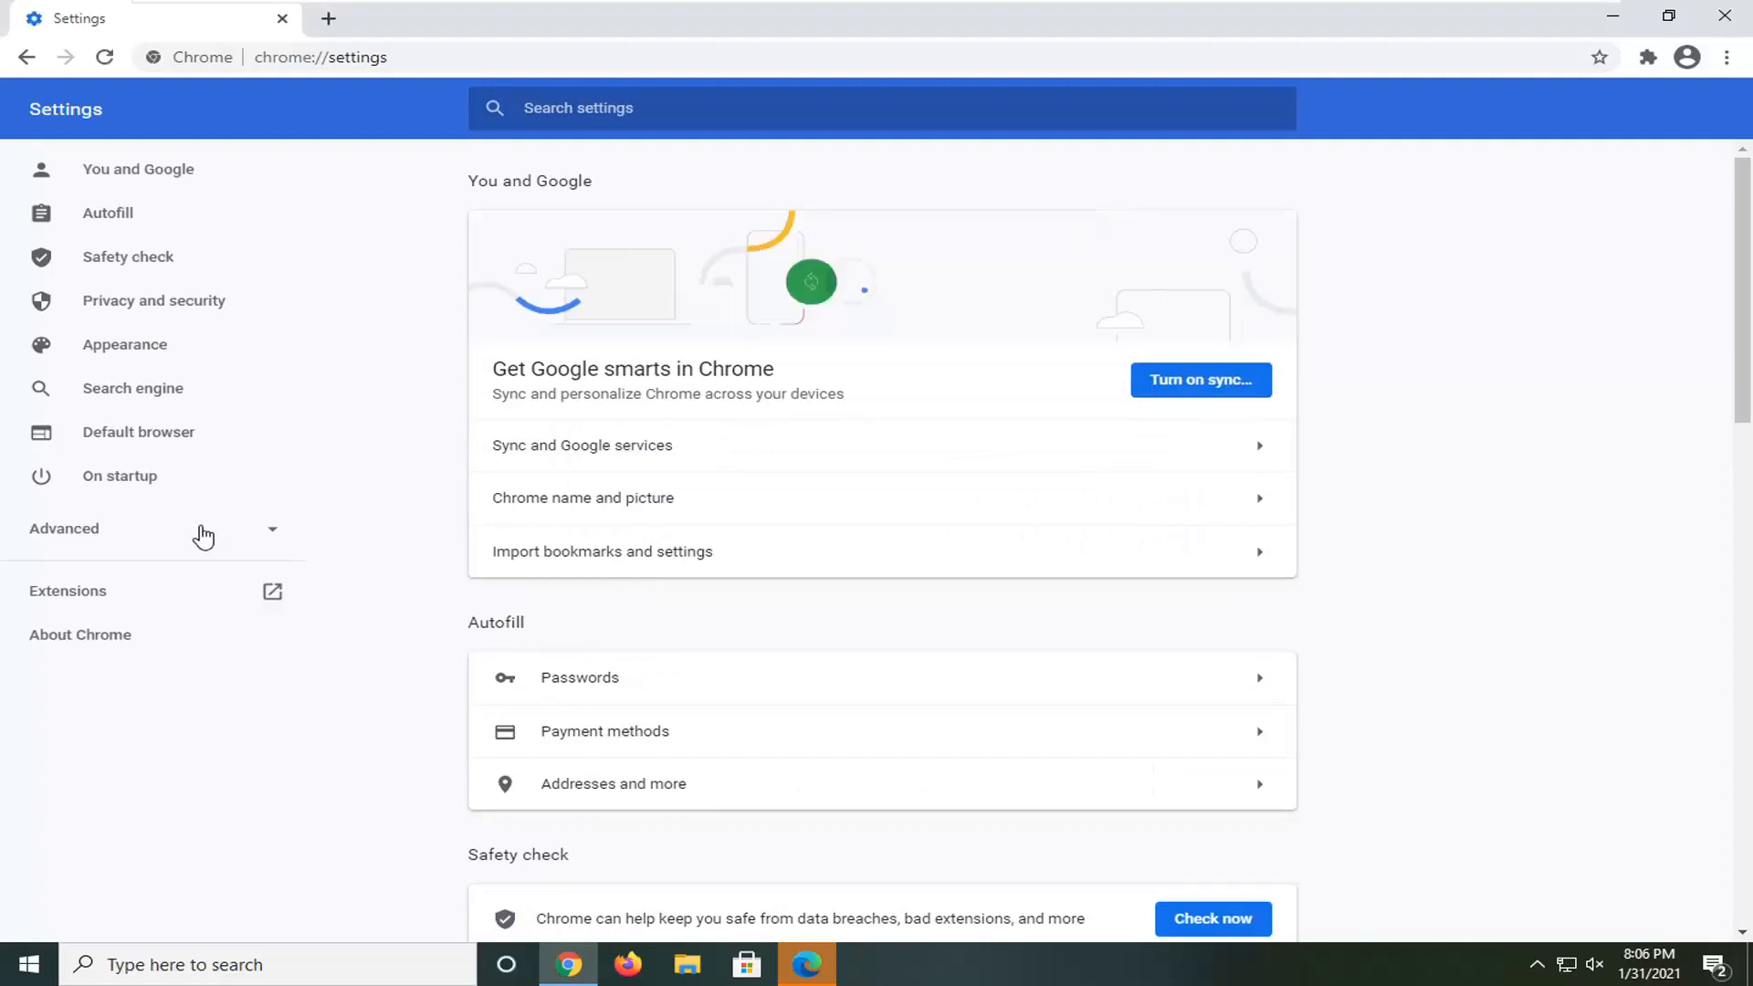
pyautogui.scroll(-3)
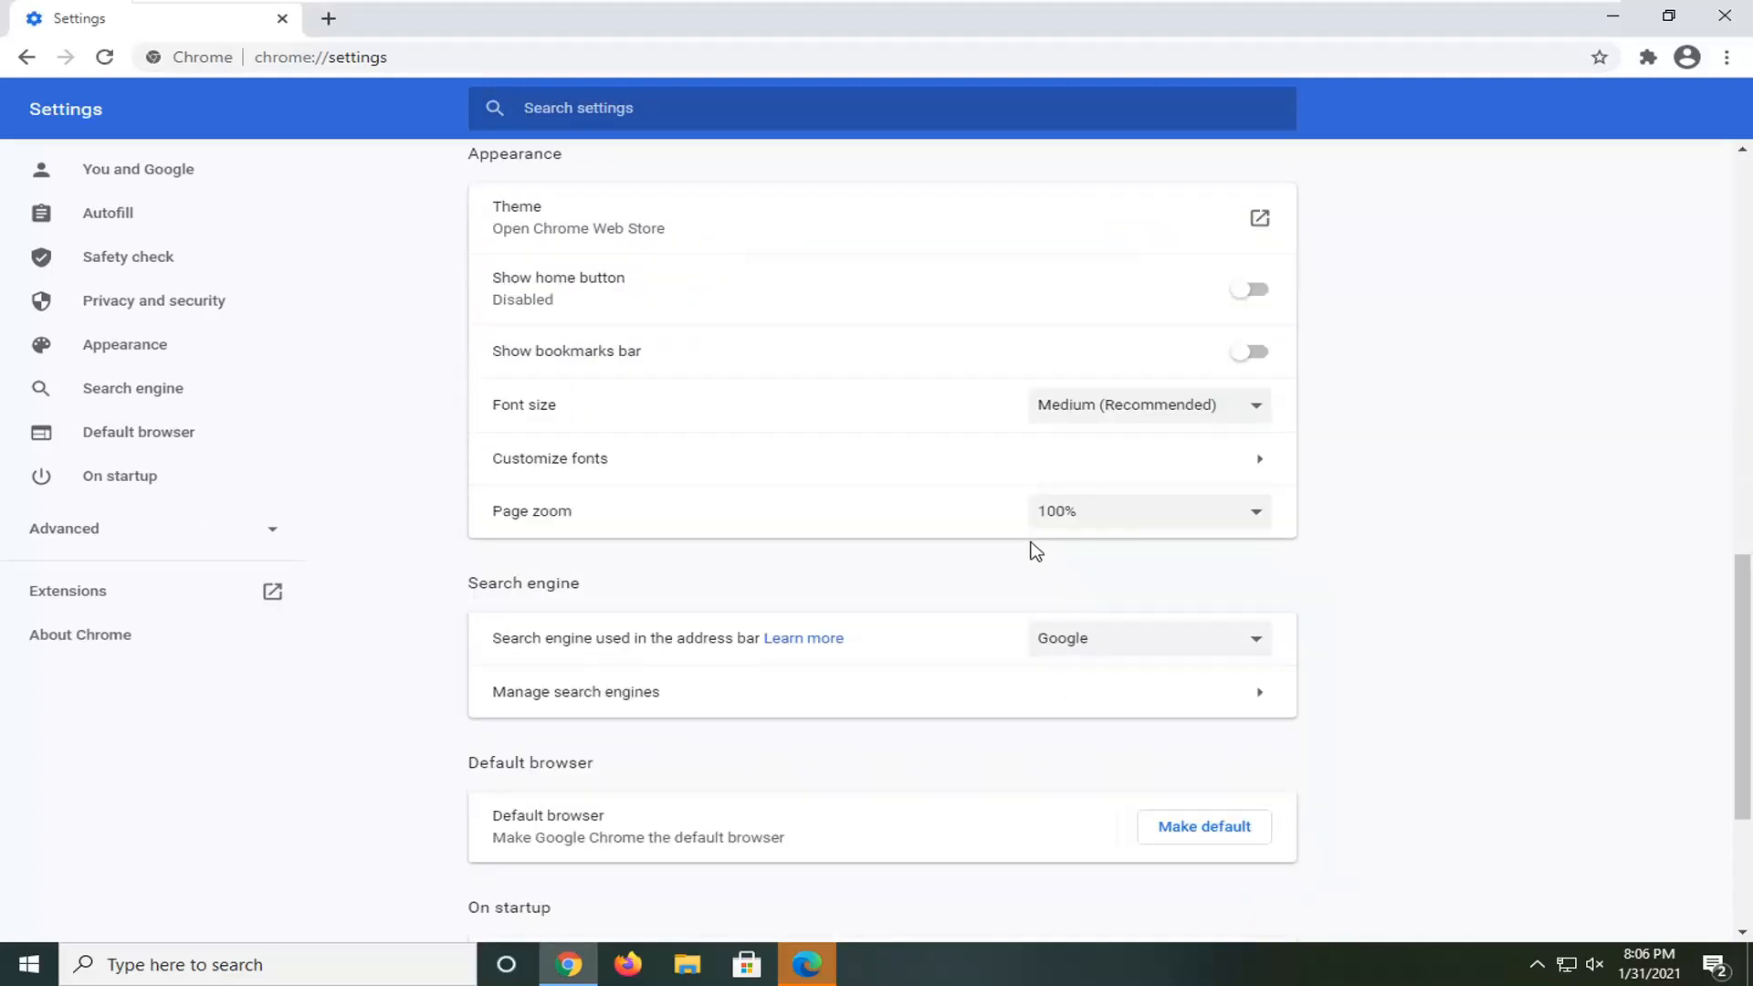
pyautogui.scroll(-3)
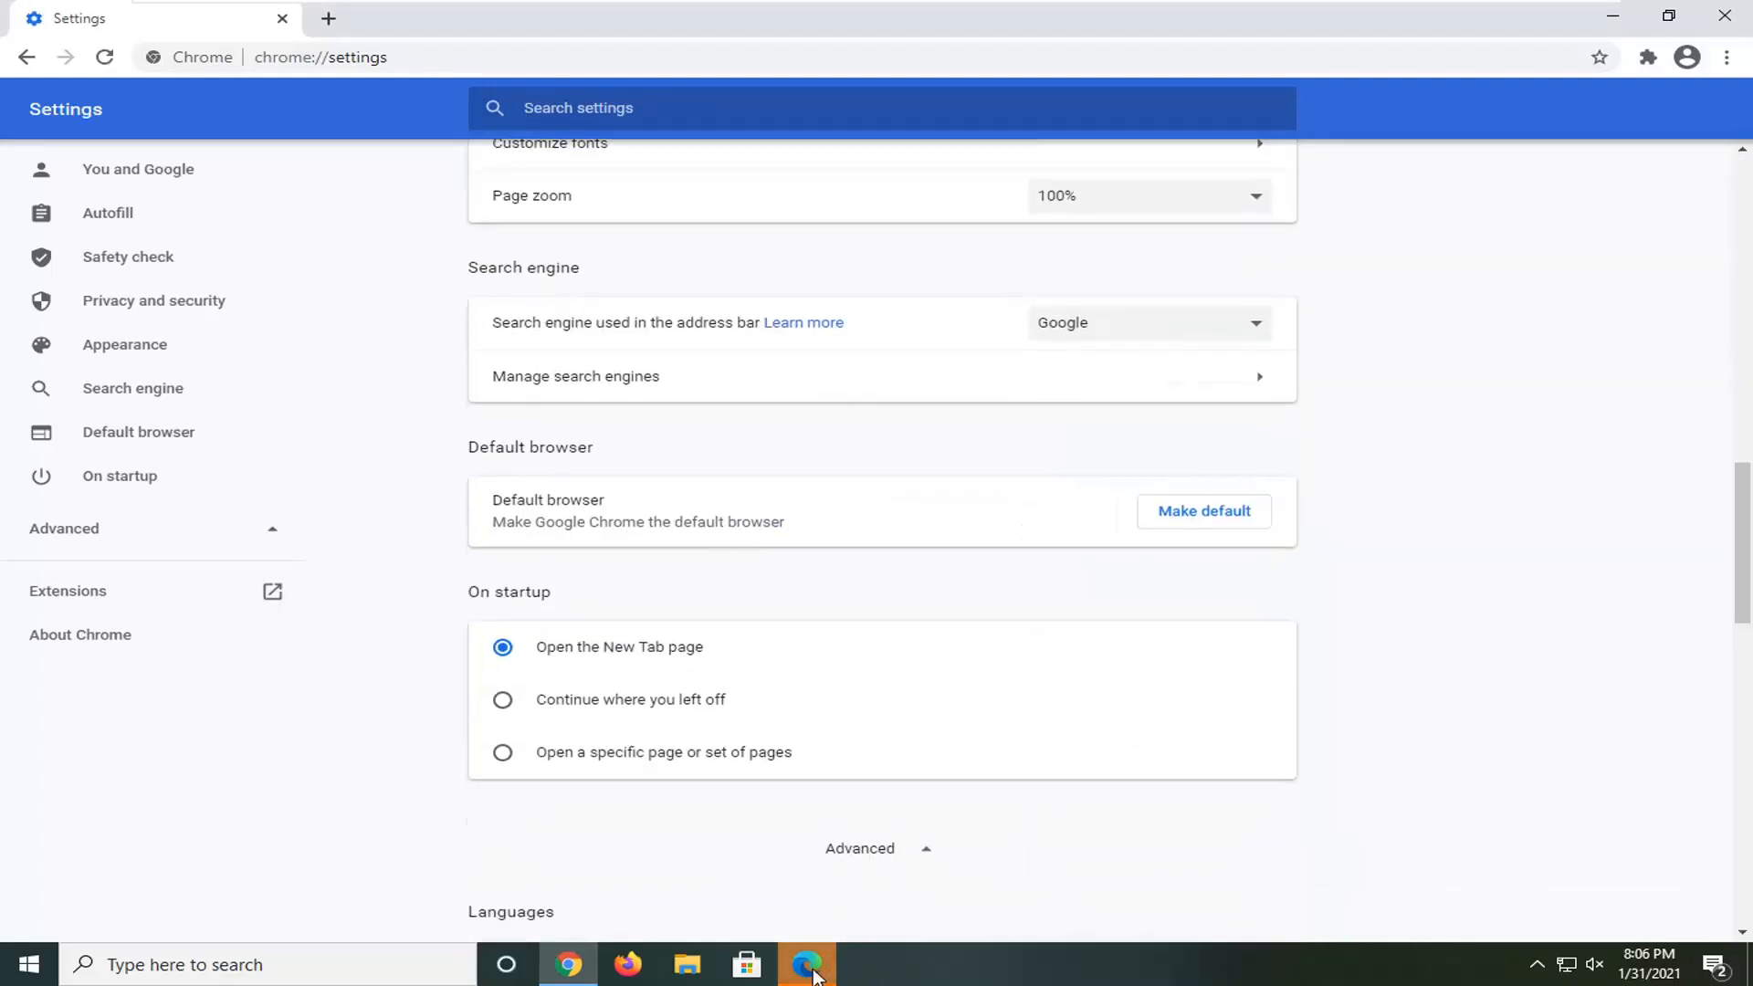
pyautogui.scroll(-3)
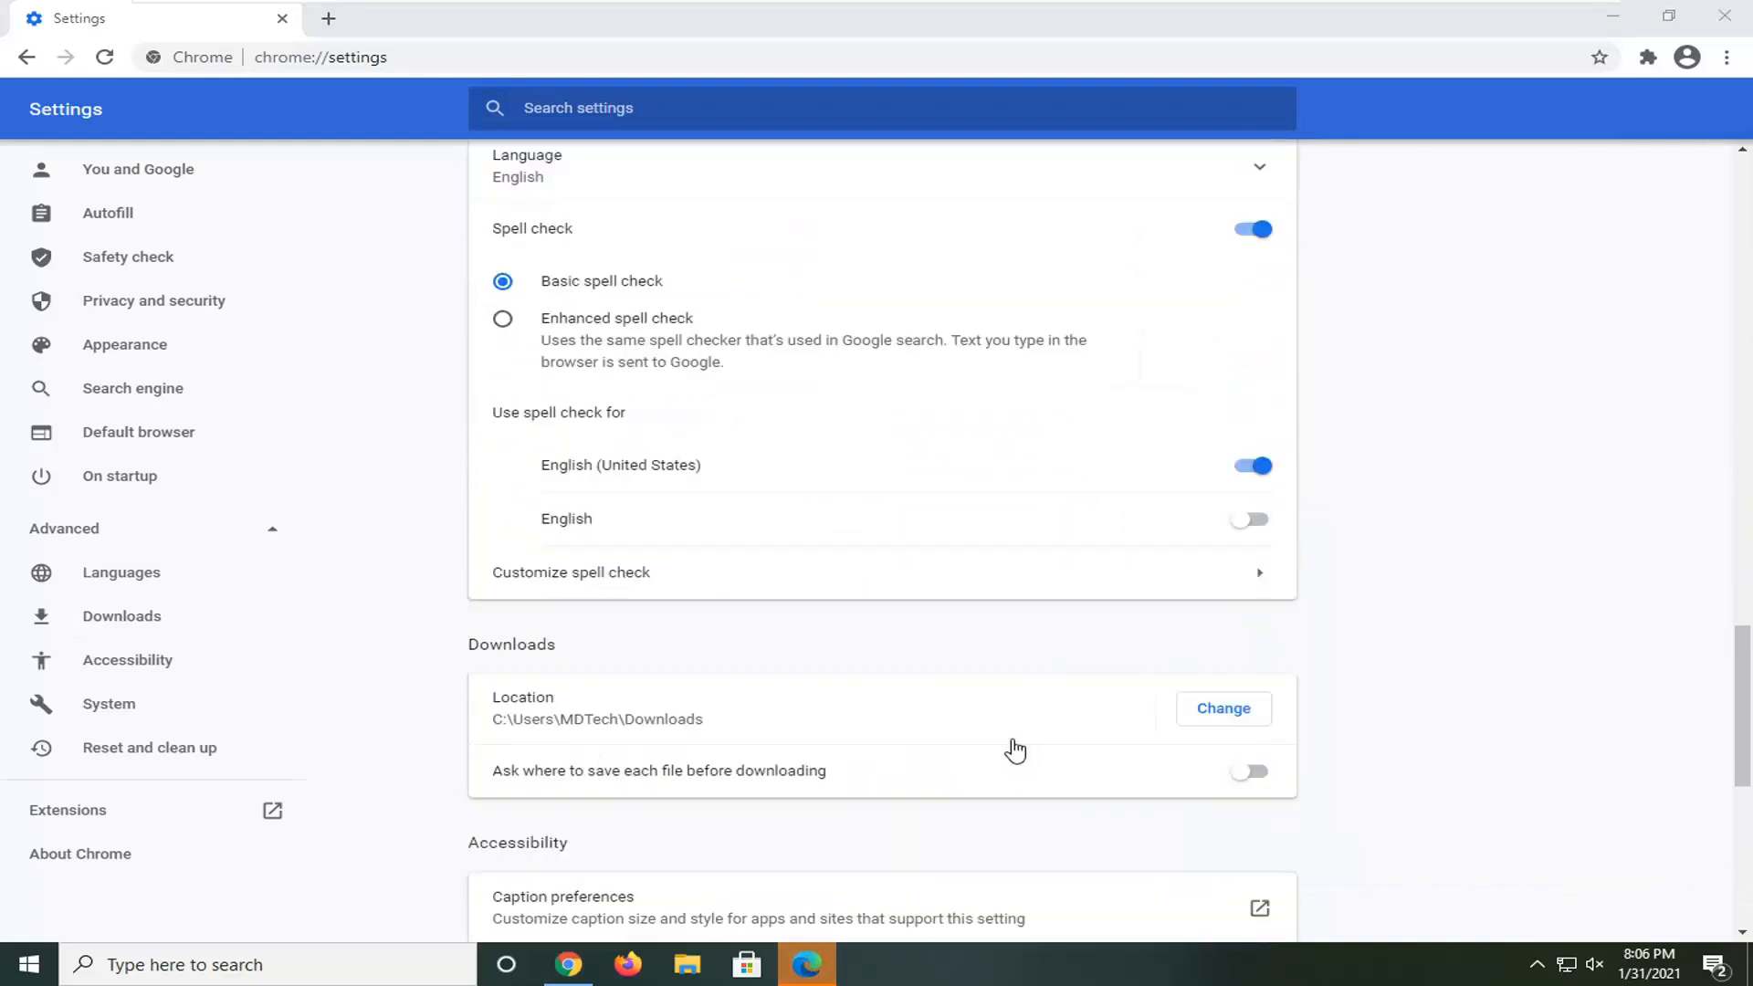
pyautogui.rightClick(803, 965)
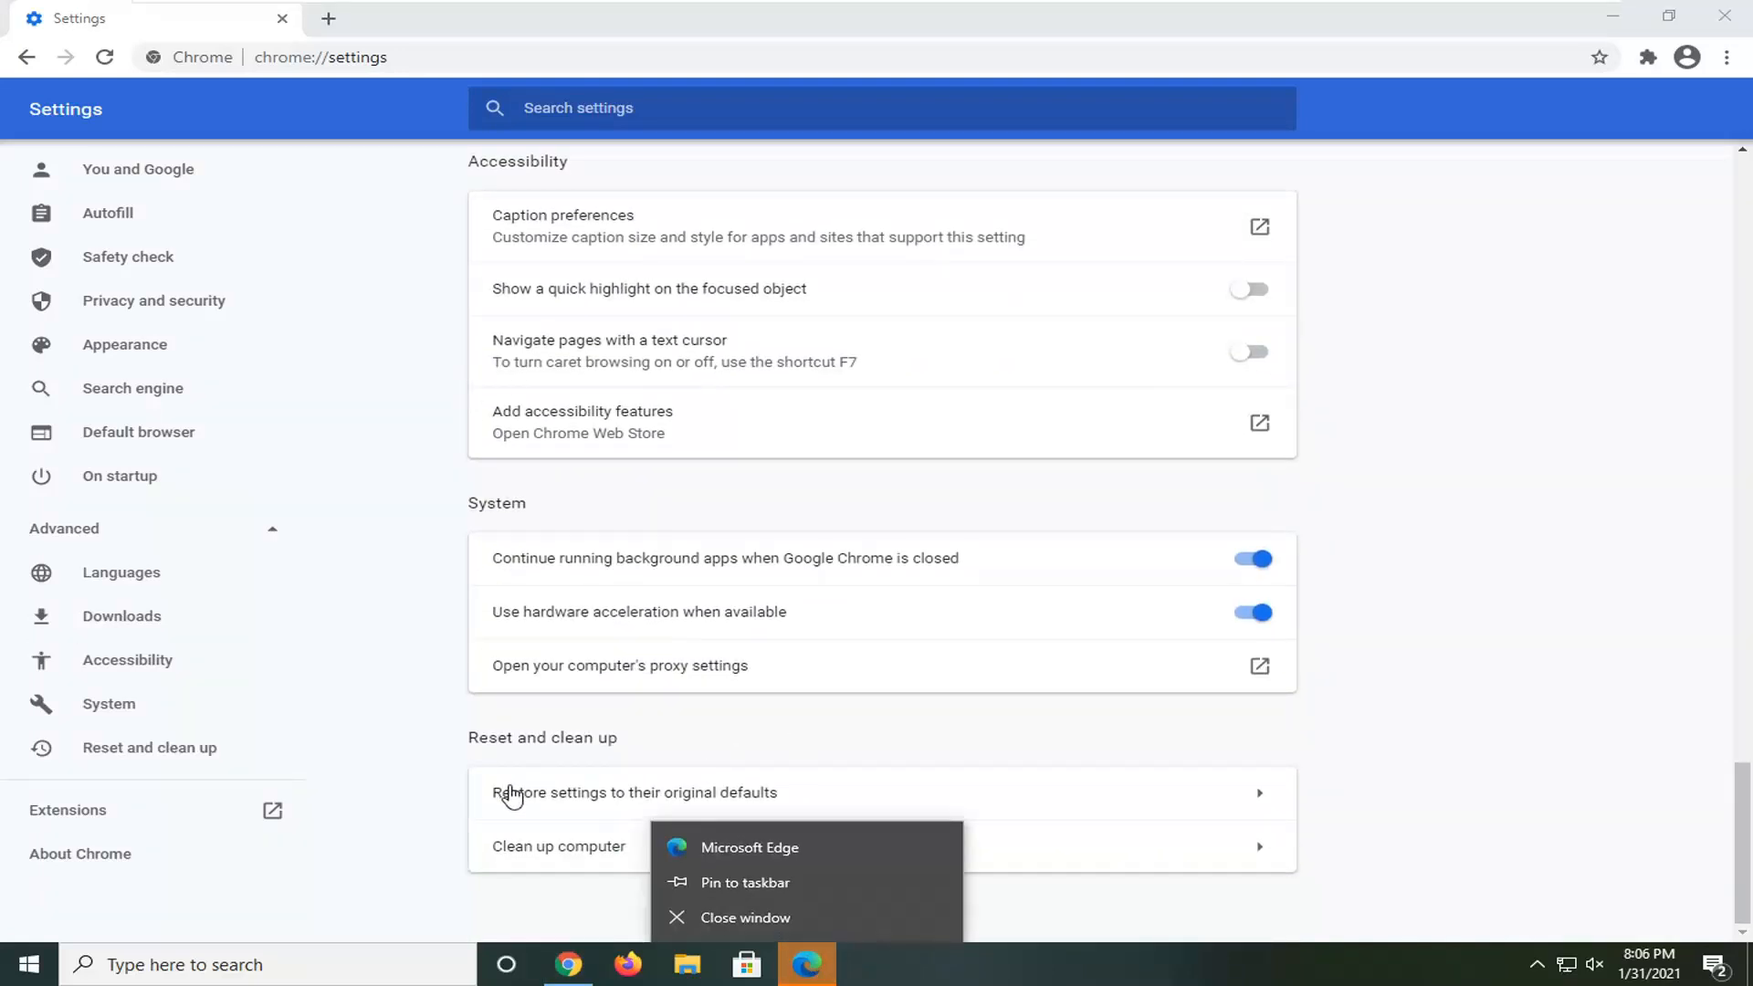
pyautogui.moveTo(875, 935)
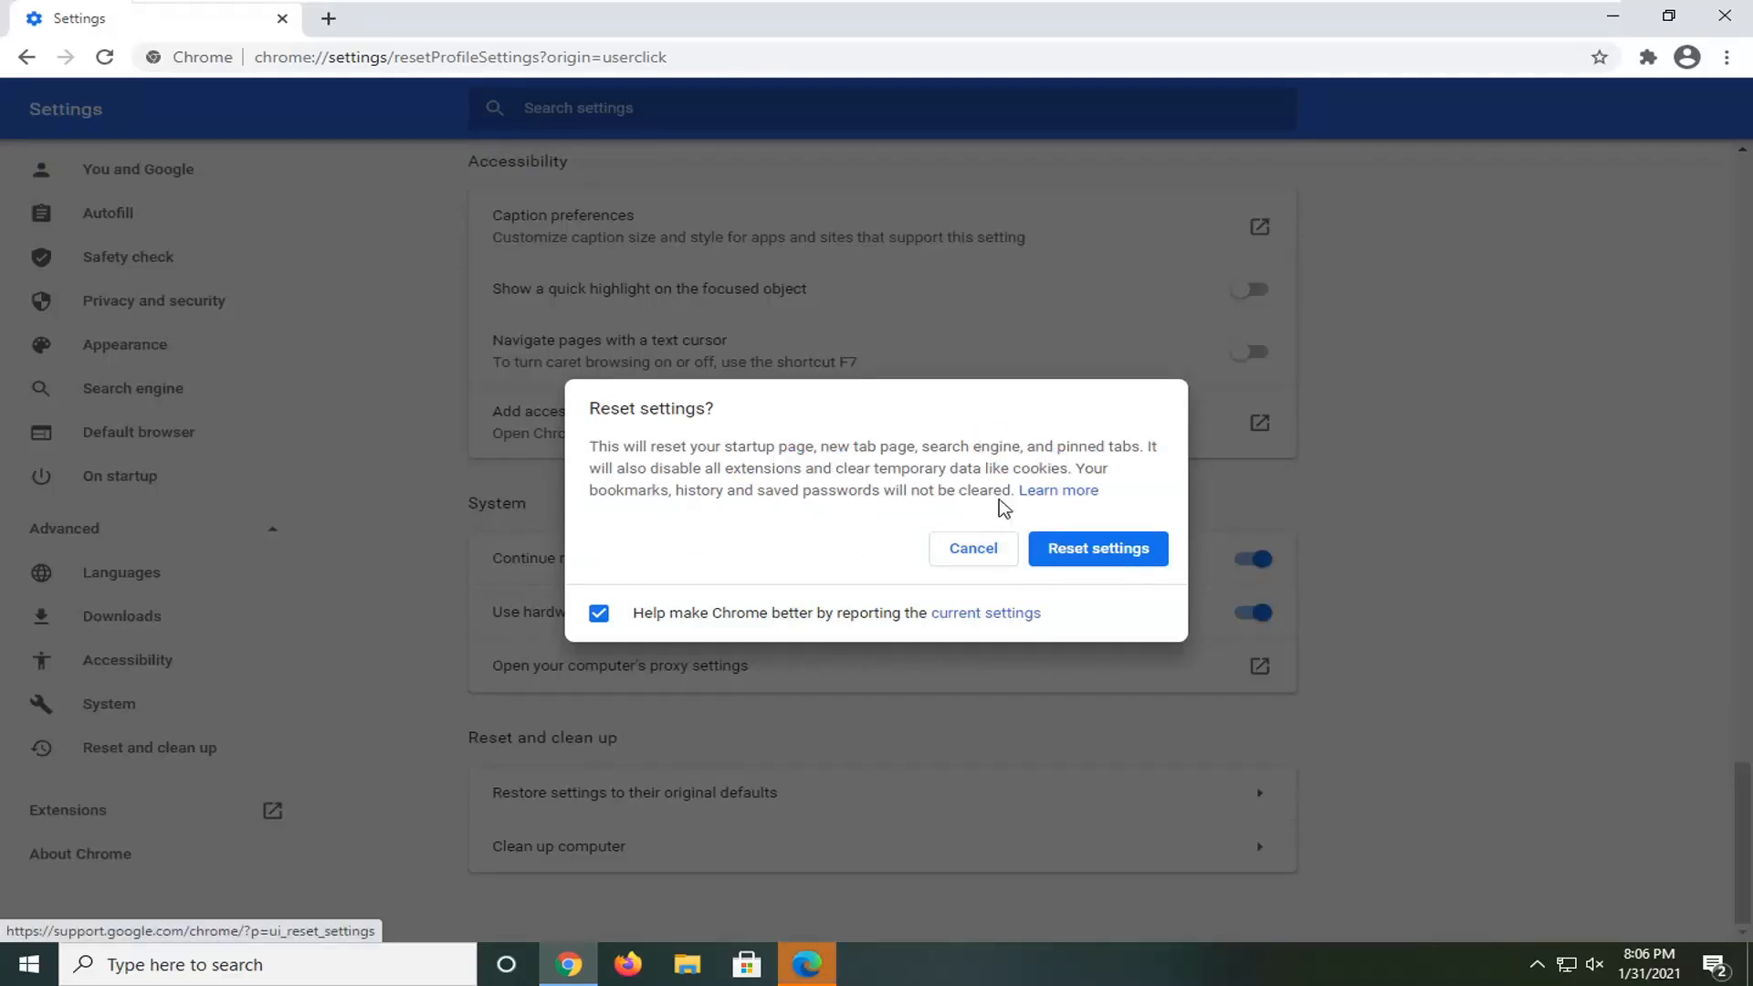
pyautogui.moveTo(829, 526)
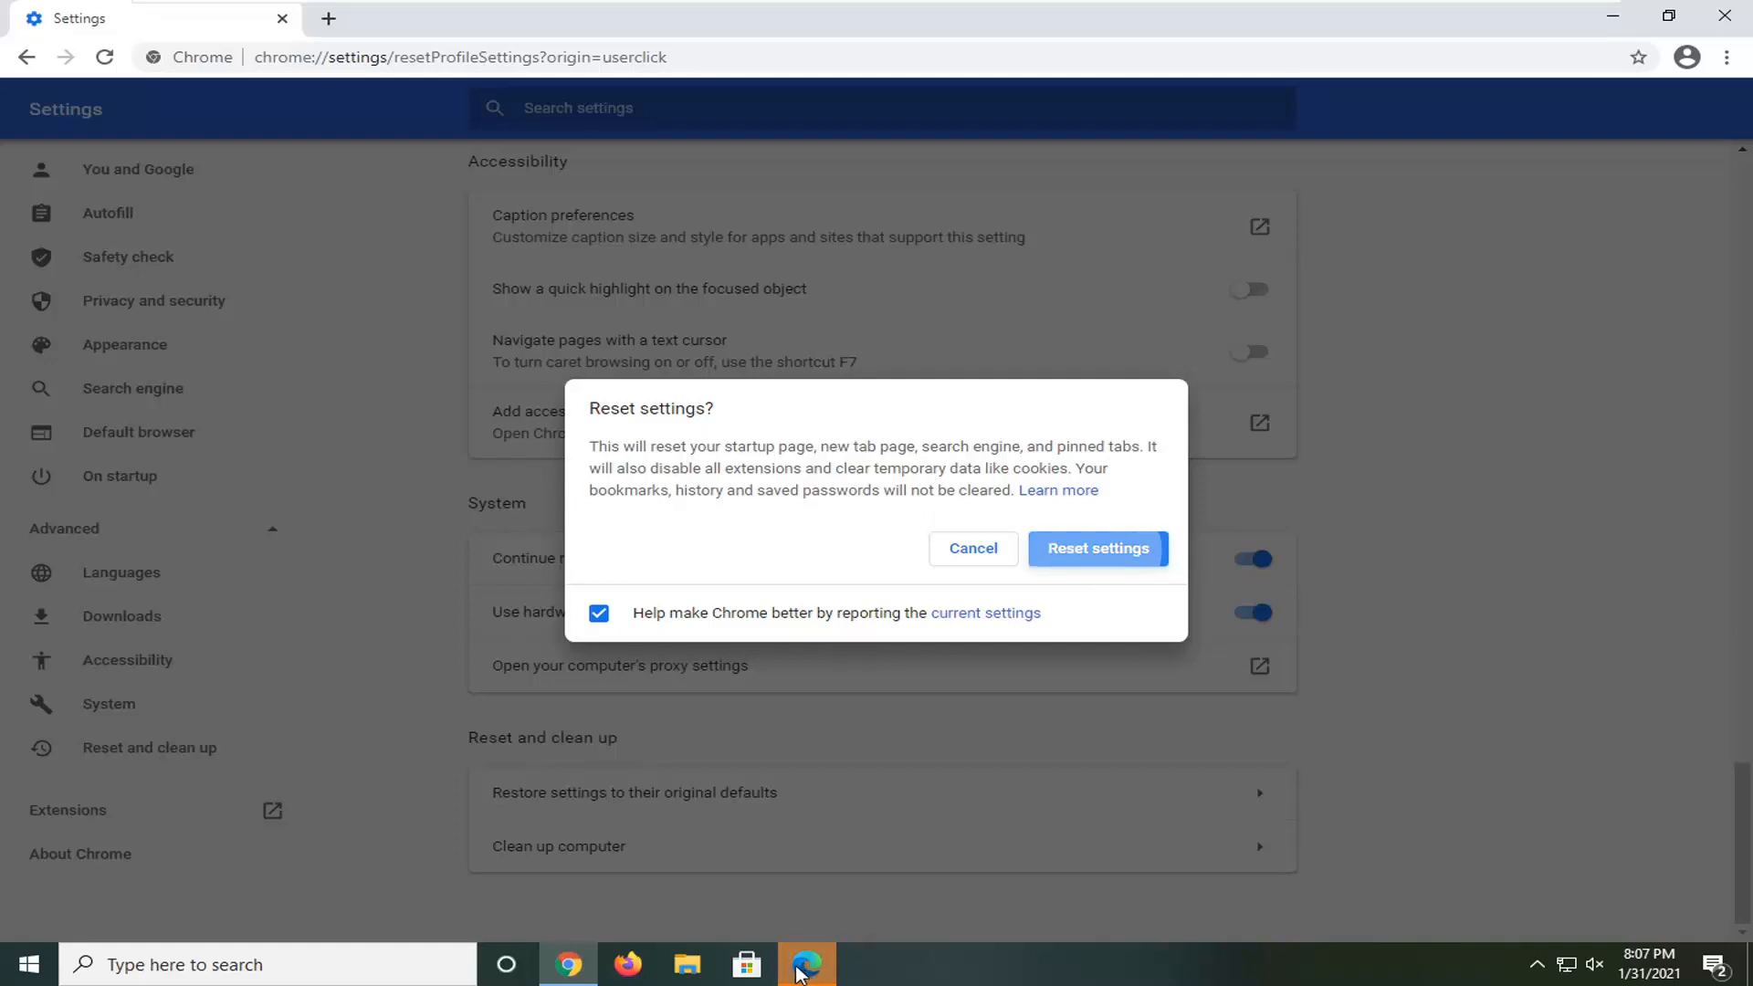
# - Confirm the reset so Chrome's settings return to their original defaults
pyautogui.click(1098, 548)
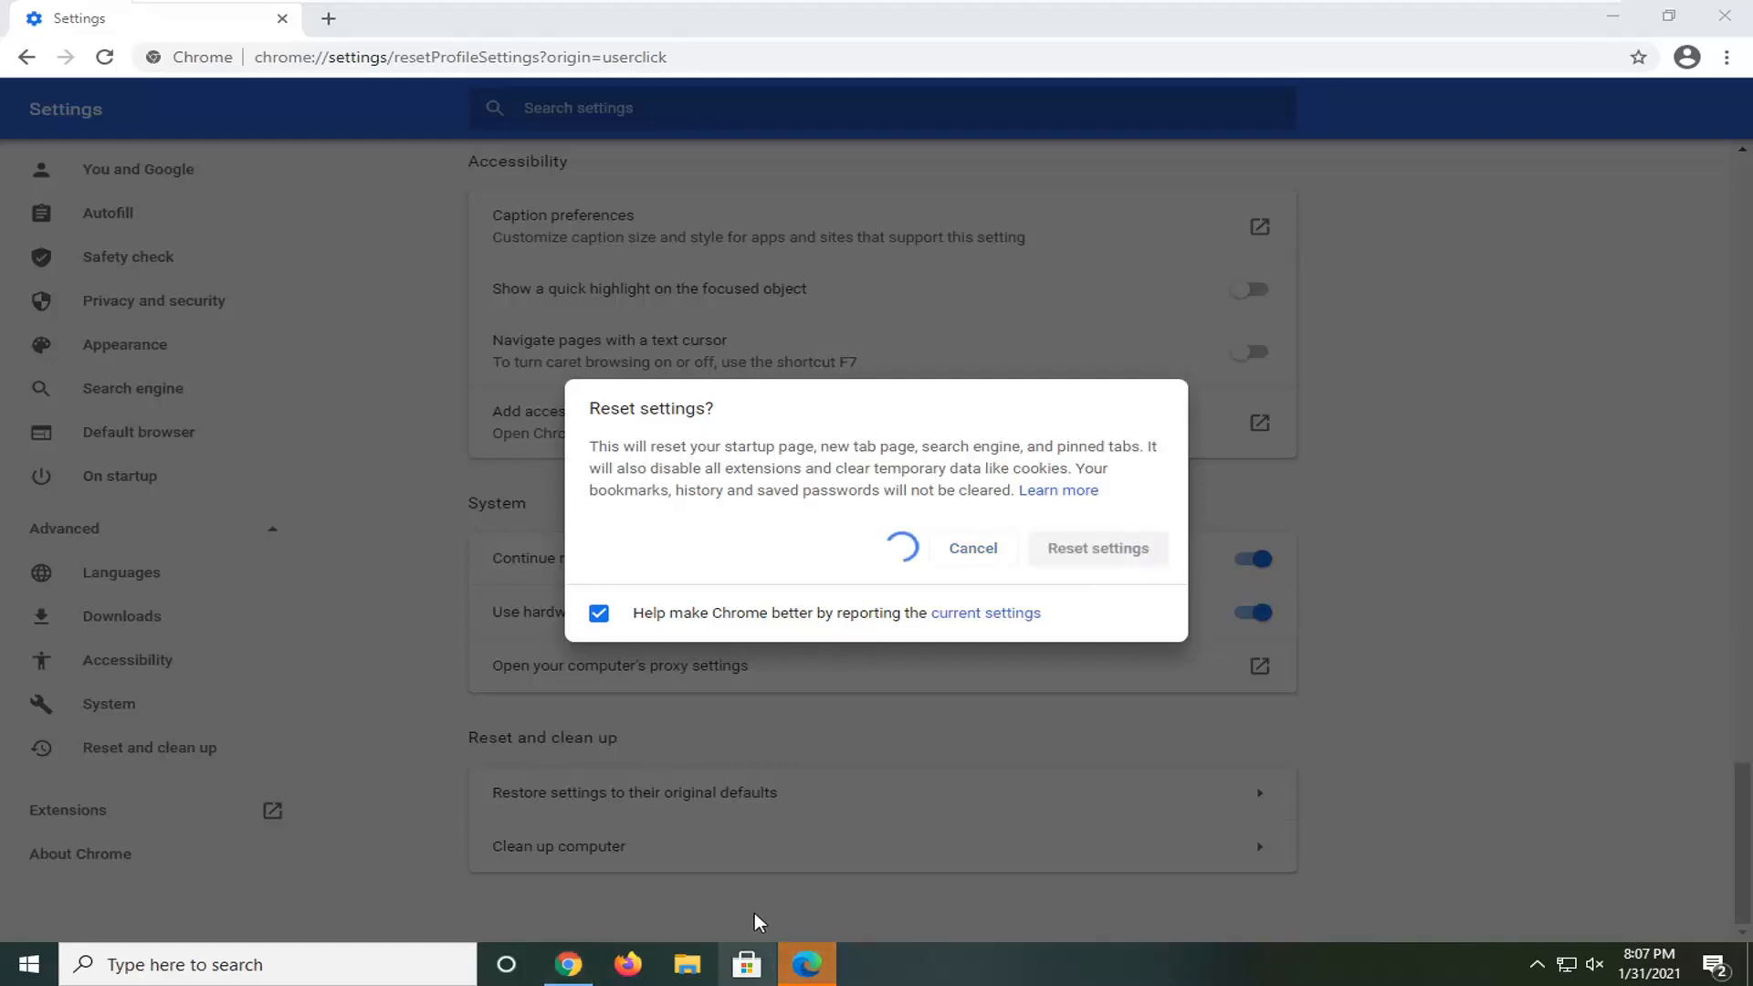
pyautogui.click(1098, 548)
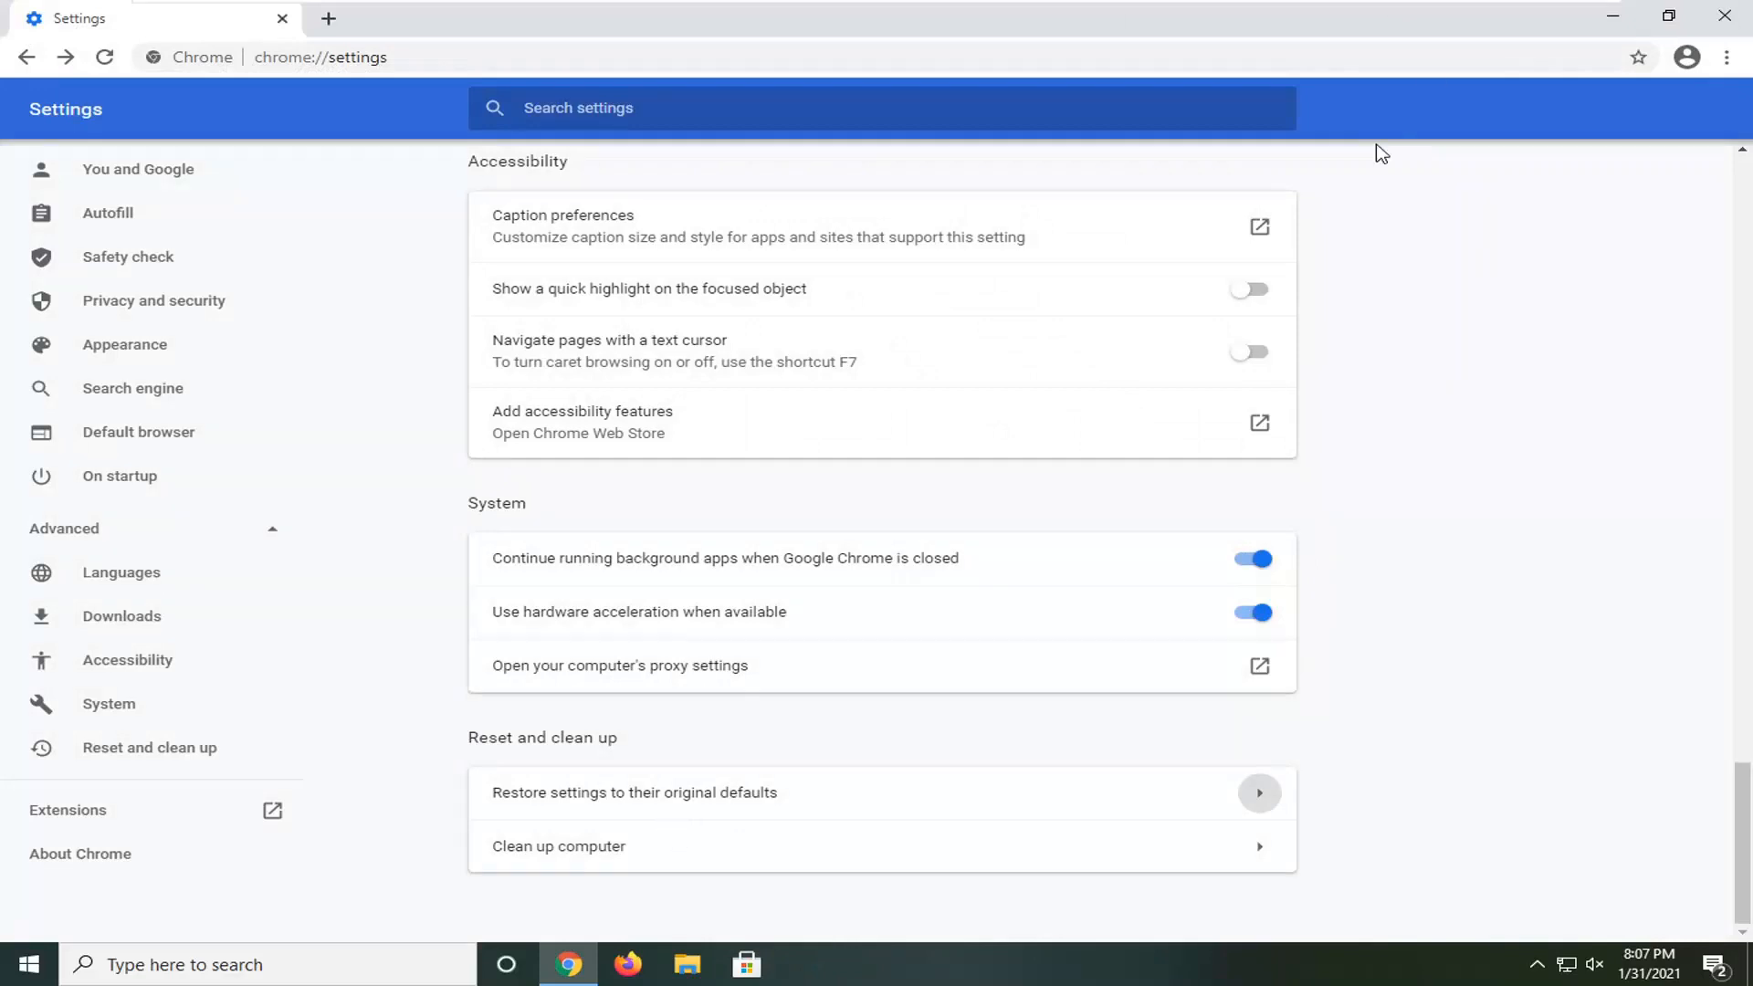